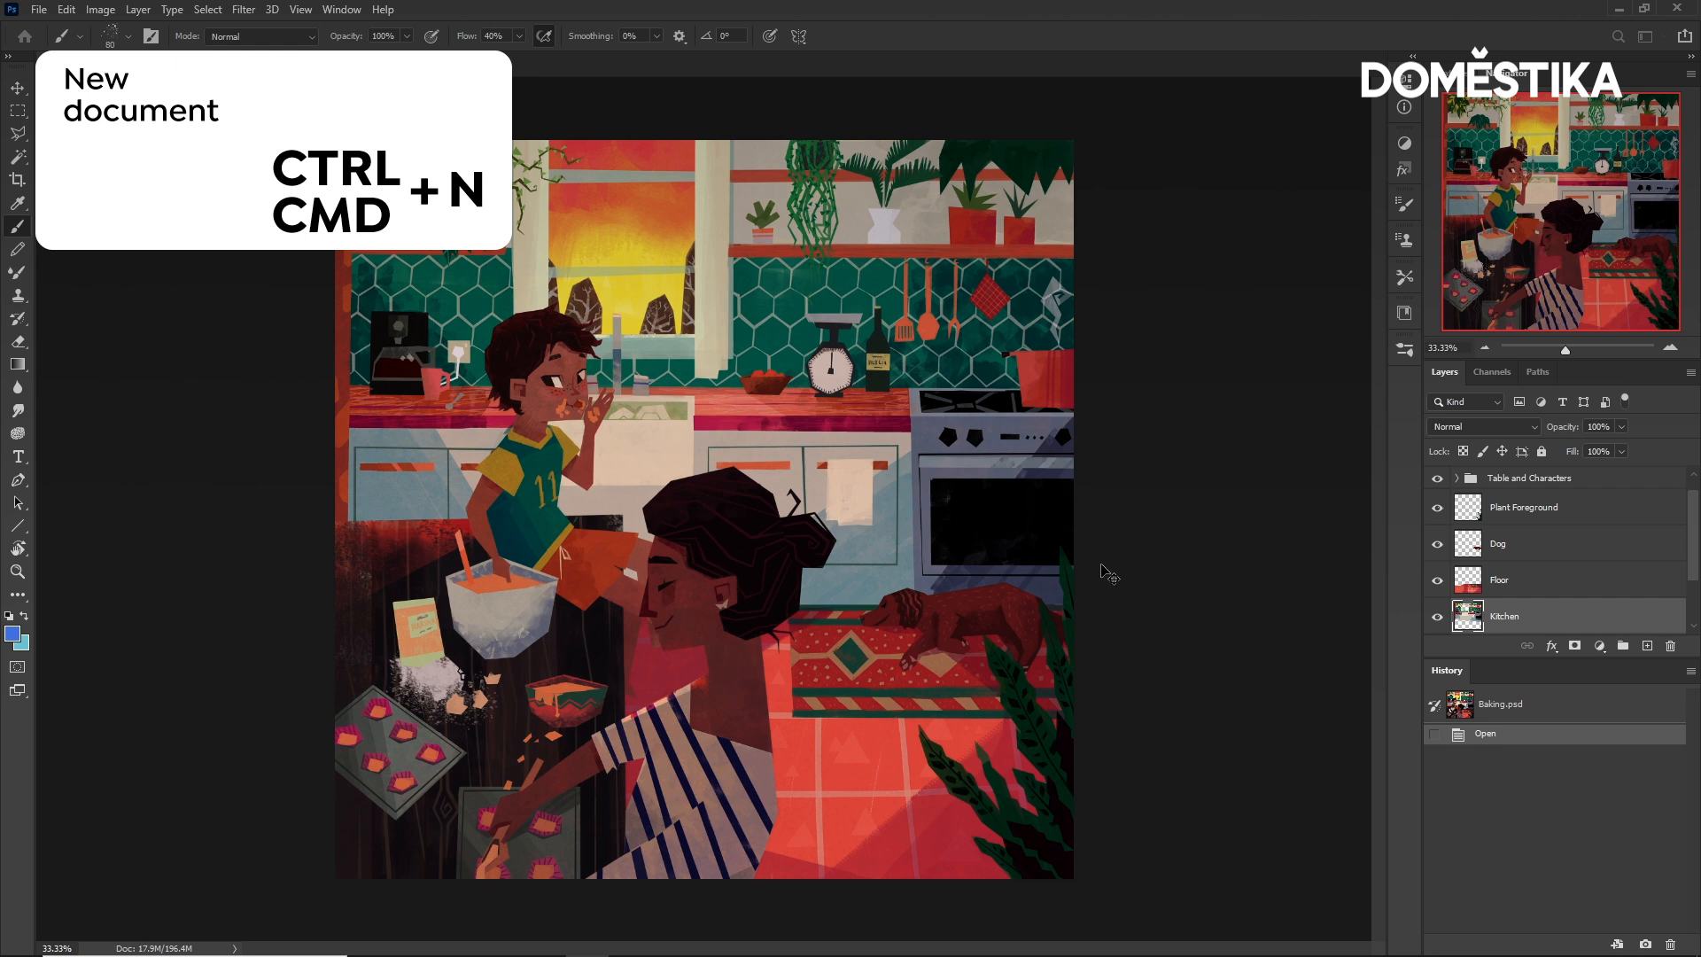
Create a new blank Landscape A3 document (420×296 mm, 300 ppi, CMYK).
key(ctrl+n)
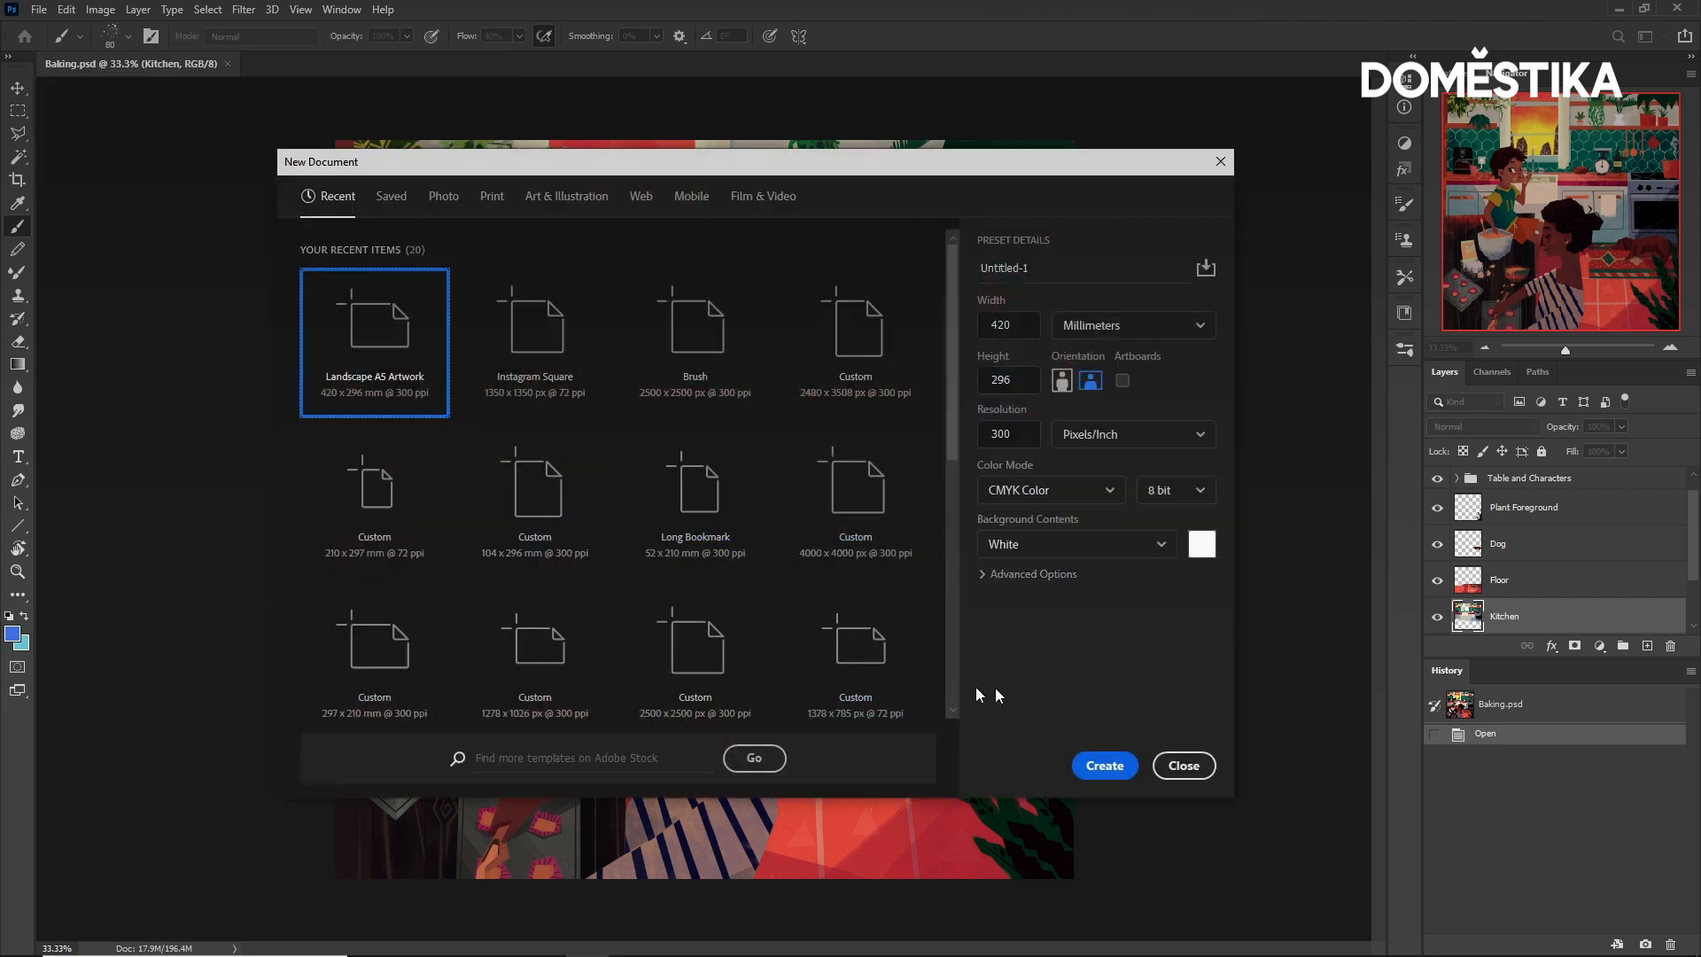
click(1103, 764)
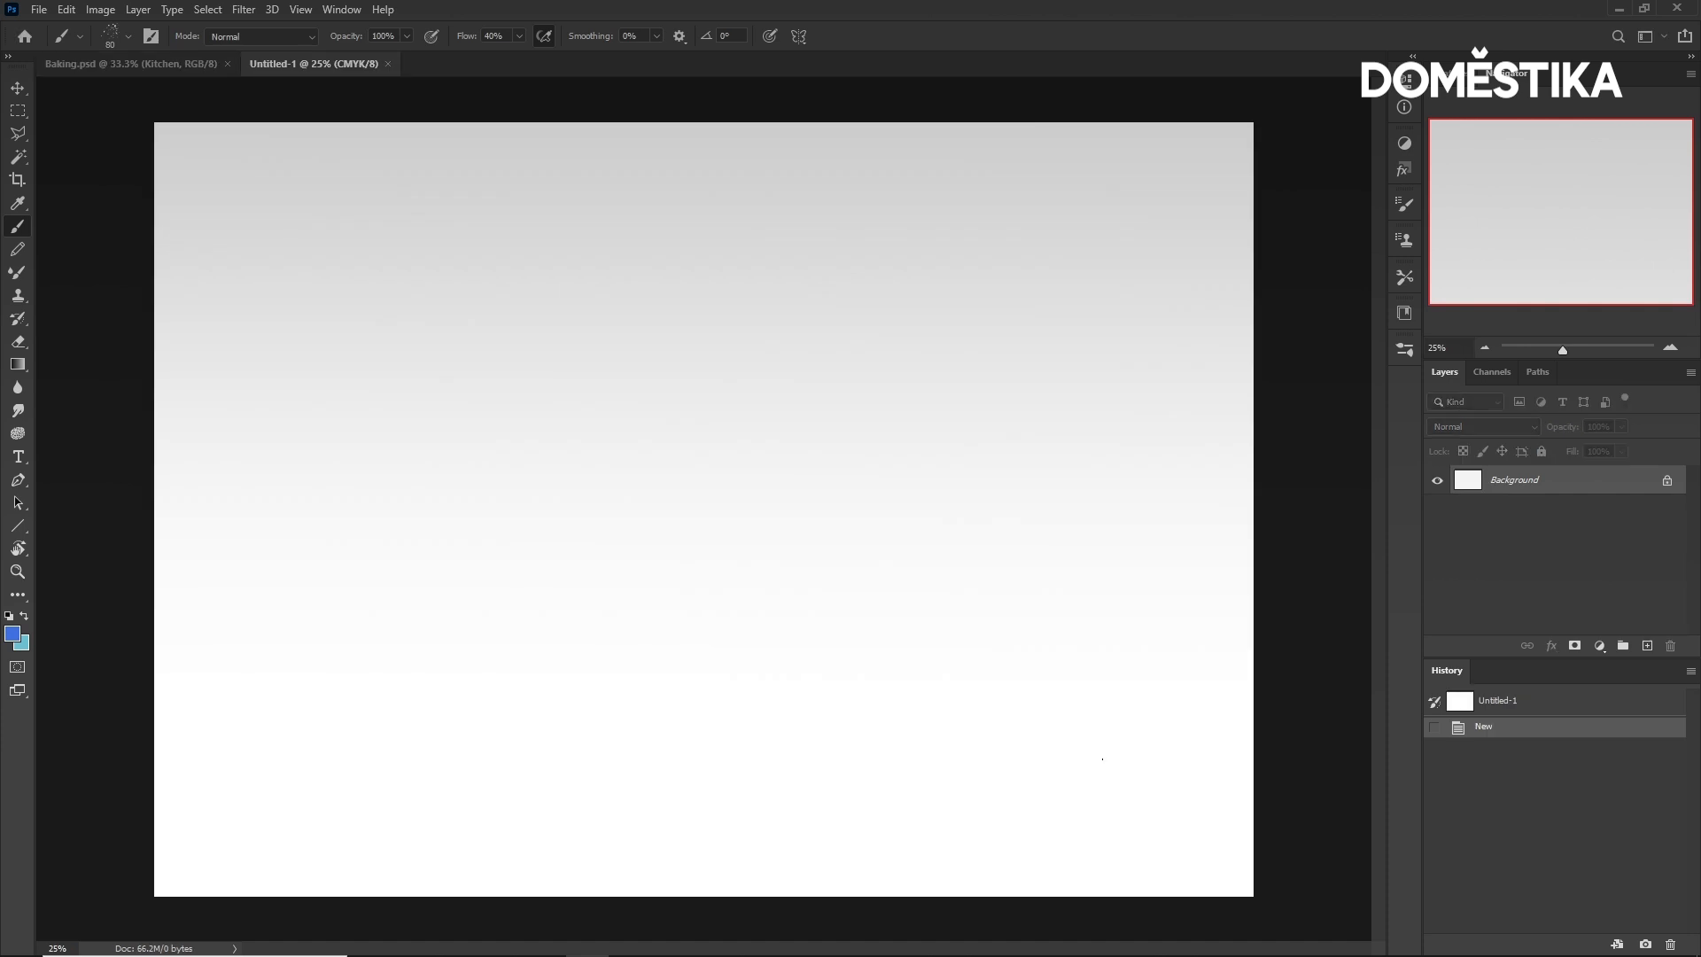
mouse_move(626, 465)
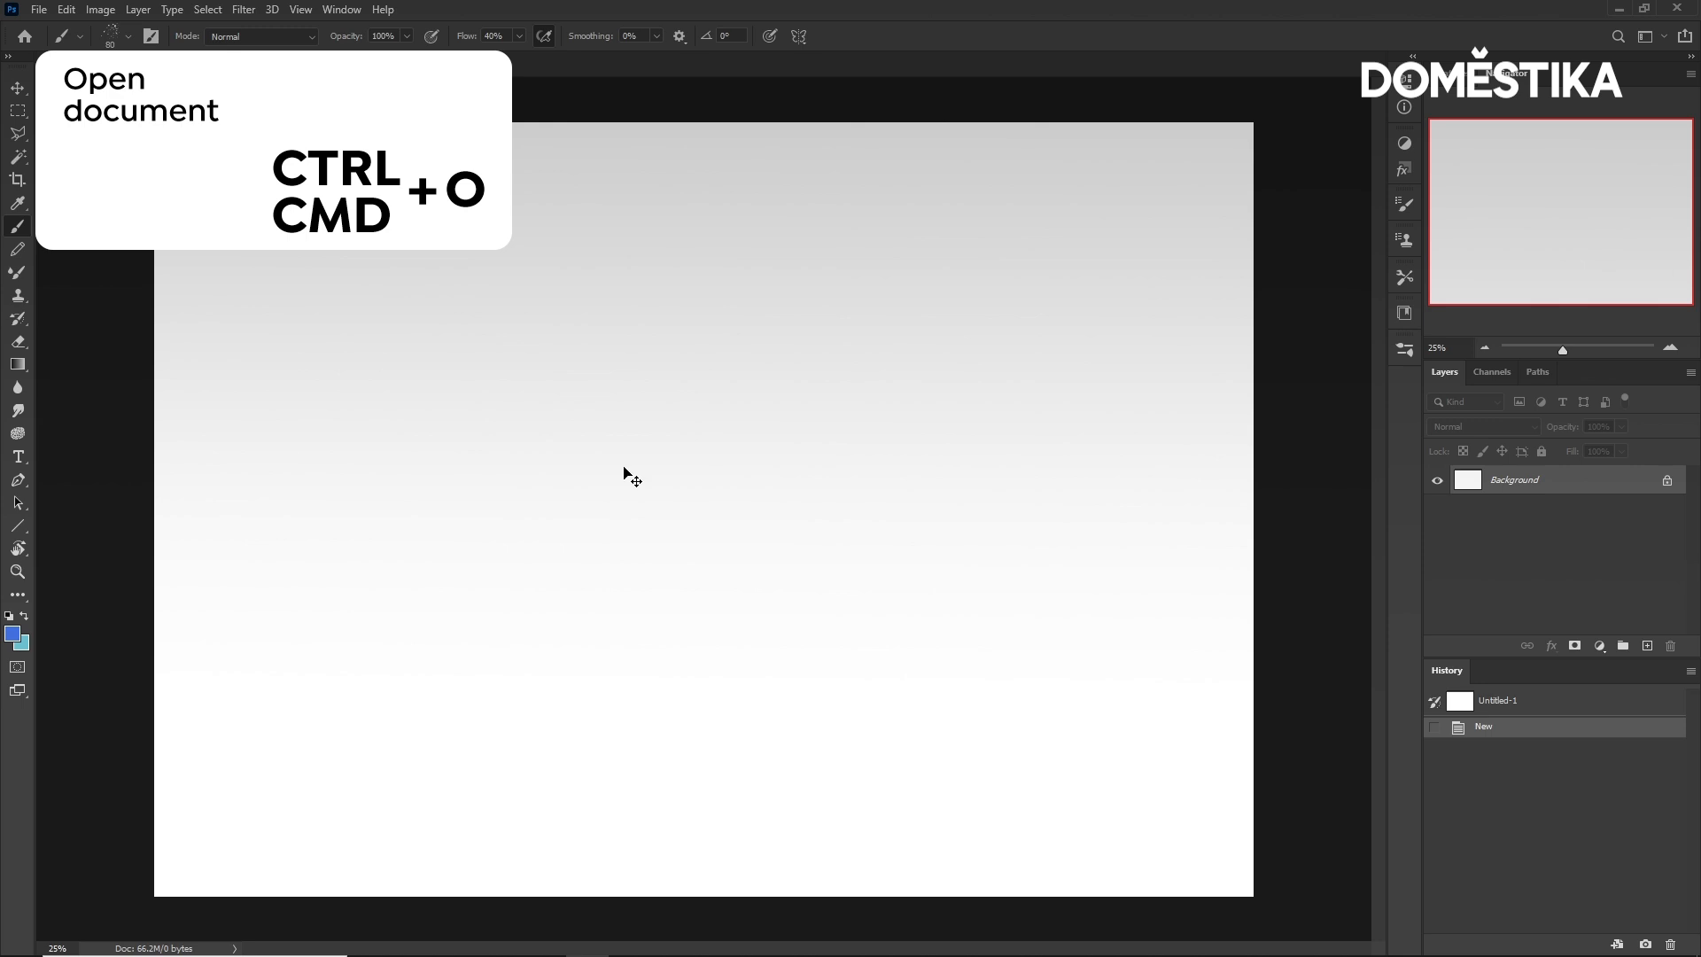
Open the SeashellsDemo .psd file.
key(ctrl+o)
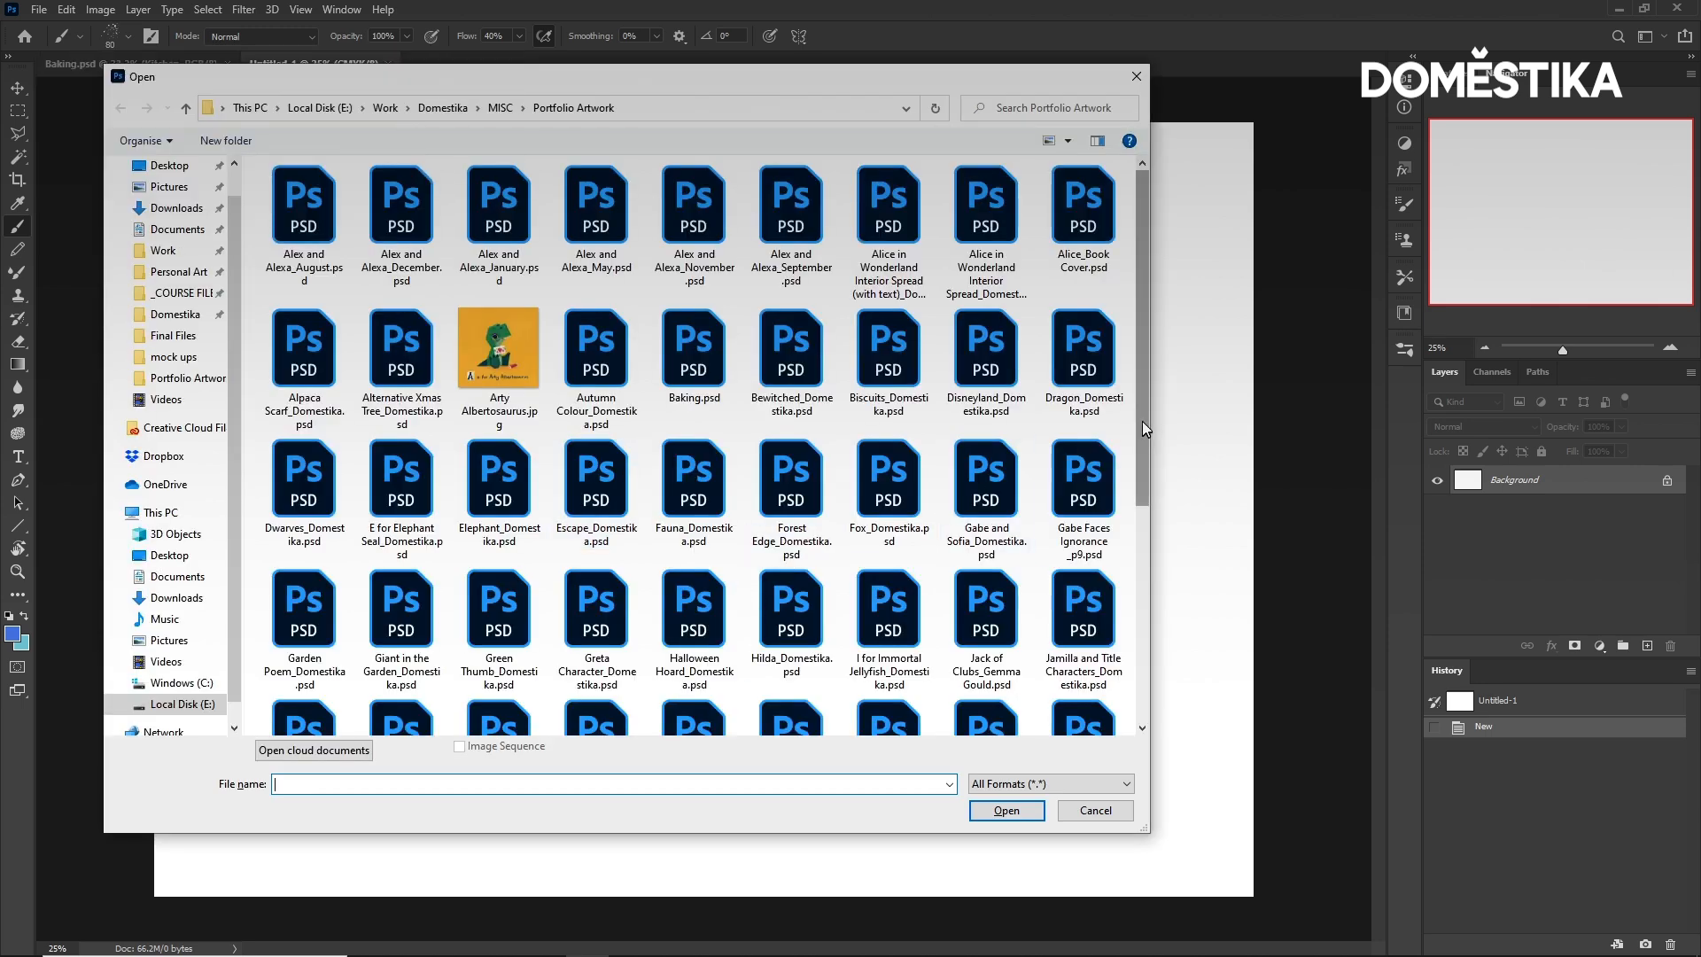
scroll(down, 3)
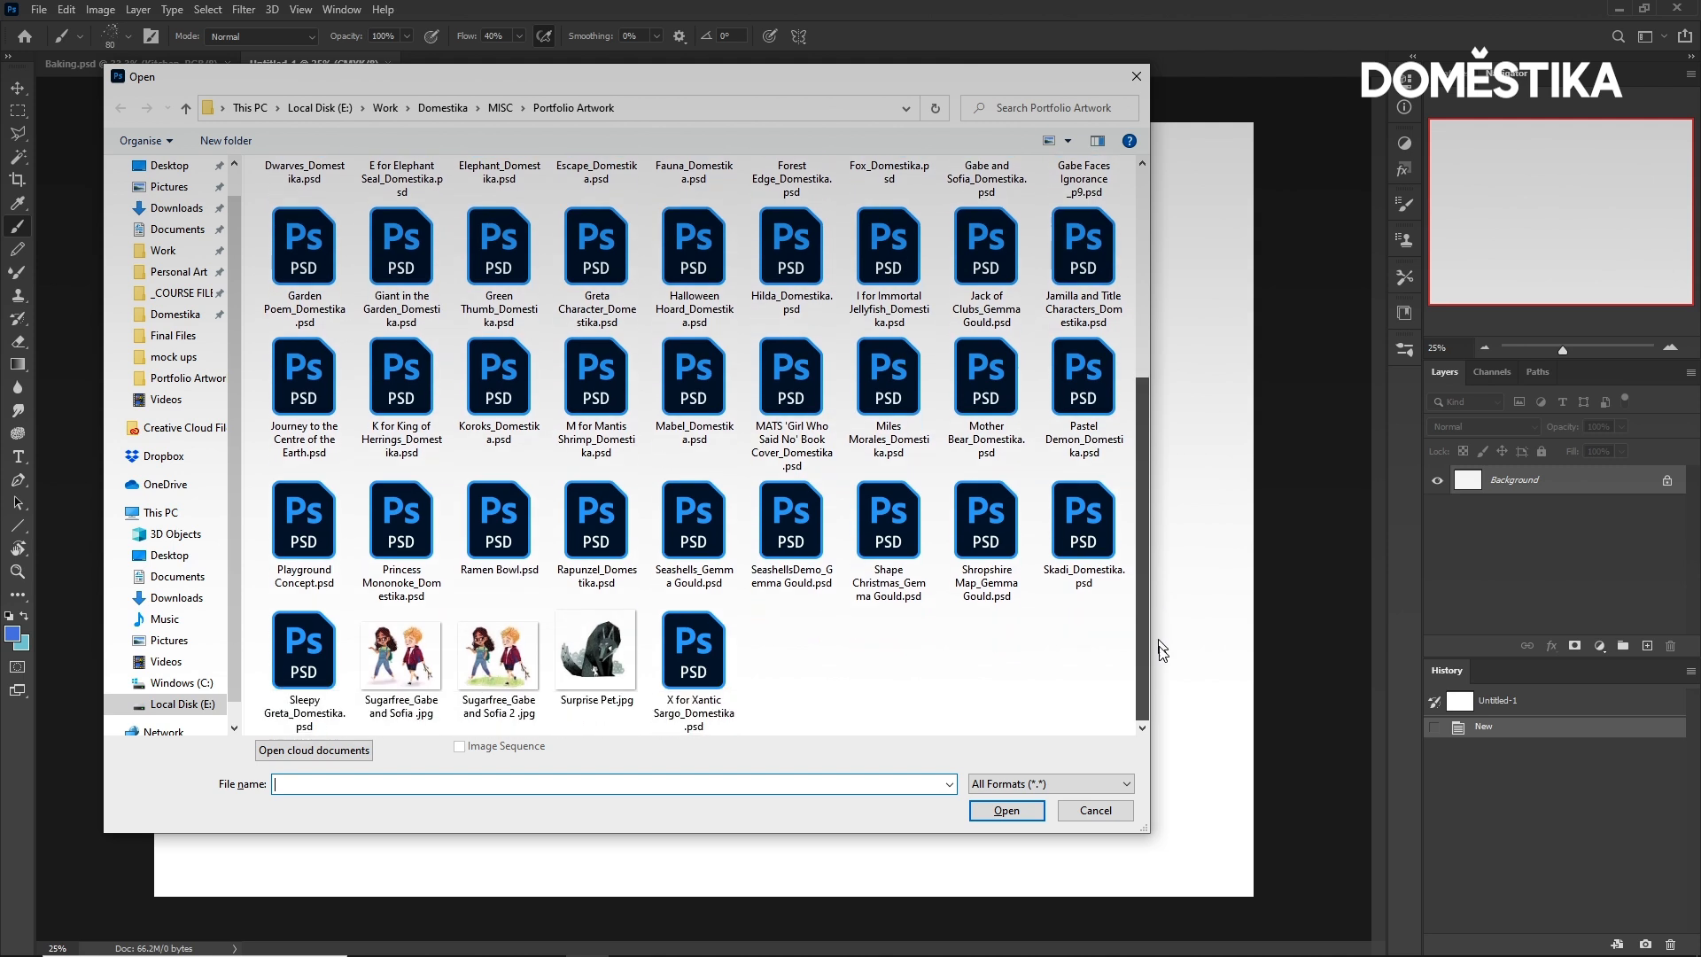
click(791, 520)
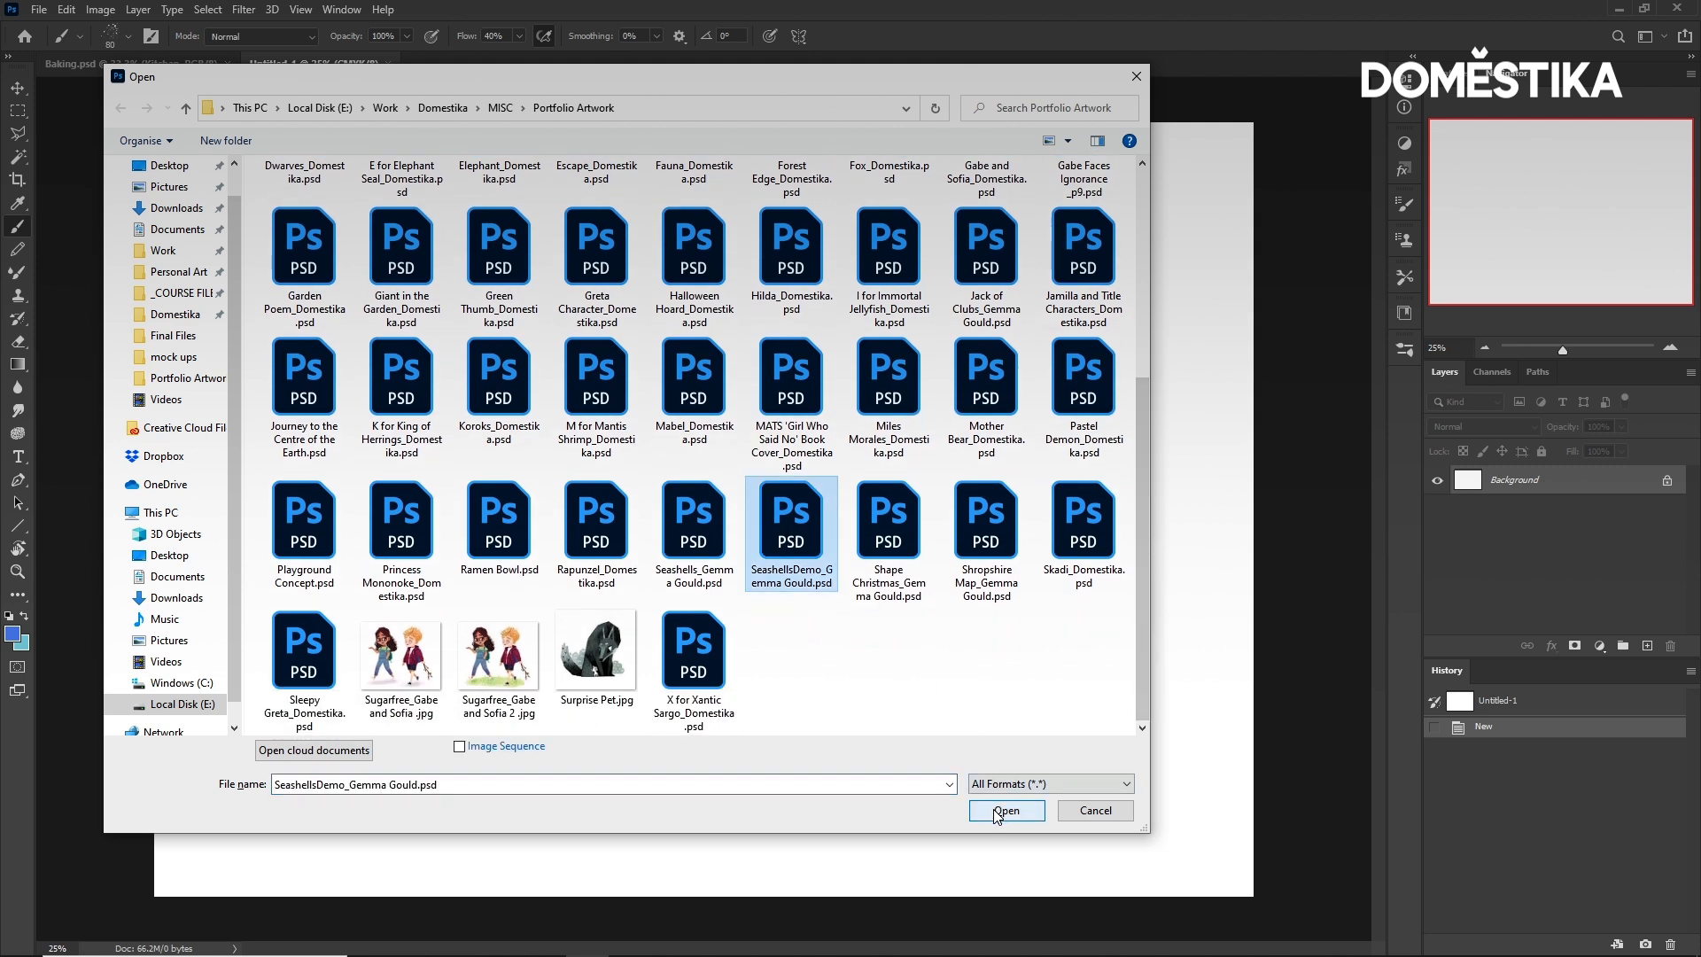
click(1003, 810)
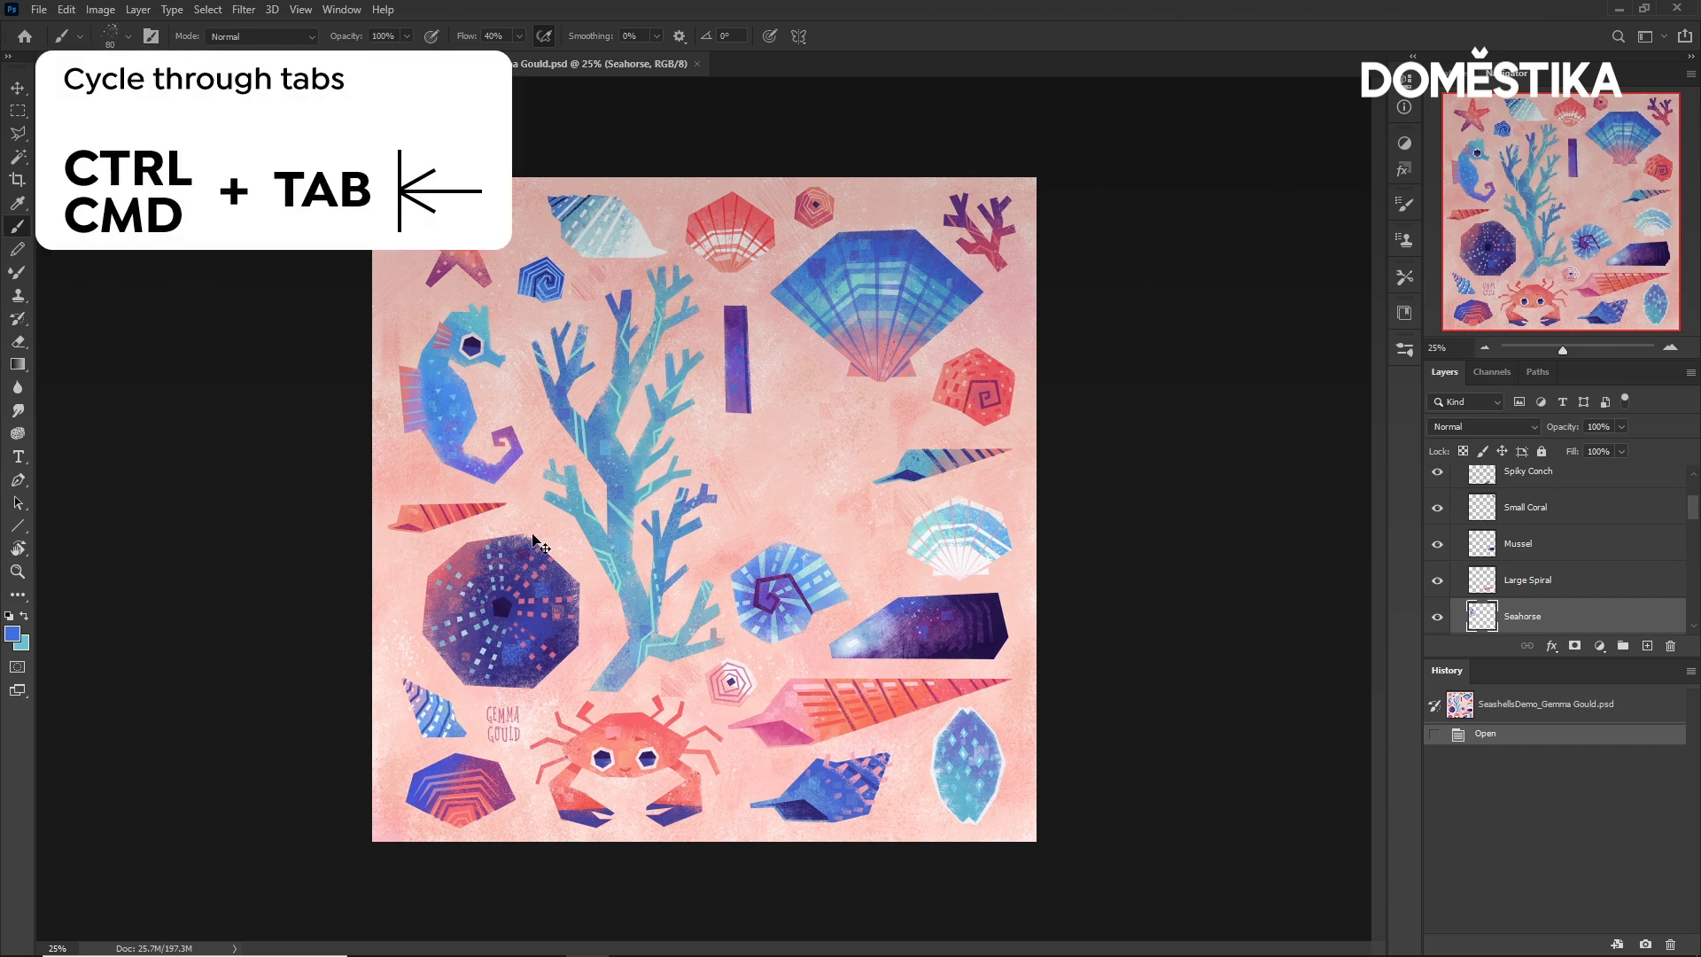
Cycle through the open documents and return to the SeashellsDemo illustration.
key(ctrl+Tab)
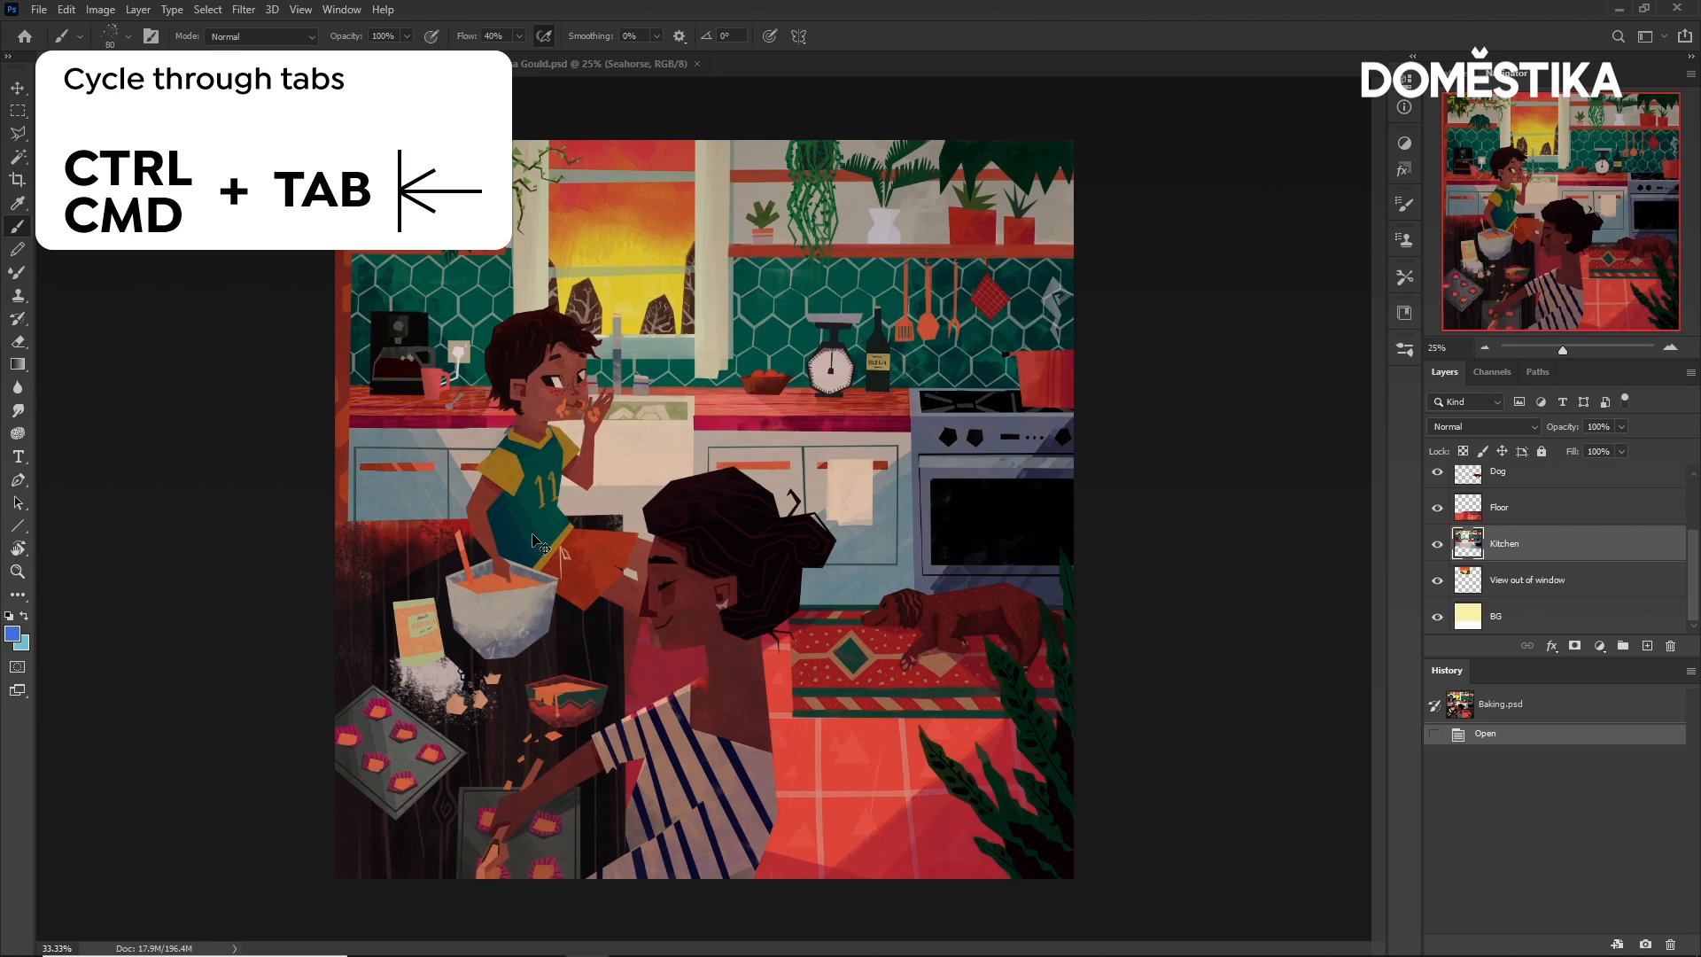
key(ctrl+Tab)
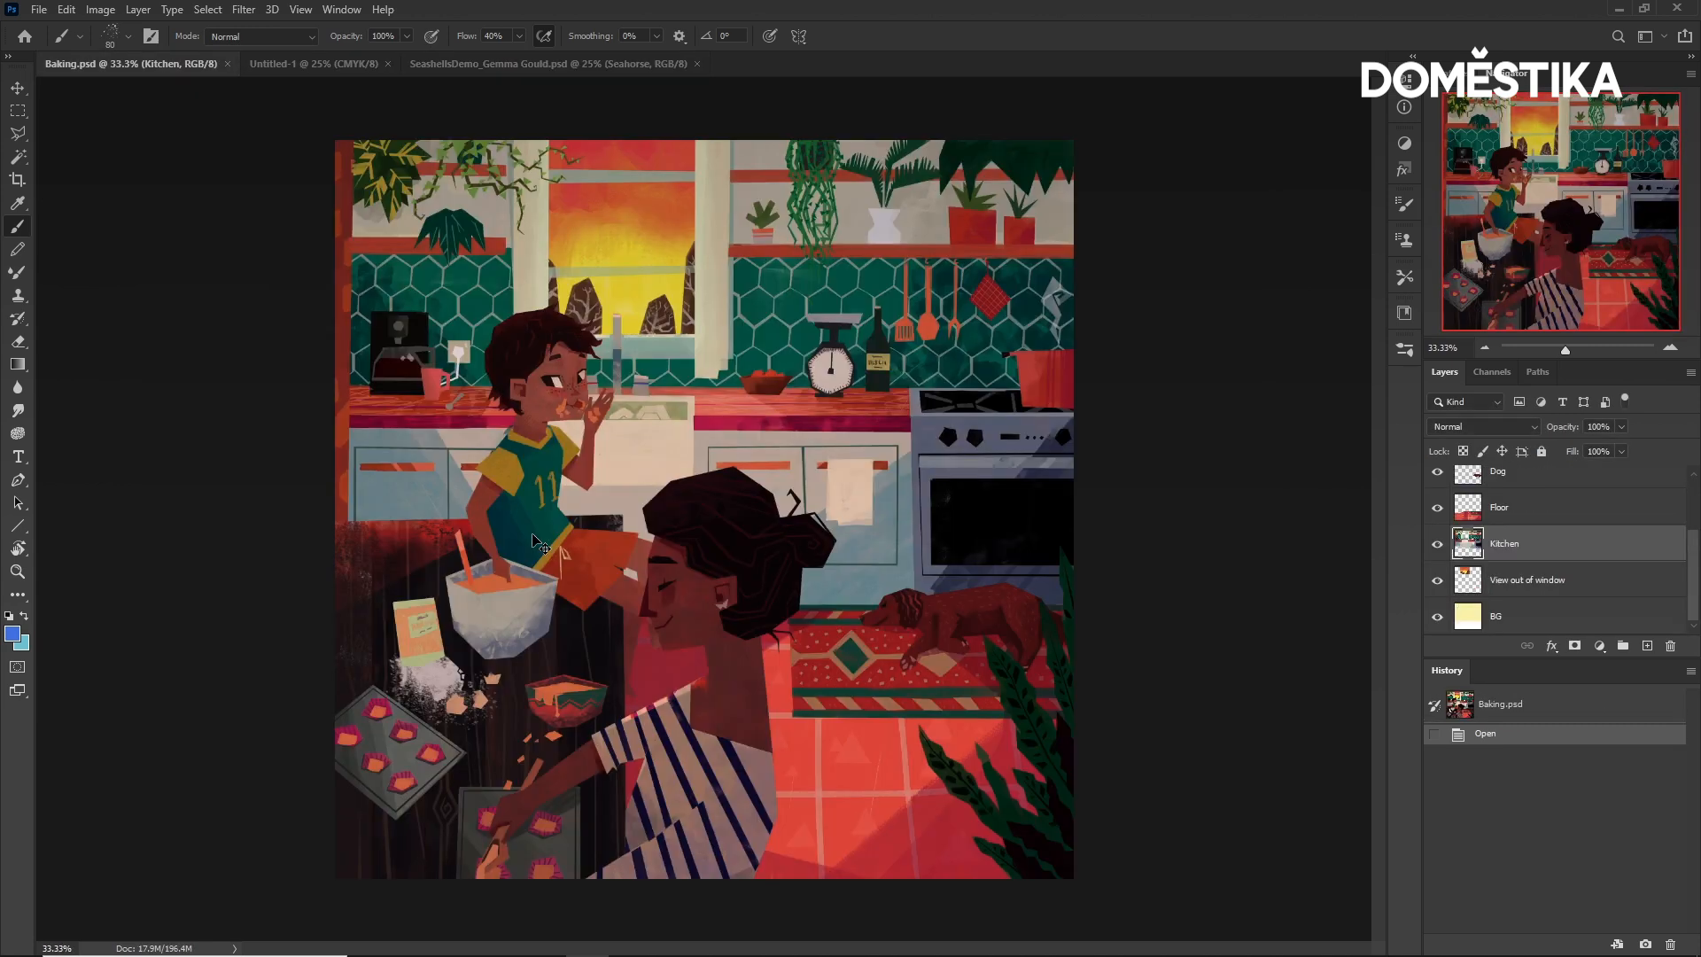
click(499, 63)
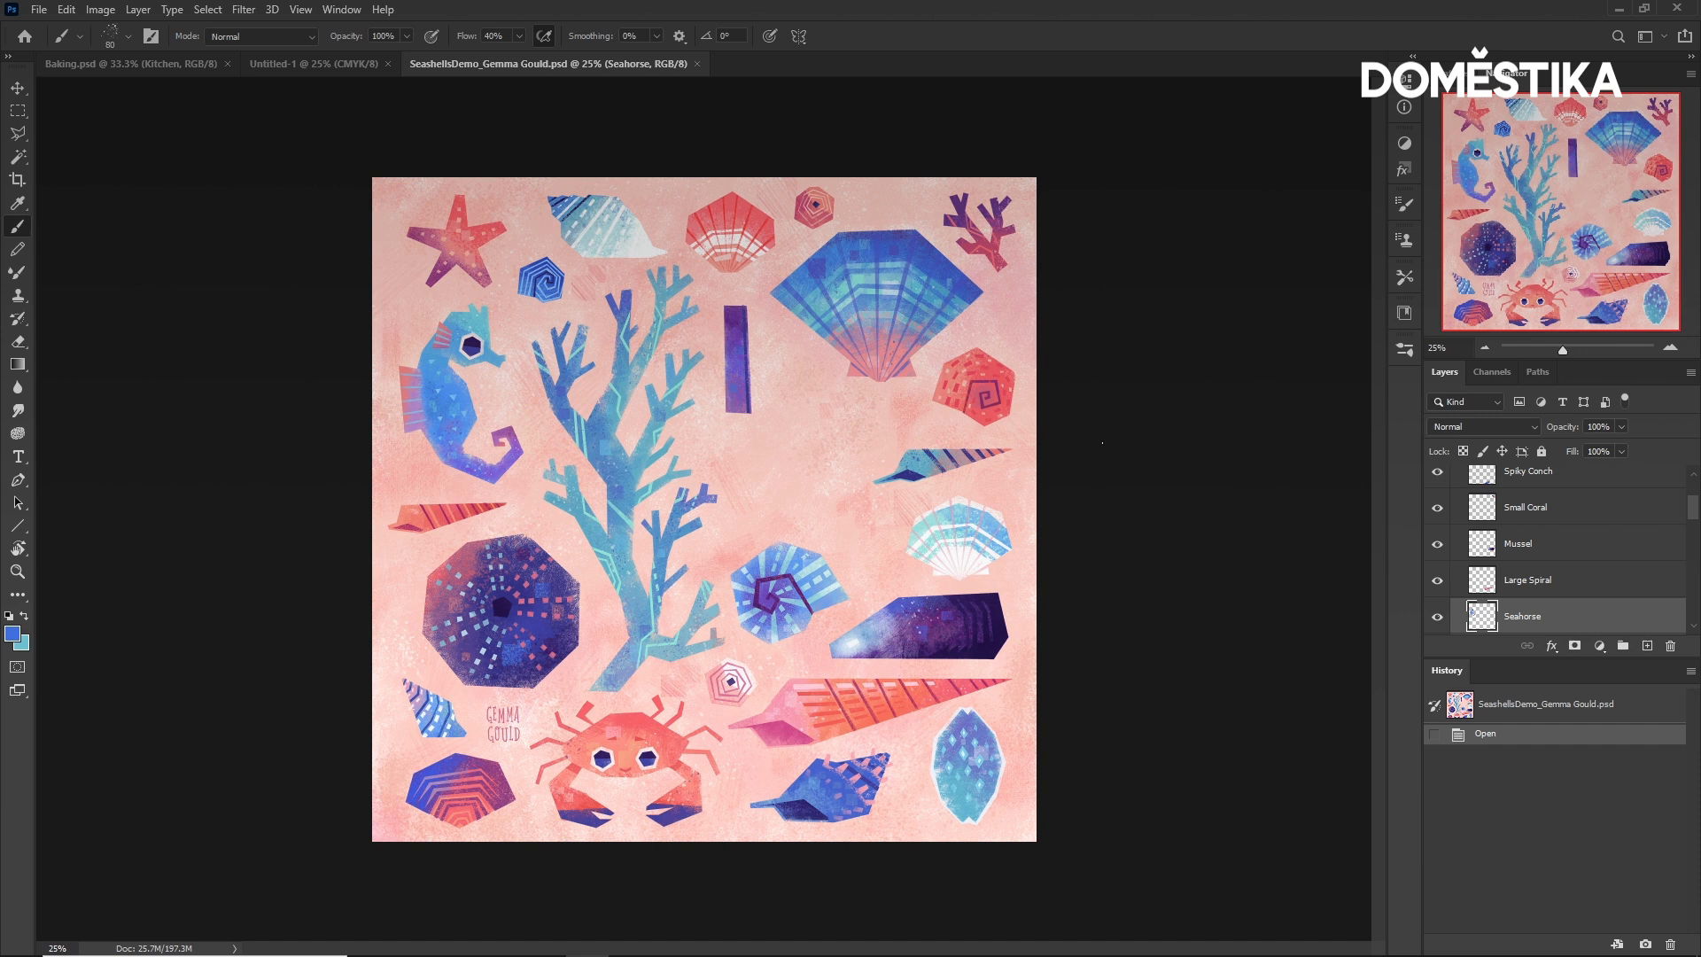
Show rulers around the canvas, zoom in on the pink background, then zoom back out.
key(ctrl+r)
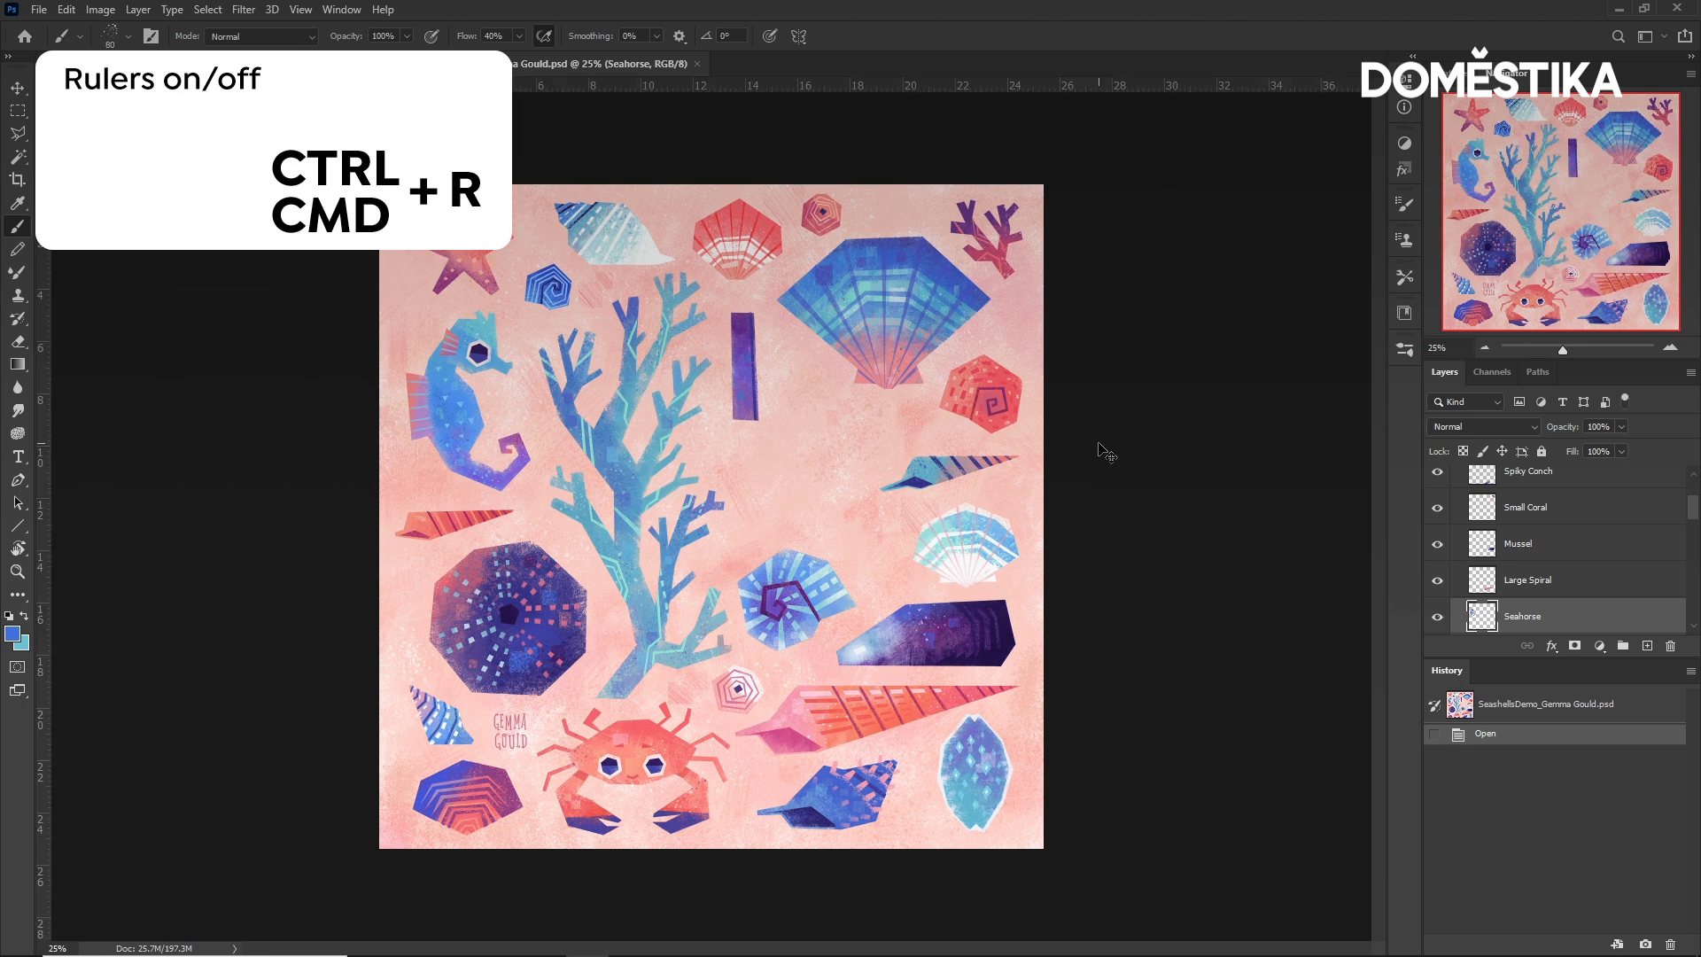
key(ctrl+r)
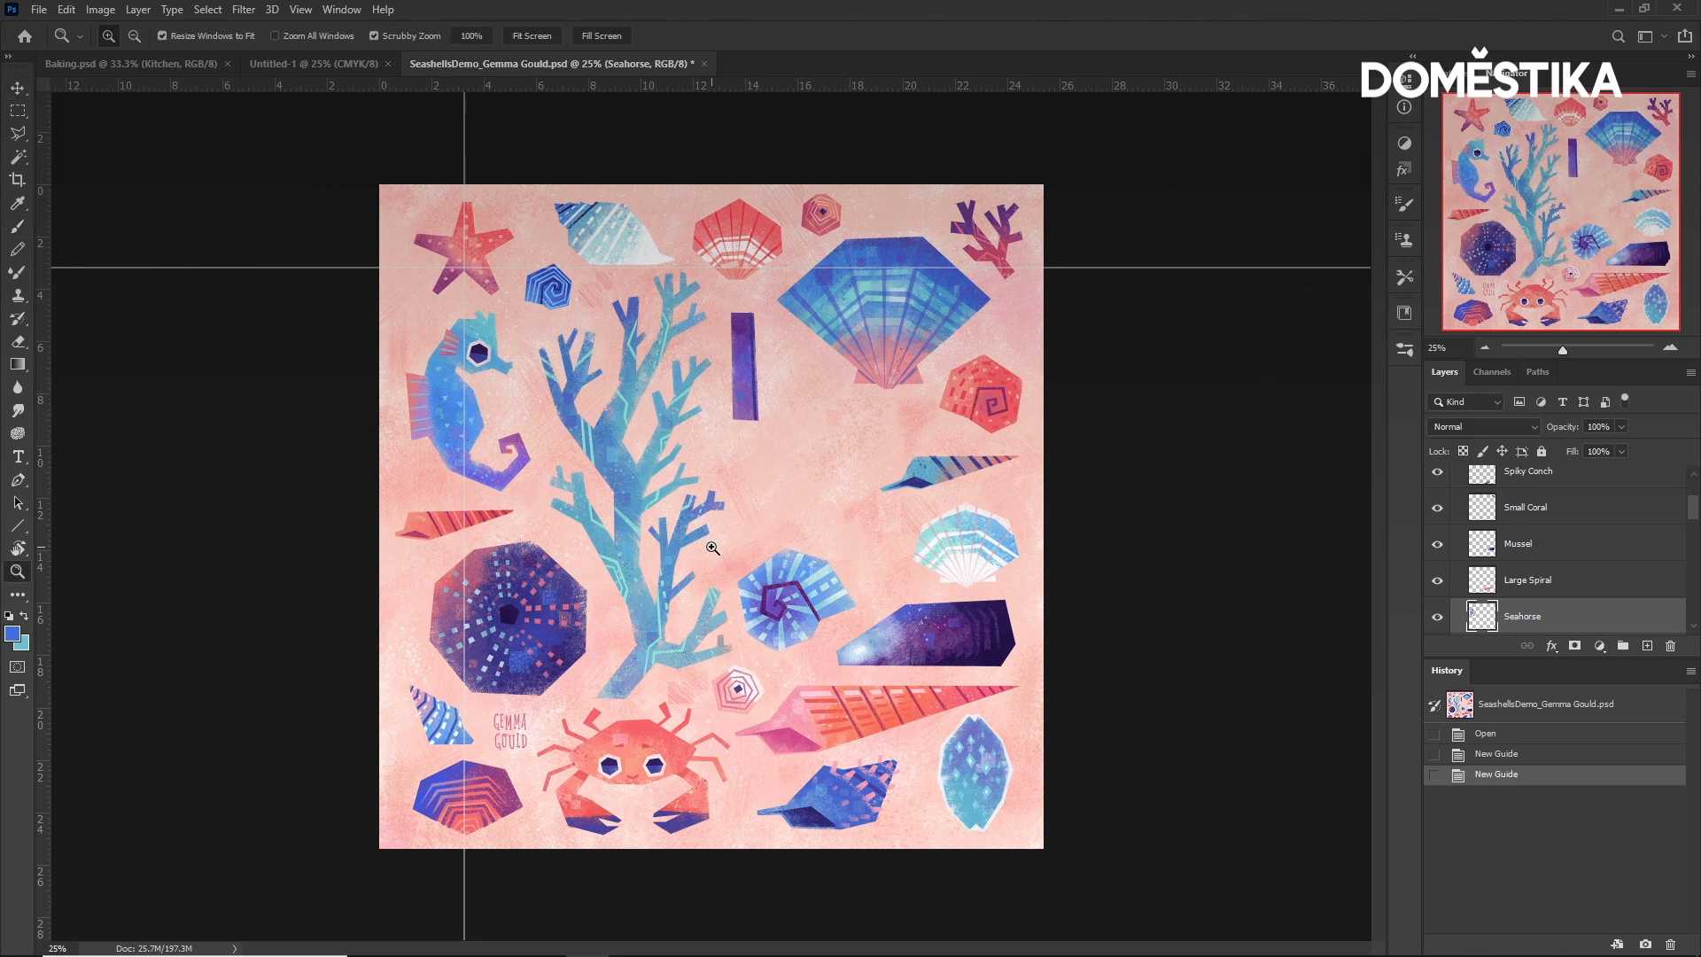
mouse_move(716, 506)
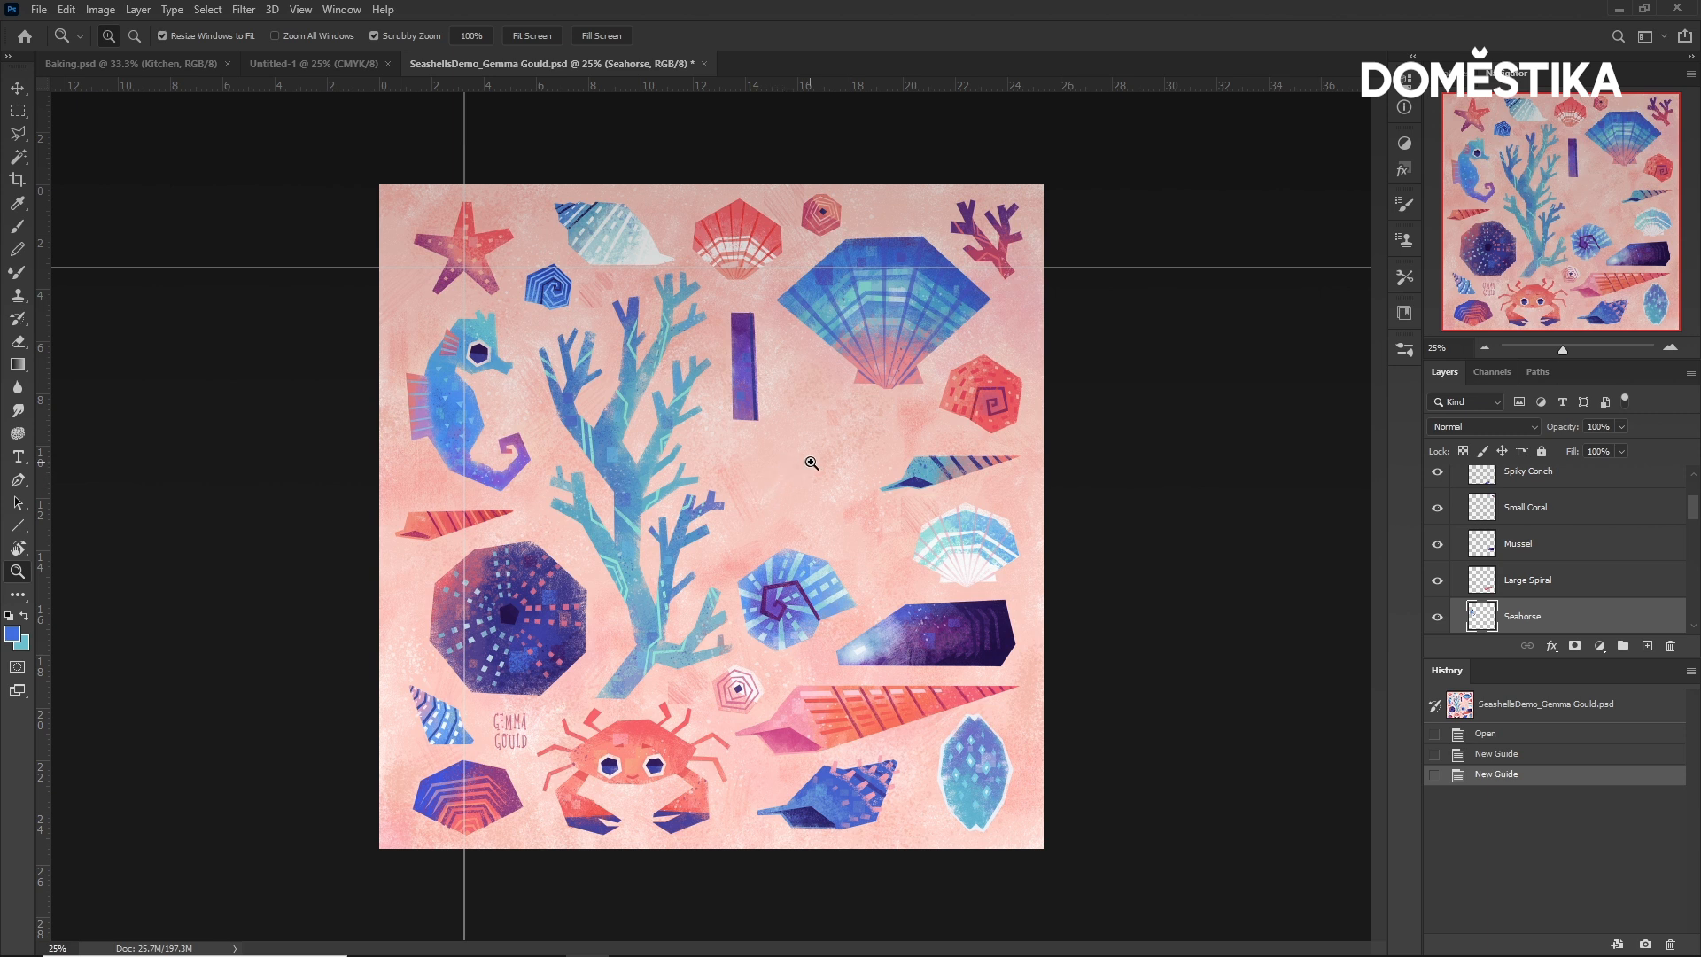
click(811, 461)
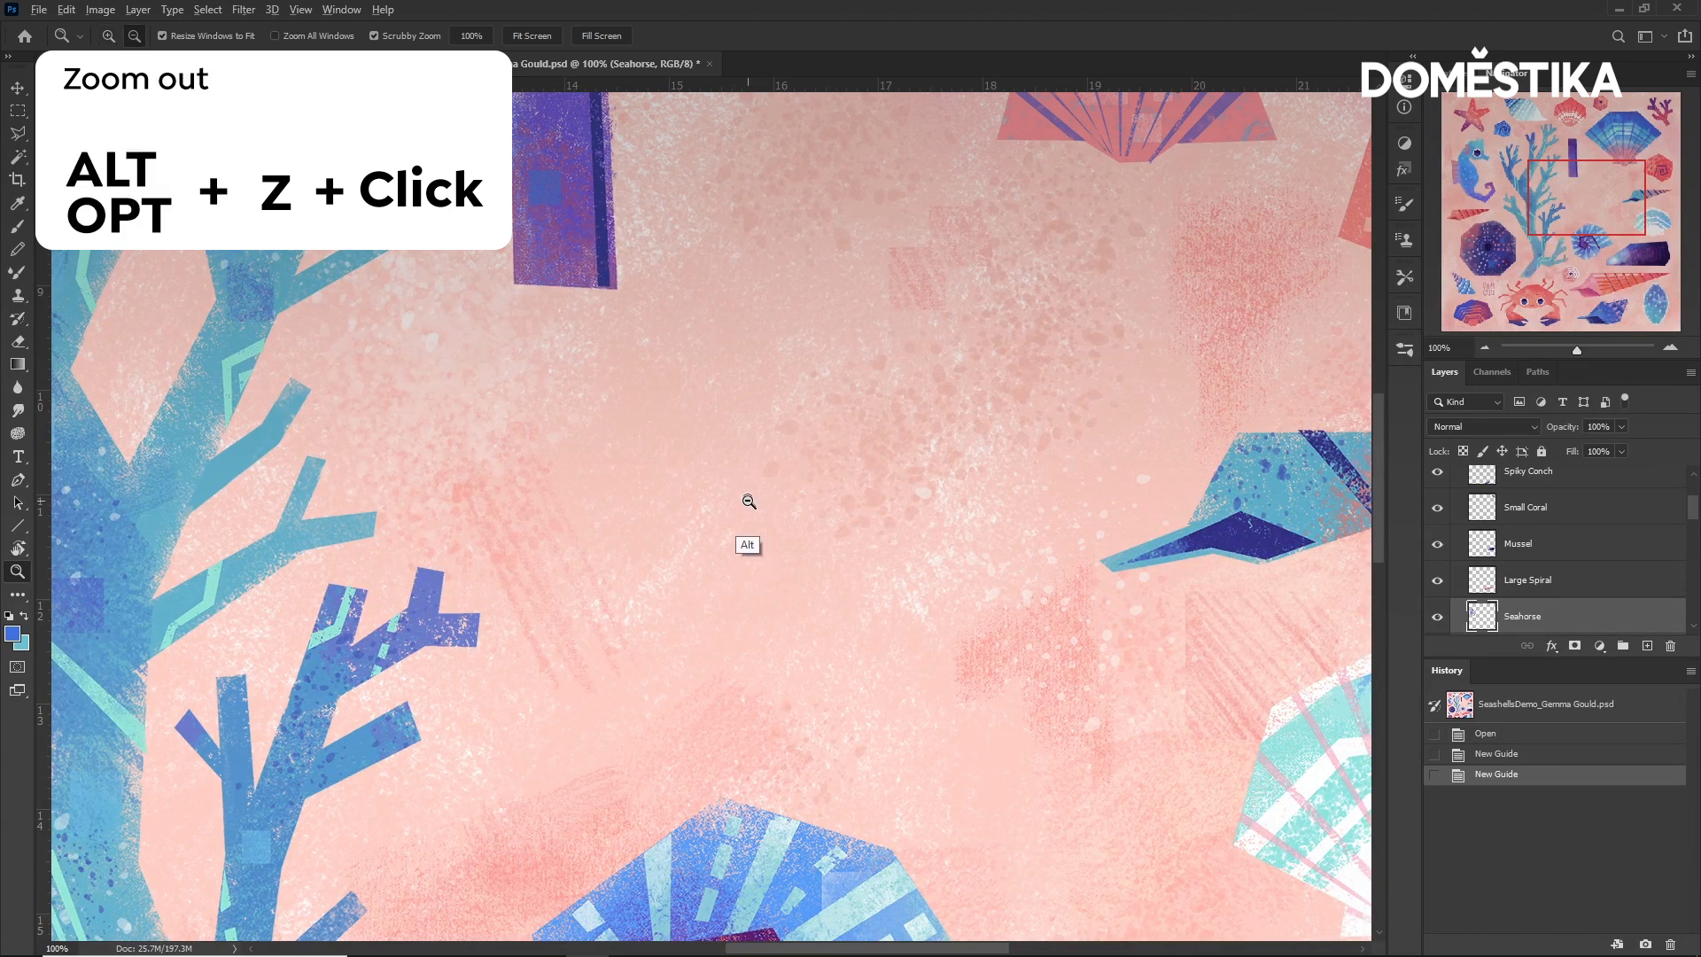
click(747, 501)
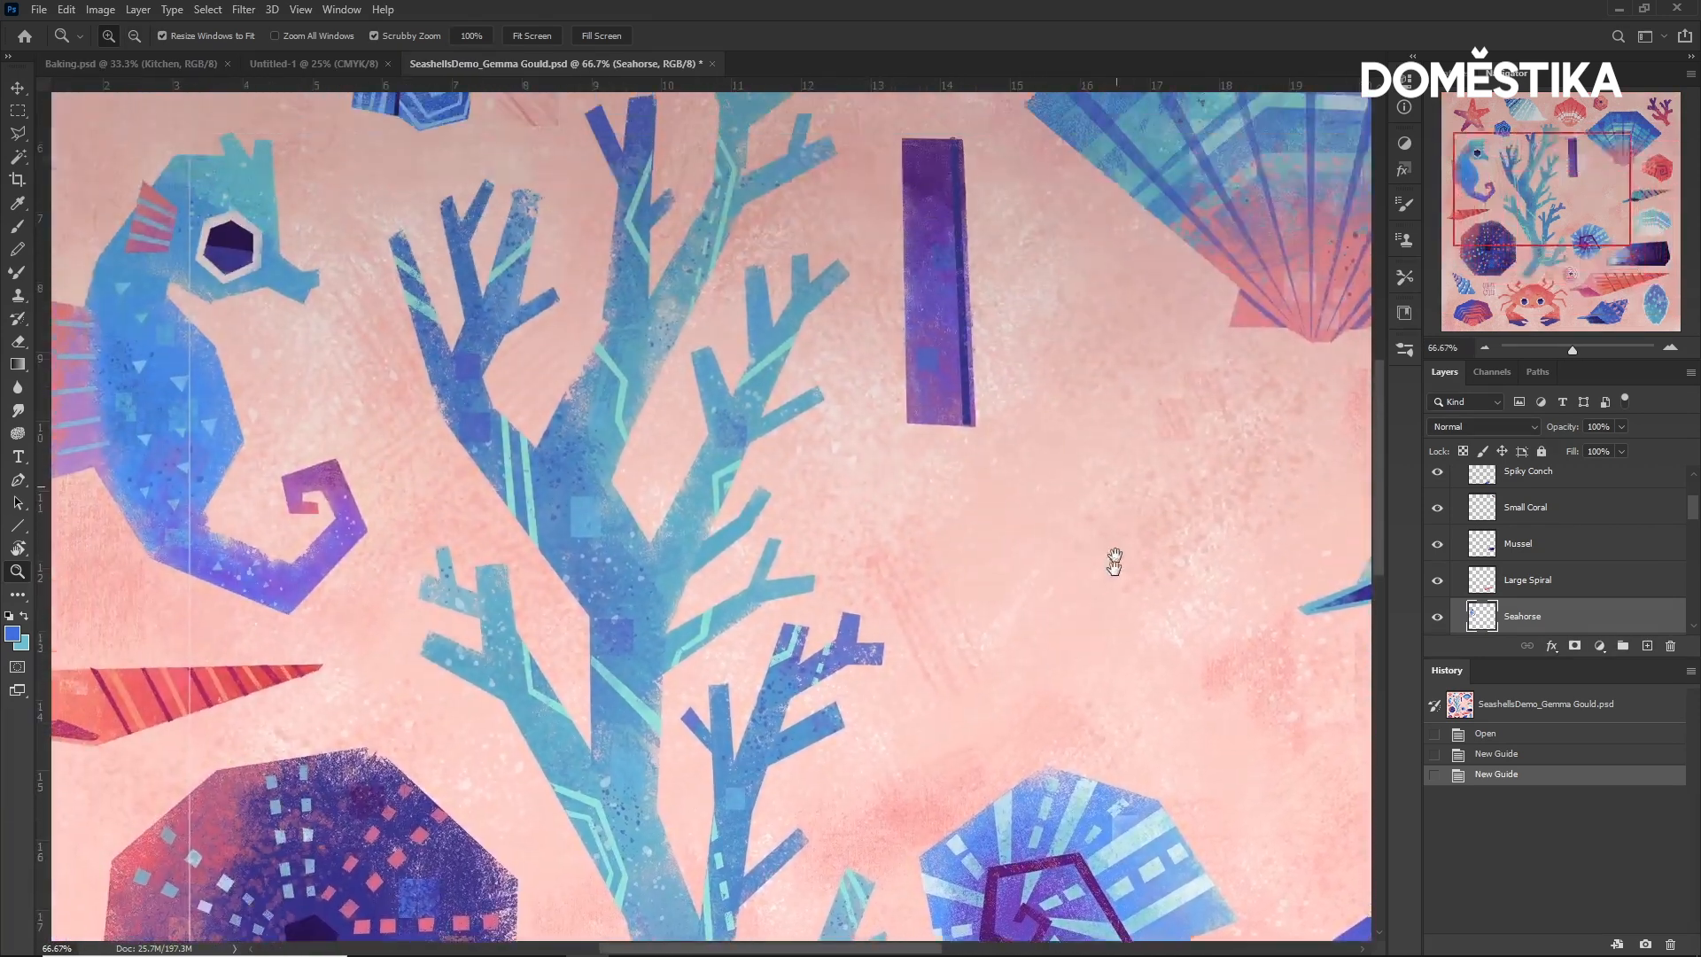
Pan the view to the open pink area between the coral and shells.
drag(1112, 560, 672, 402)
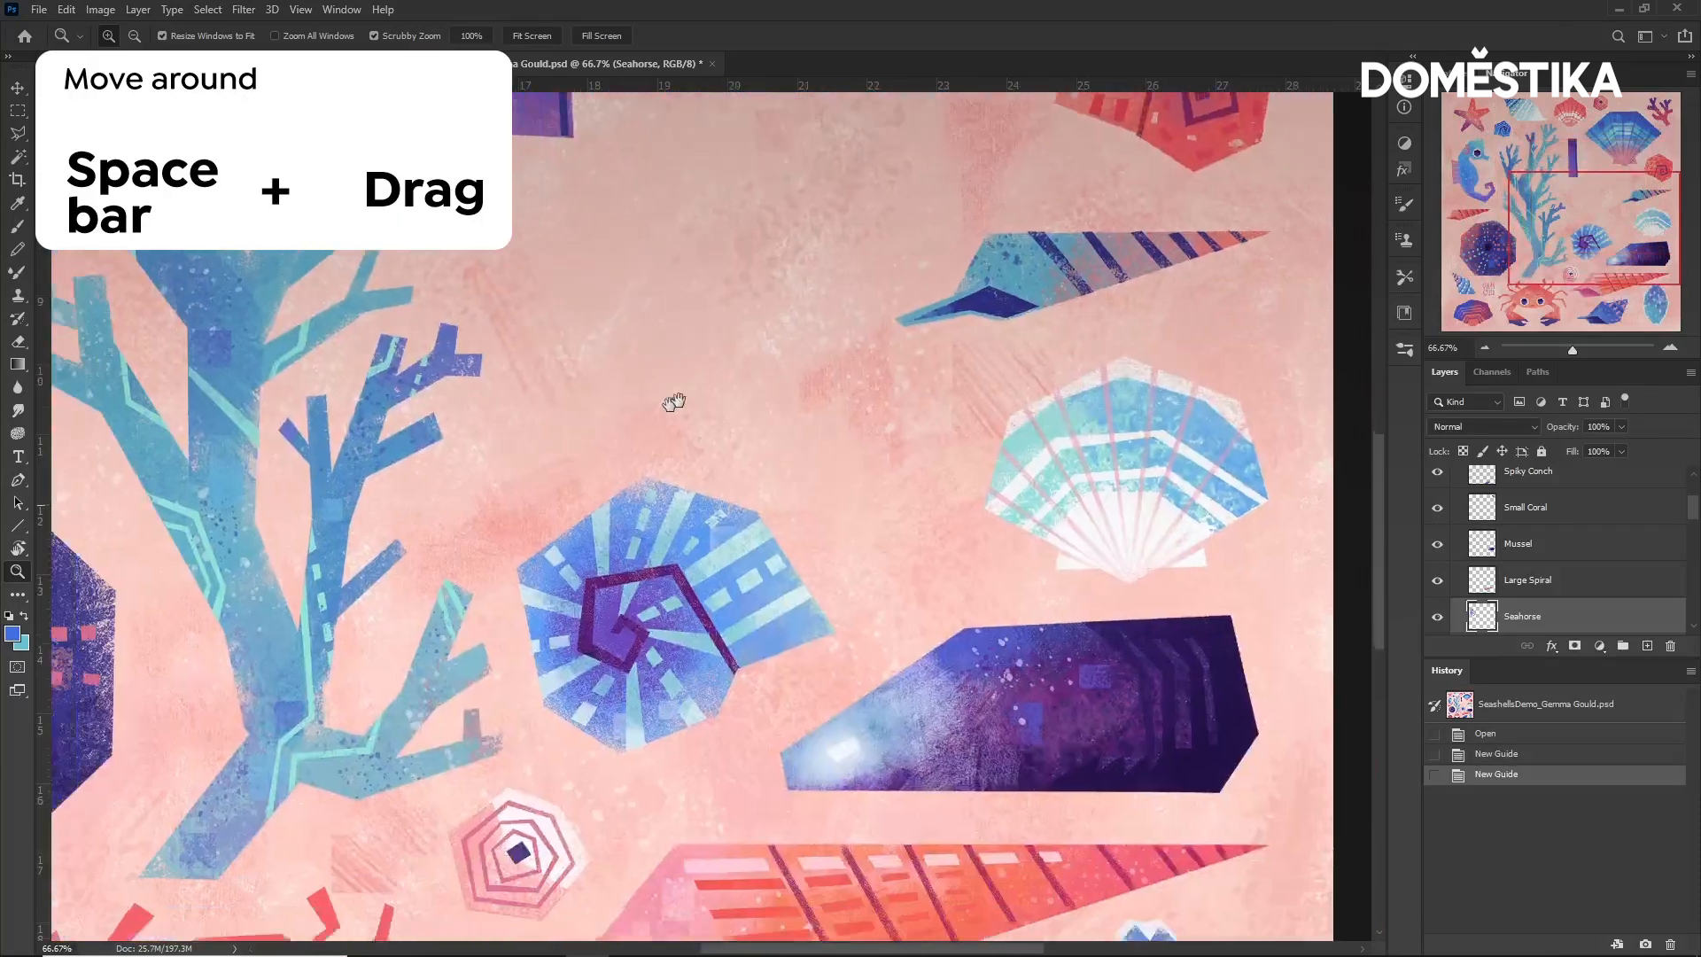
drag(672, 402, 547, 429)
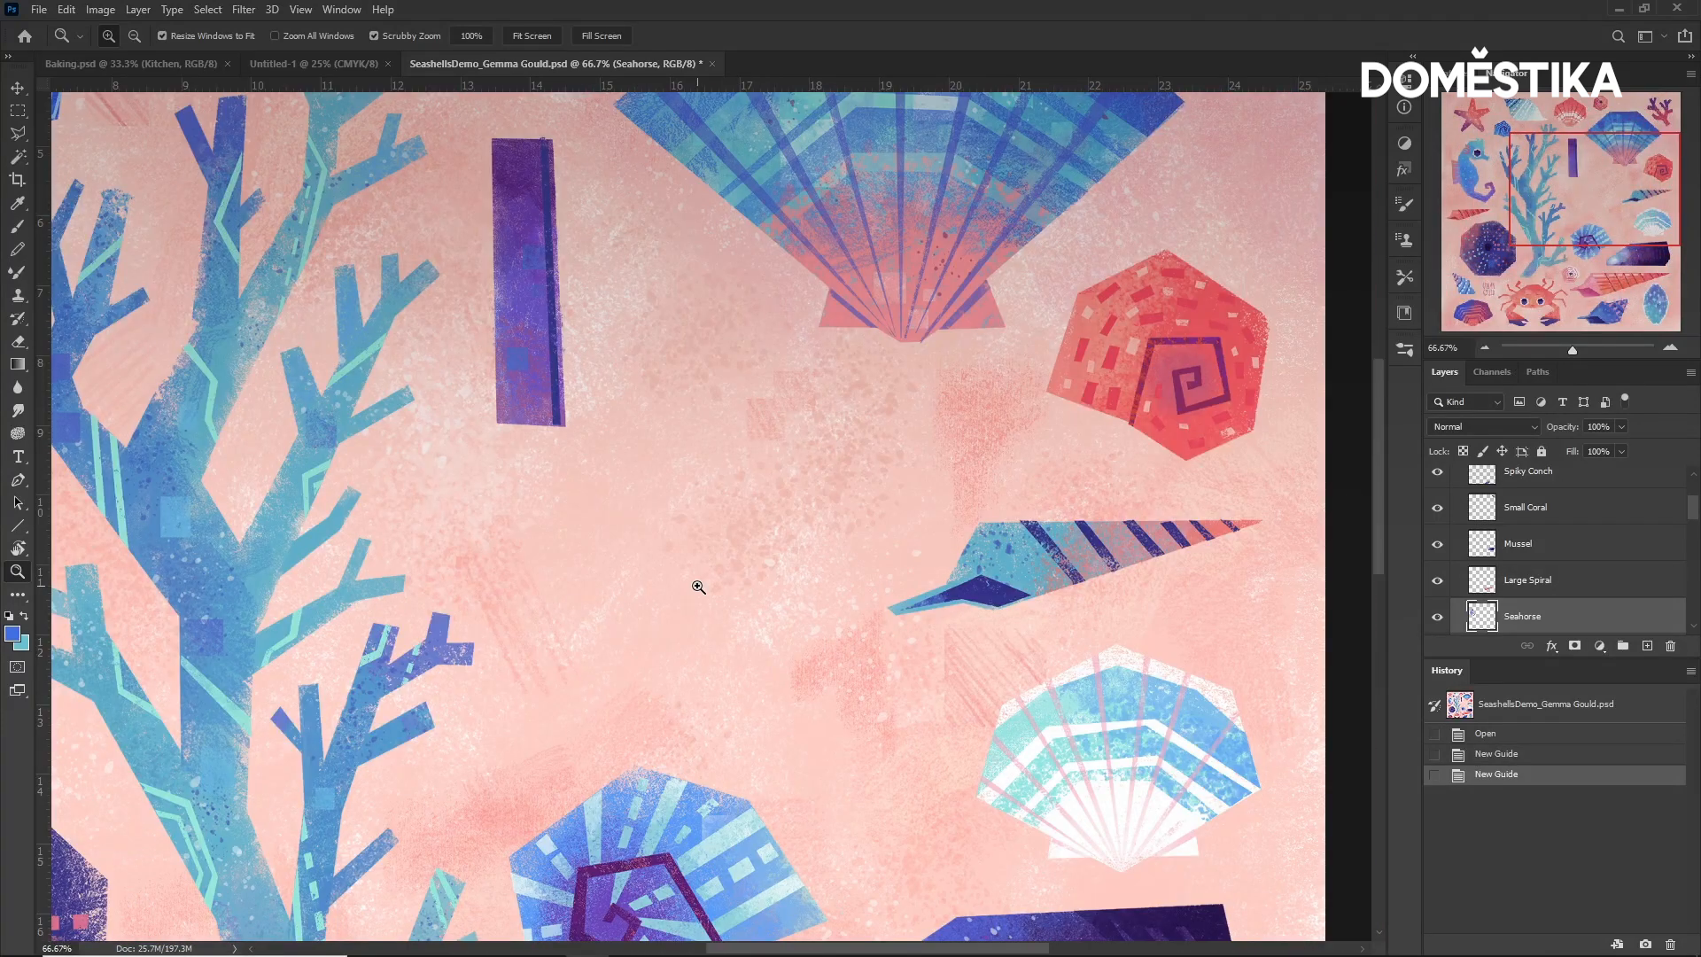
Create a new empty layer named 'Starfish' through the New Layer dialog.
key(ctrl+shift+n)
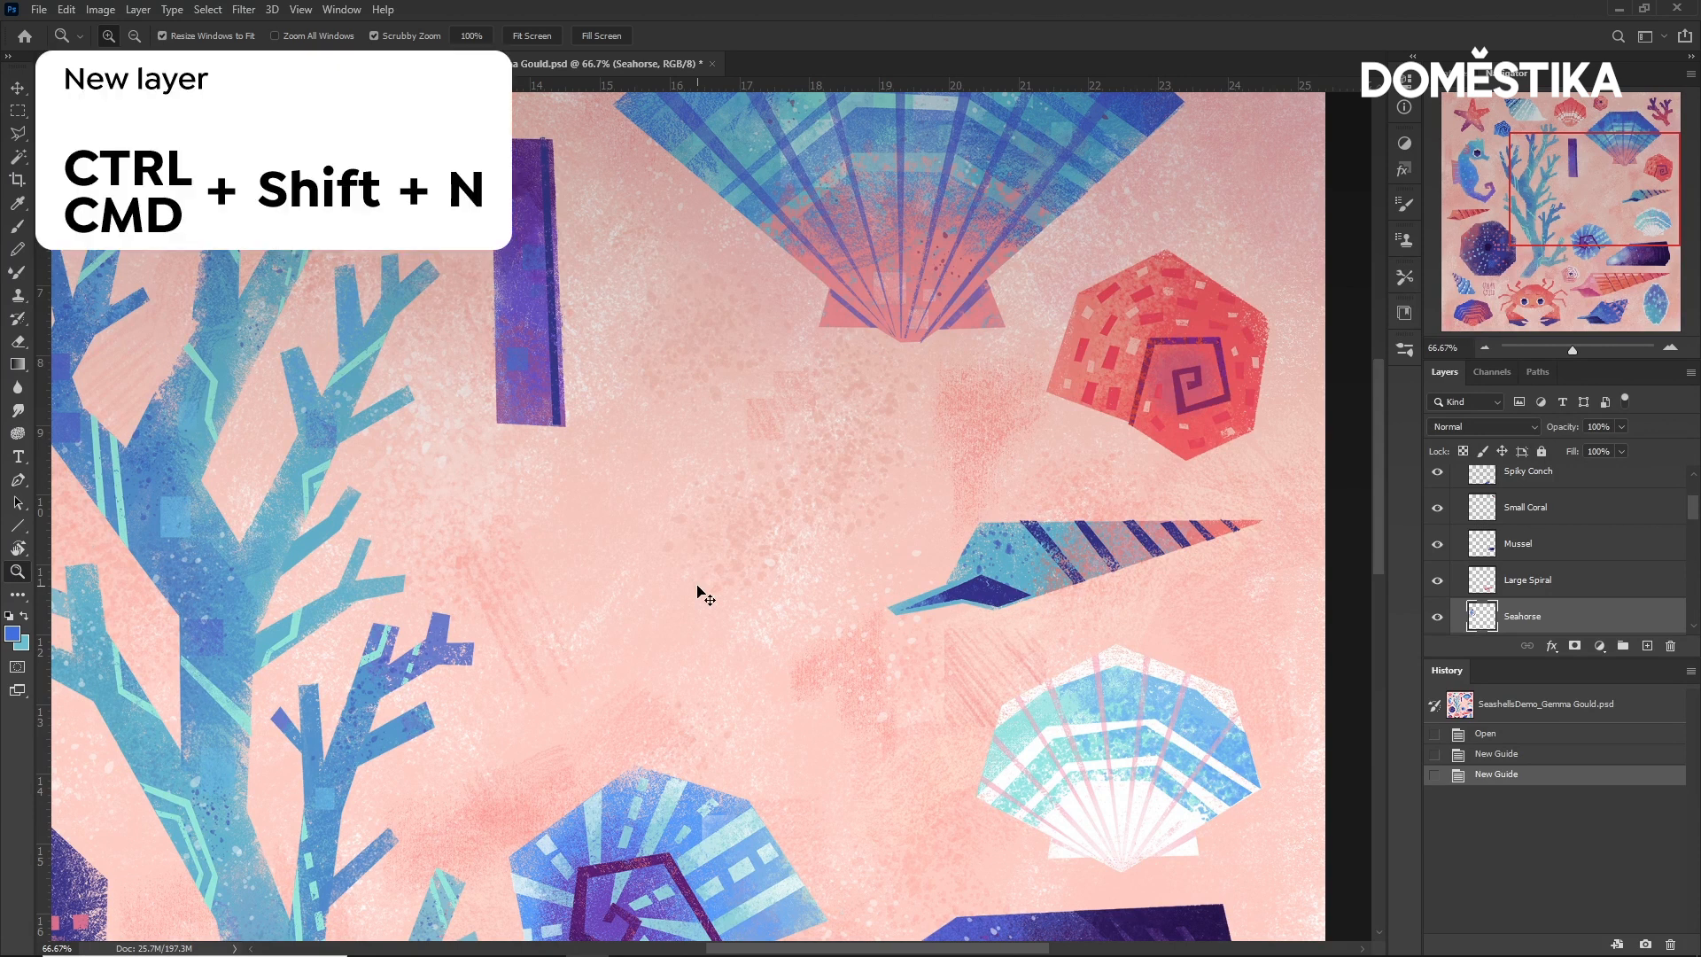
key(ctrl+shift+n)
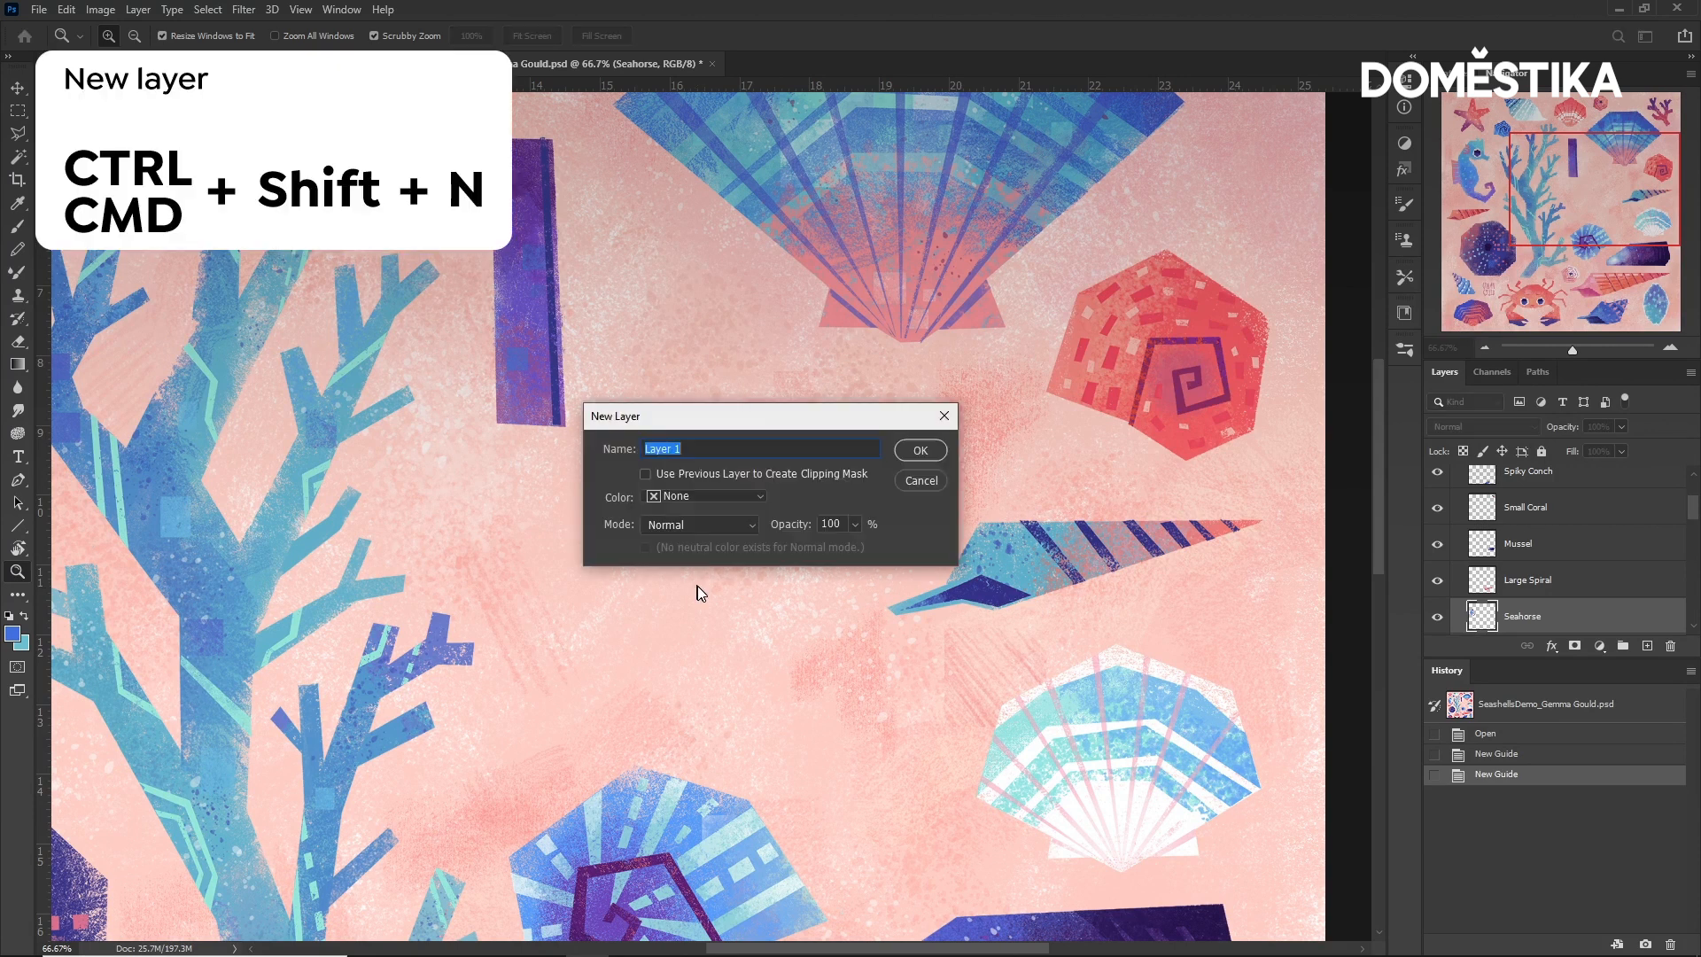
text(S)
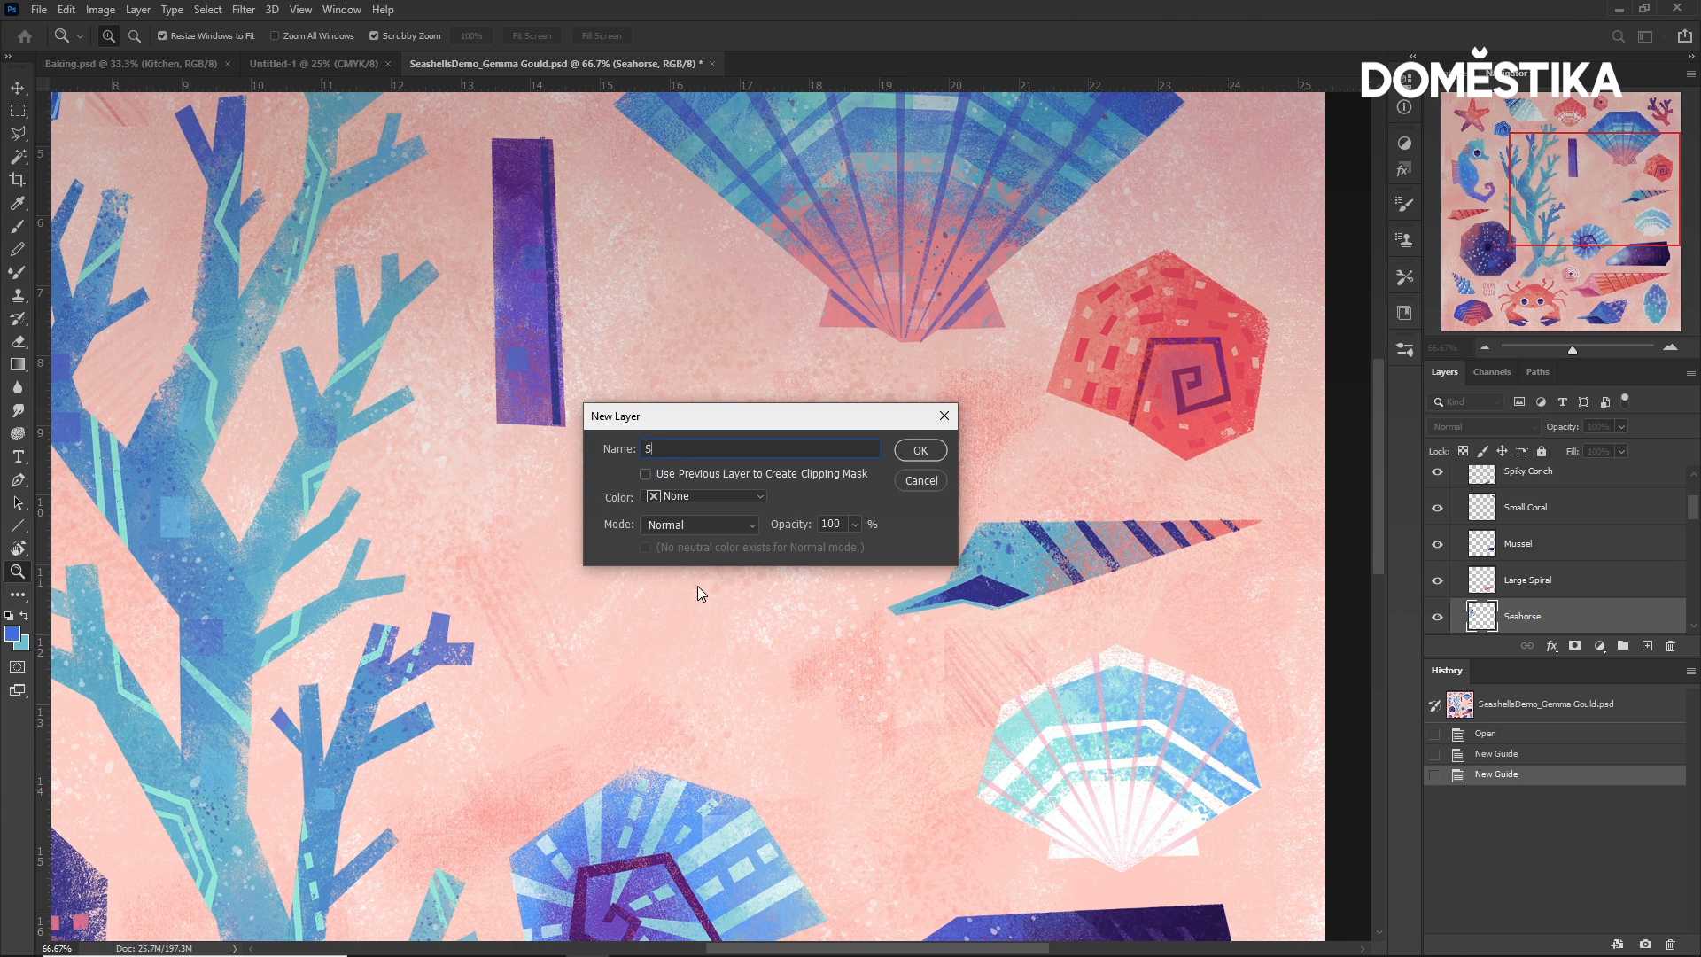
text(Starfish)
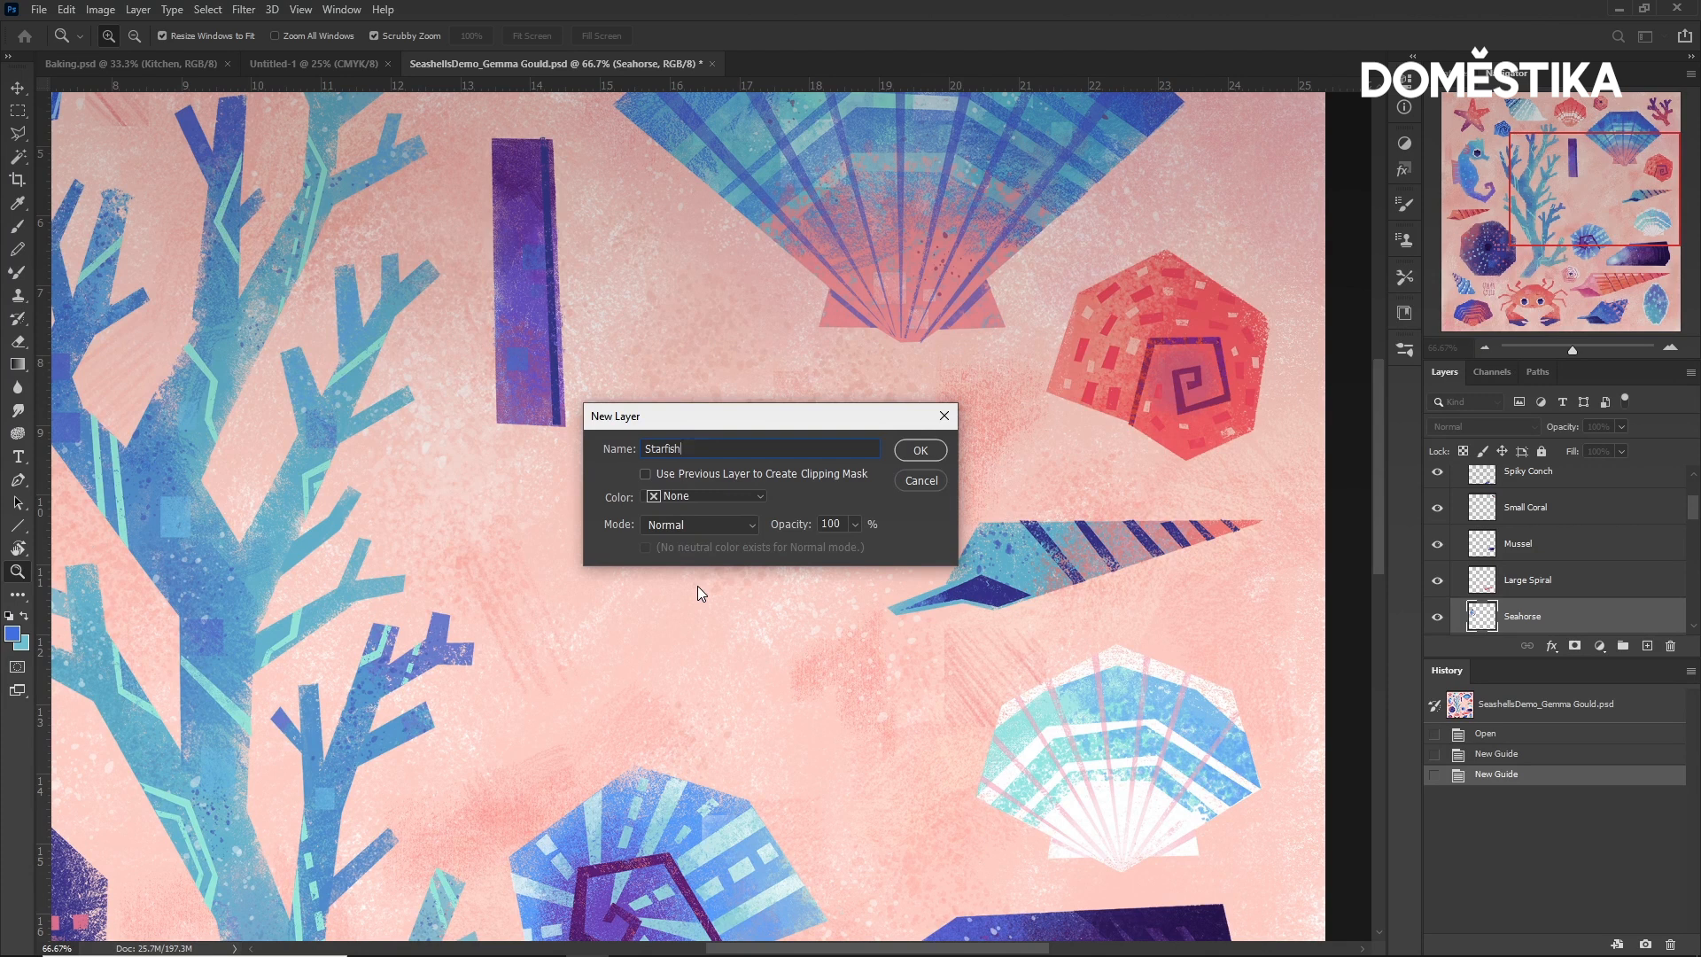
click(918, 450)
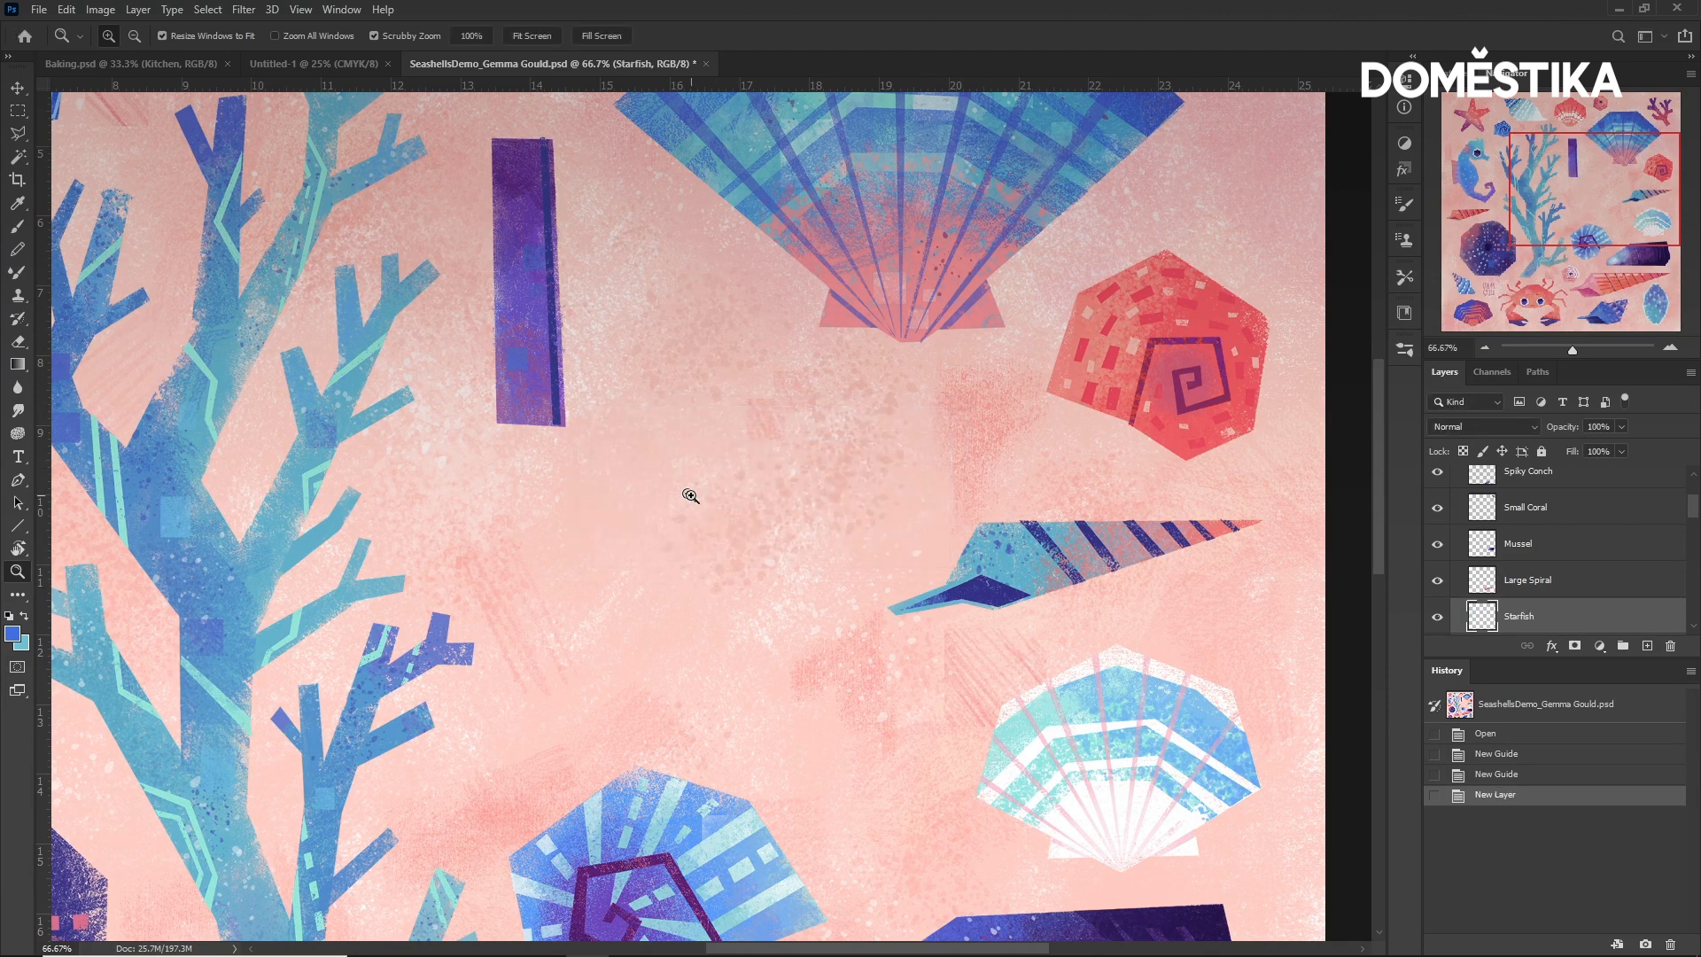
mouse_move(677, 569)
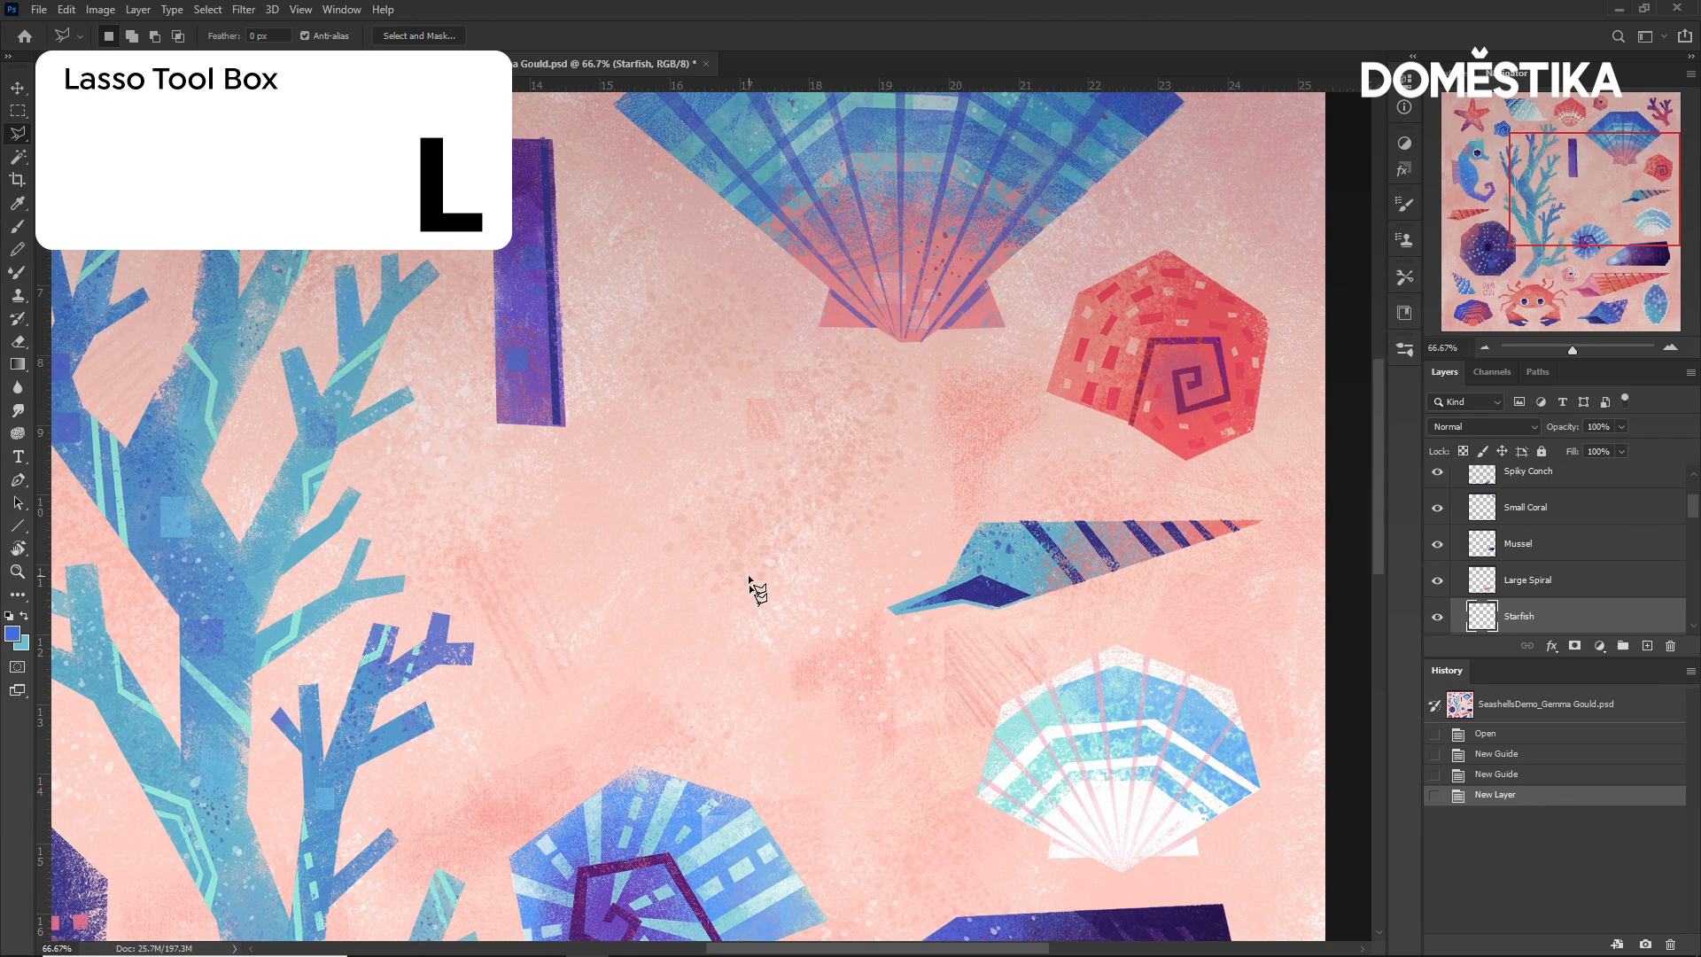
mouse_move(680, 420)
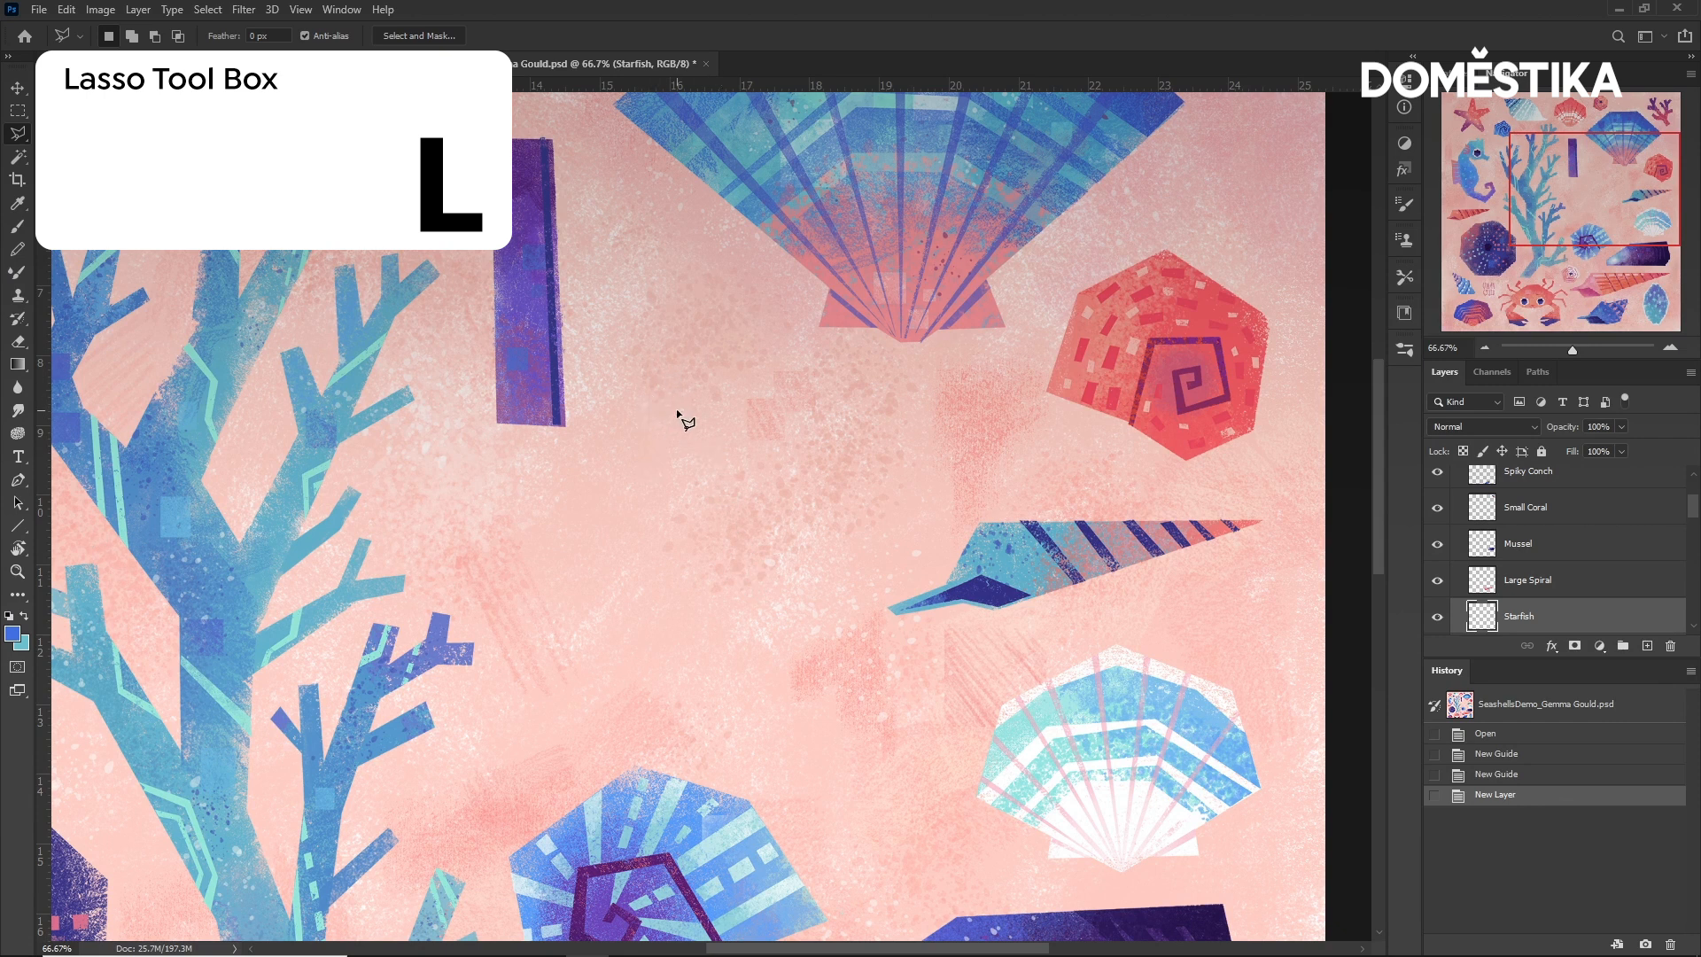
Trace a five-armed starfish with the Polygonal Lasso, fill it blue, and deselect.
drag(678, 393, 656, 539)
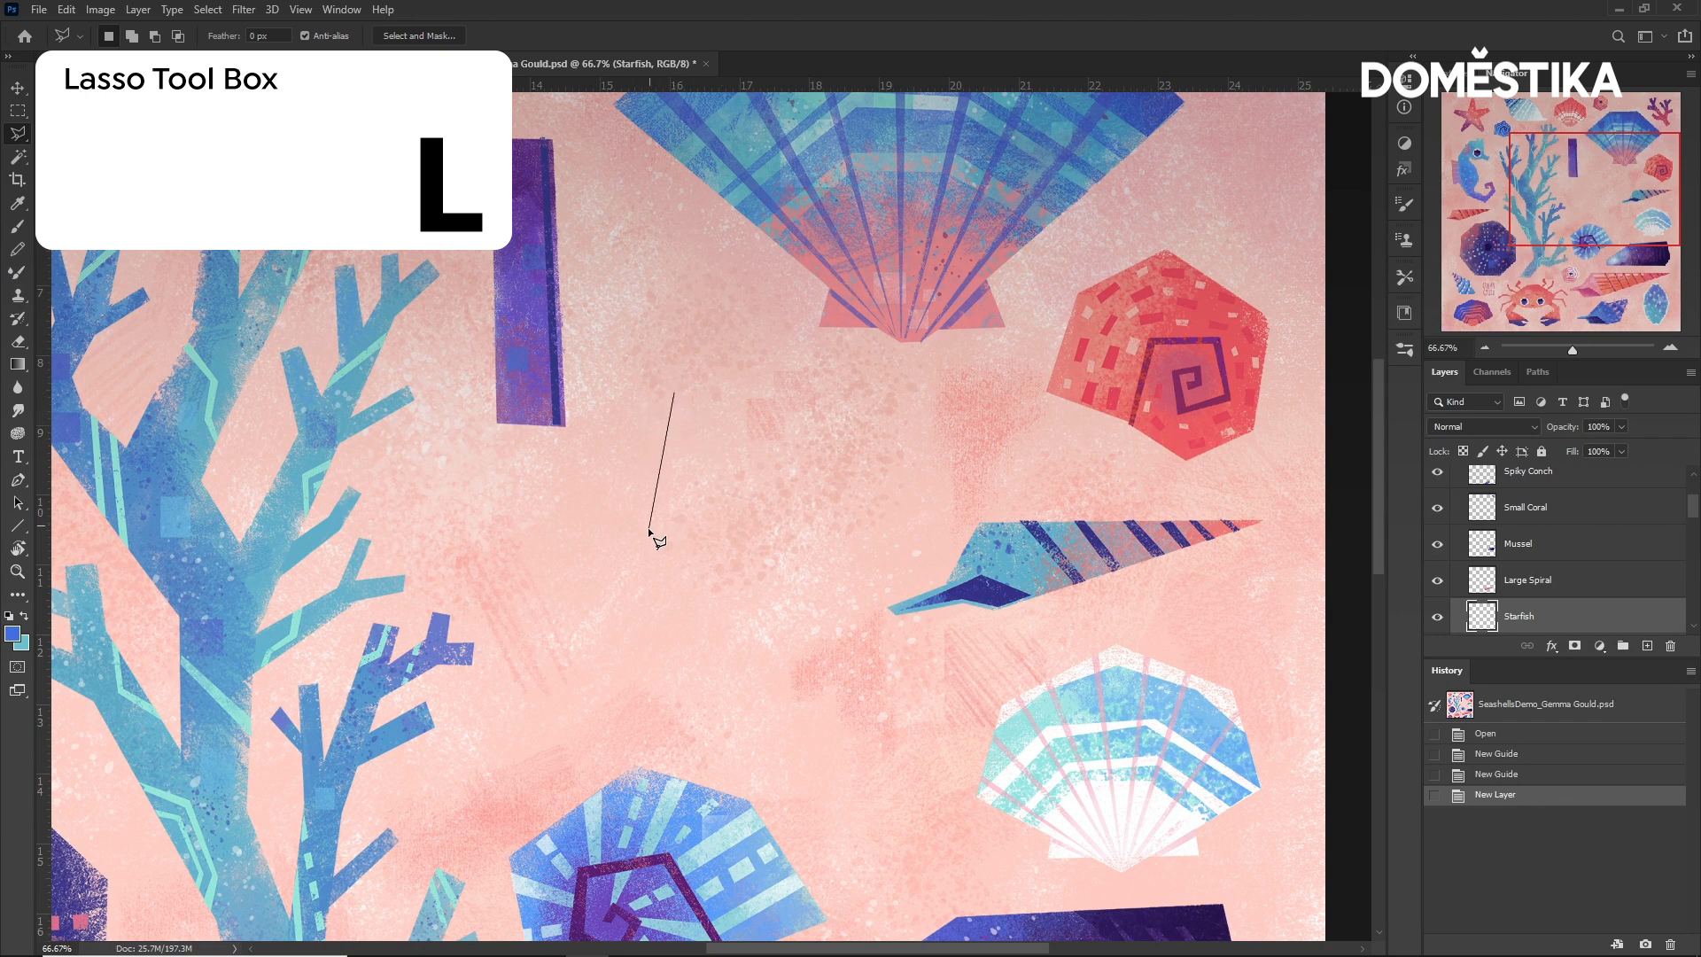
drag(672, 532, 705, 608)
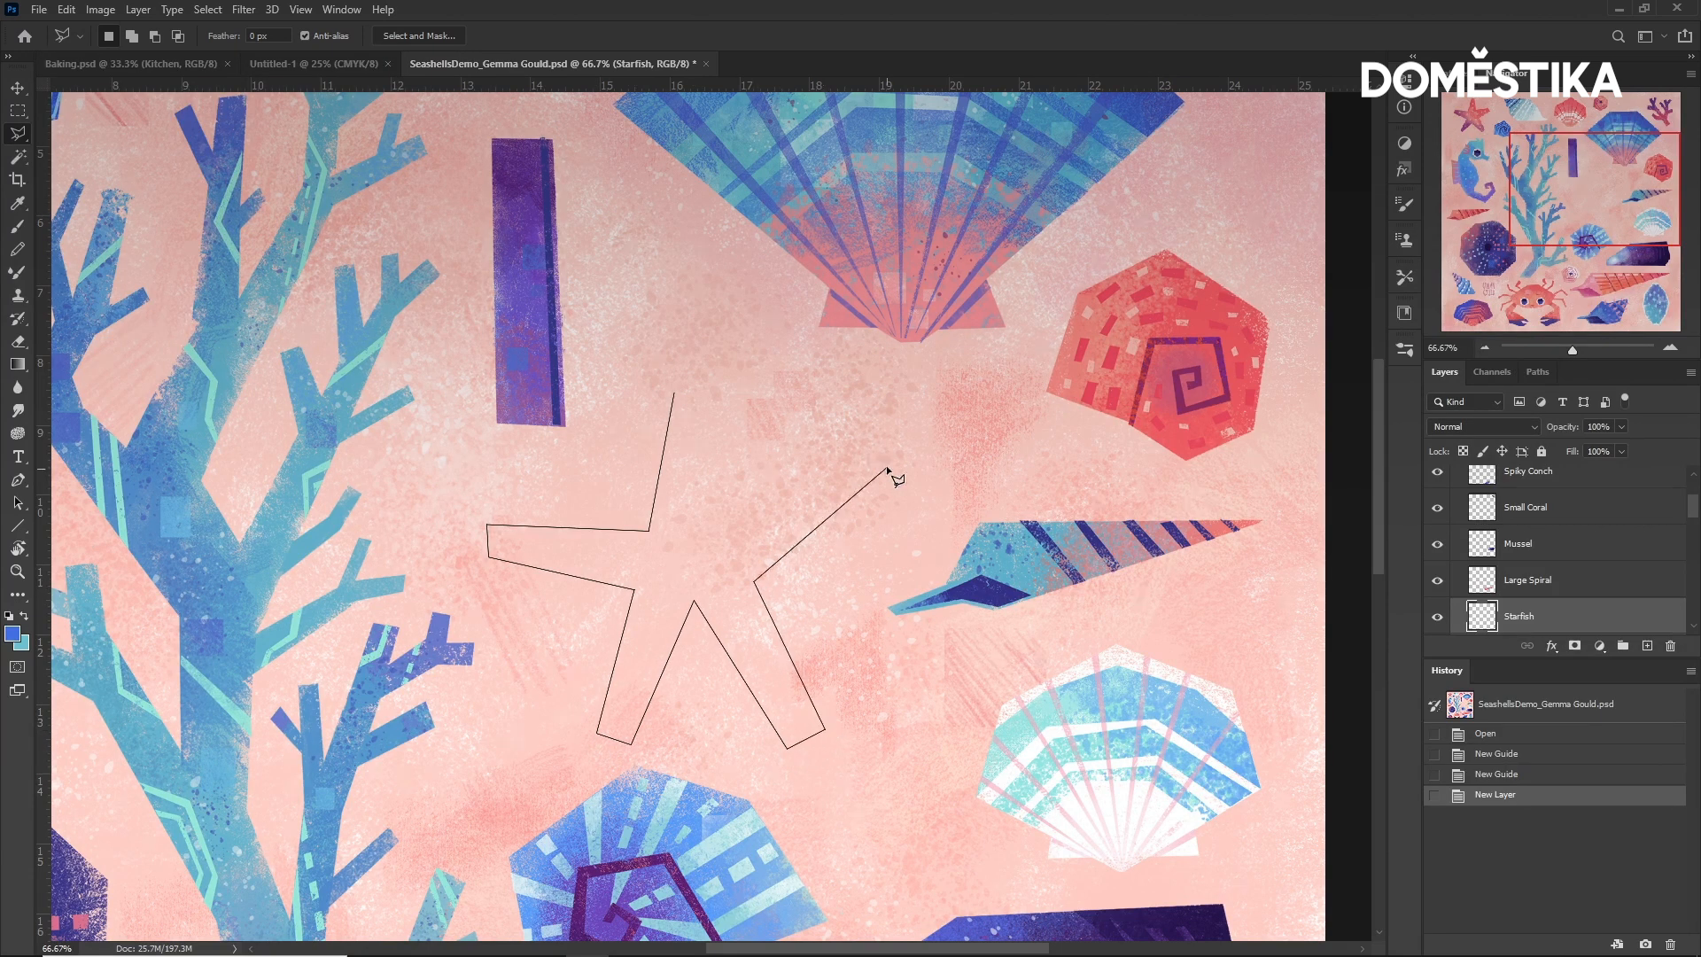
click(686, 380)
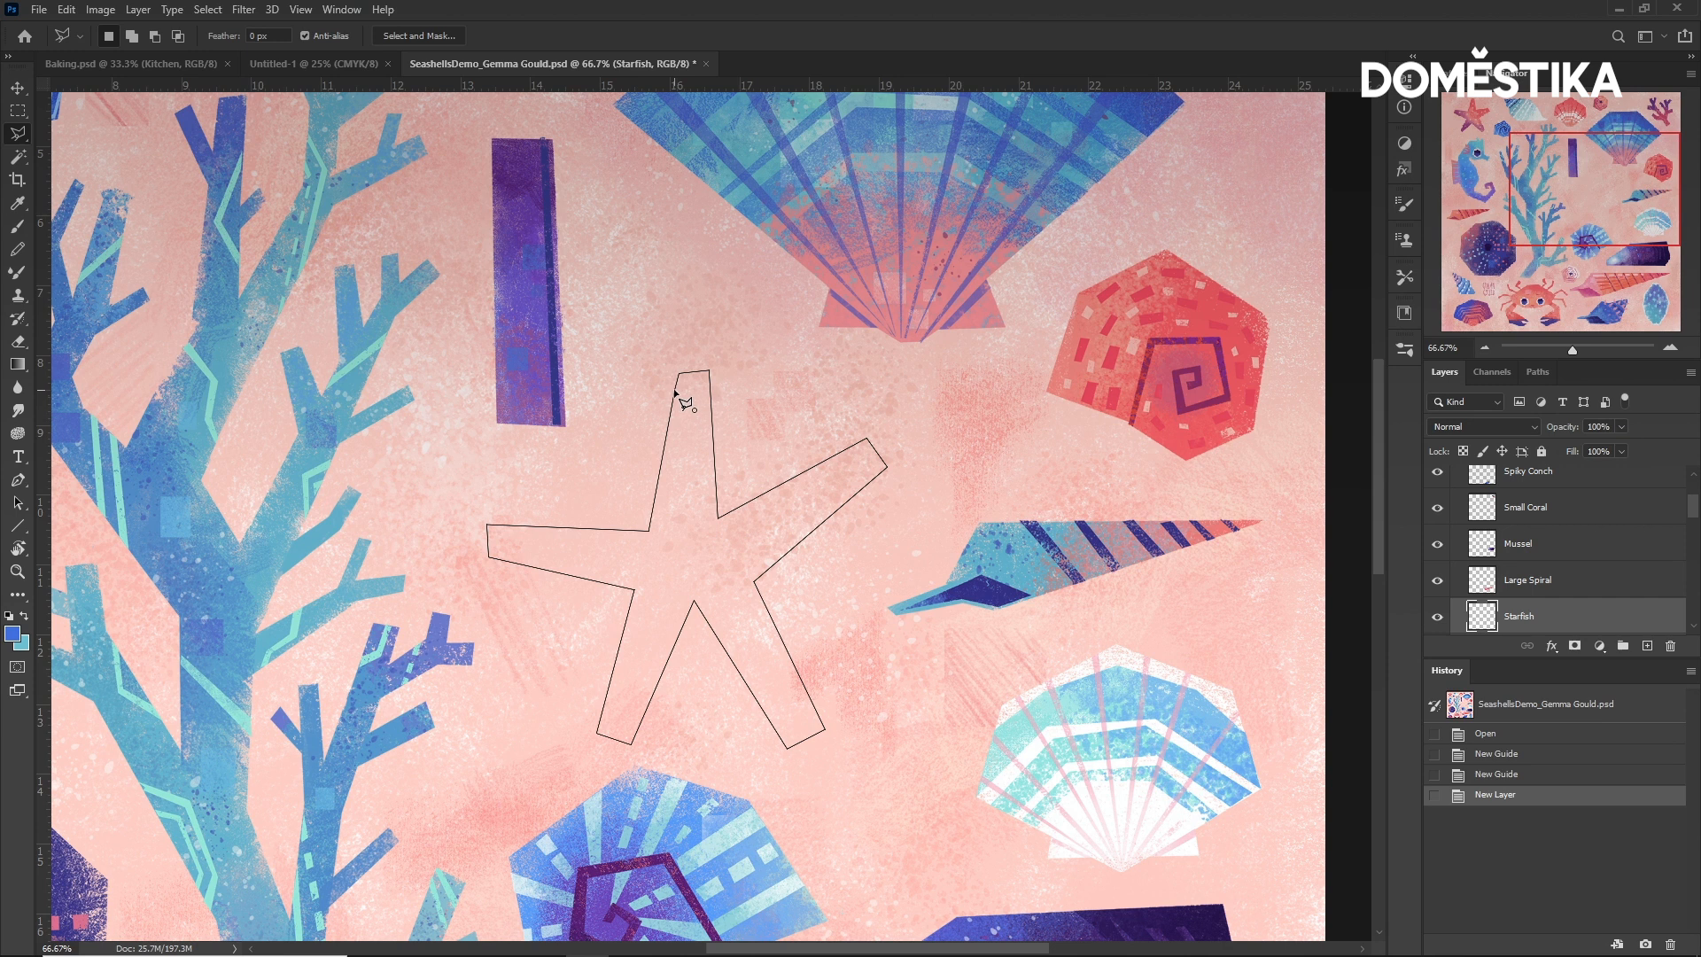
click(686, 398)
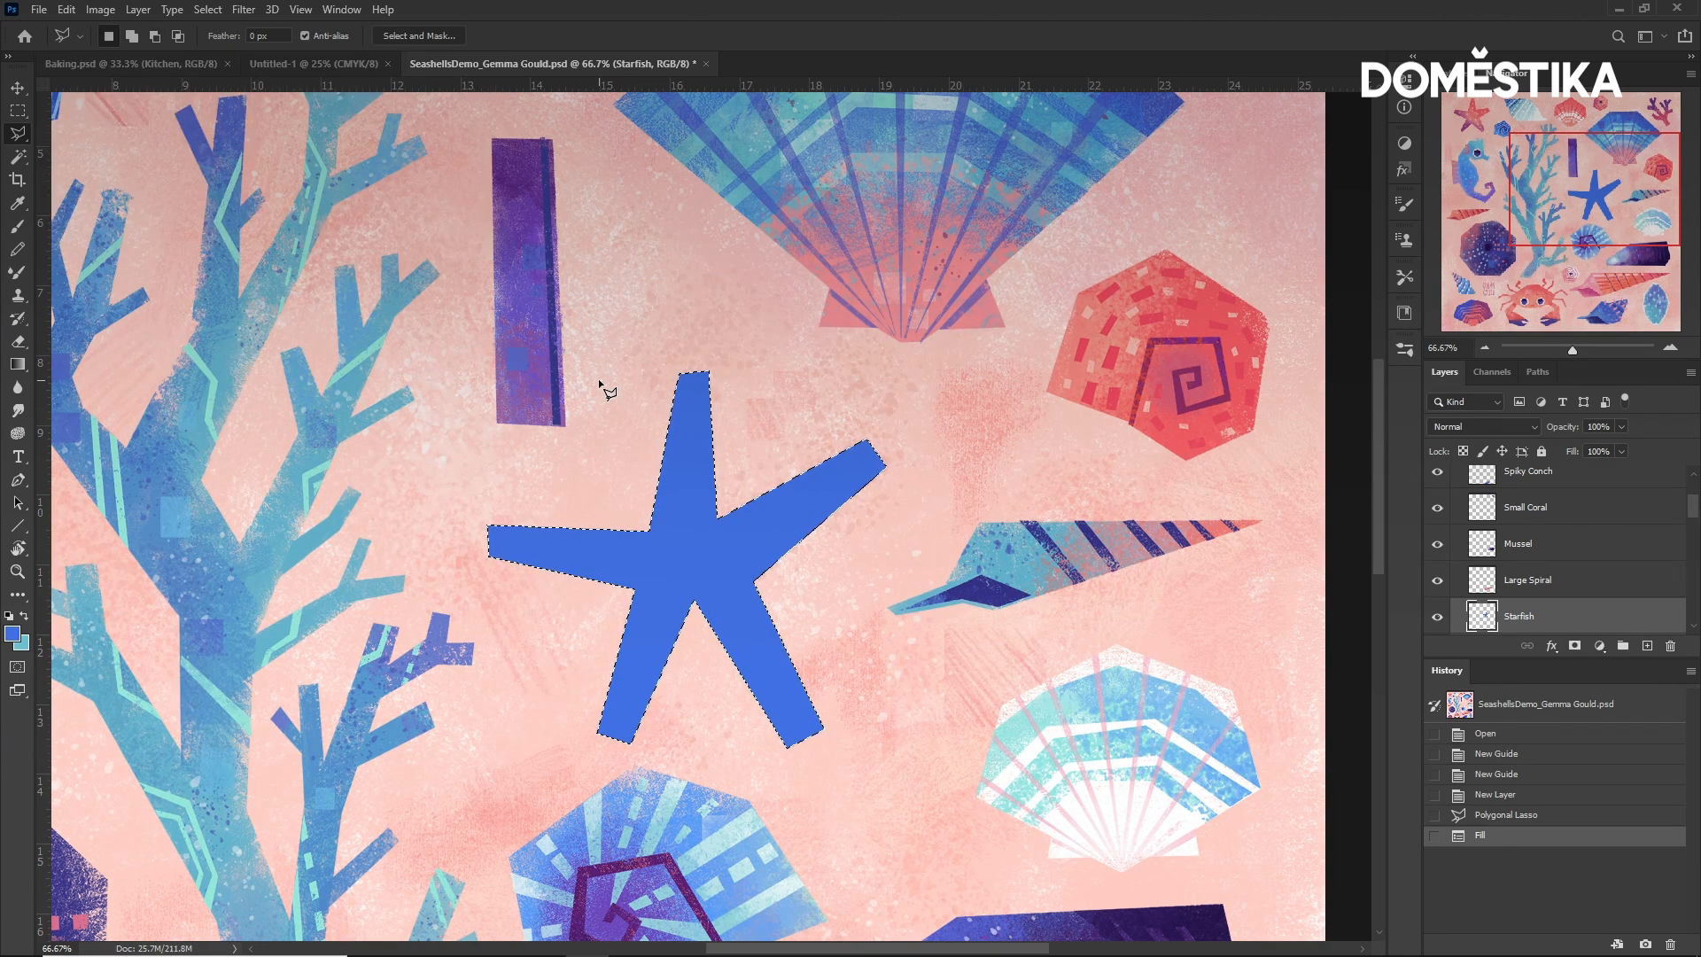
key(ctrl+d)
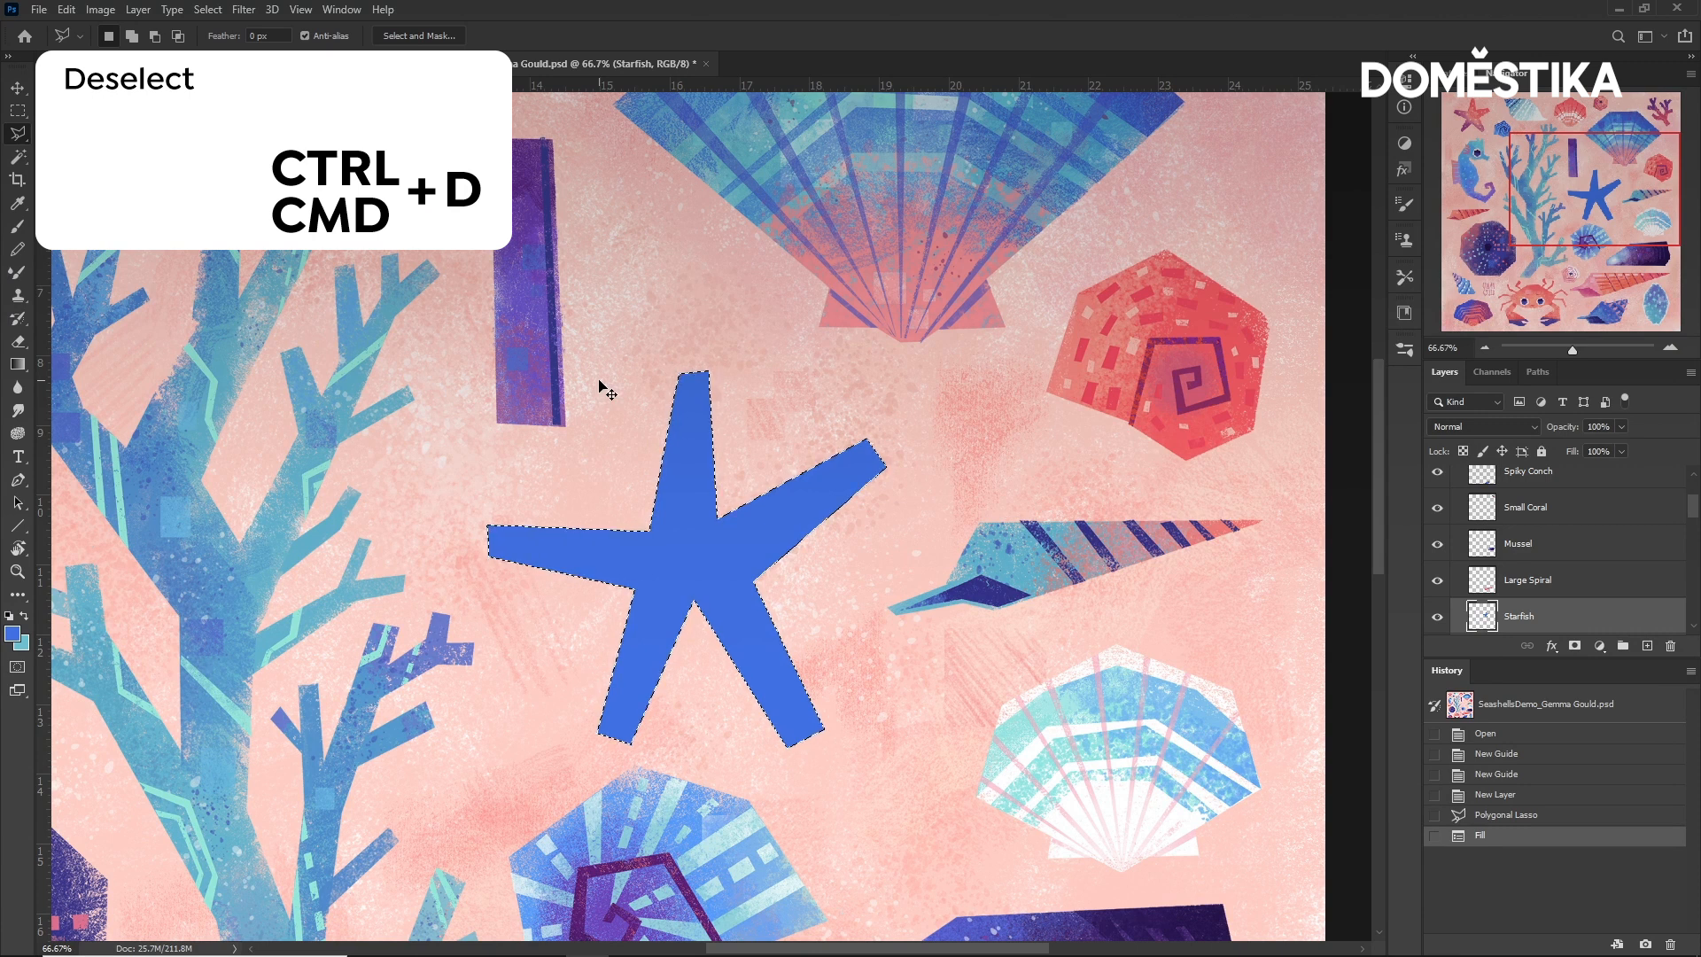
key(Ctrl+D)
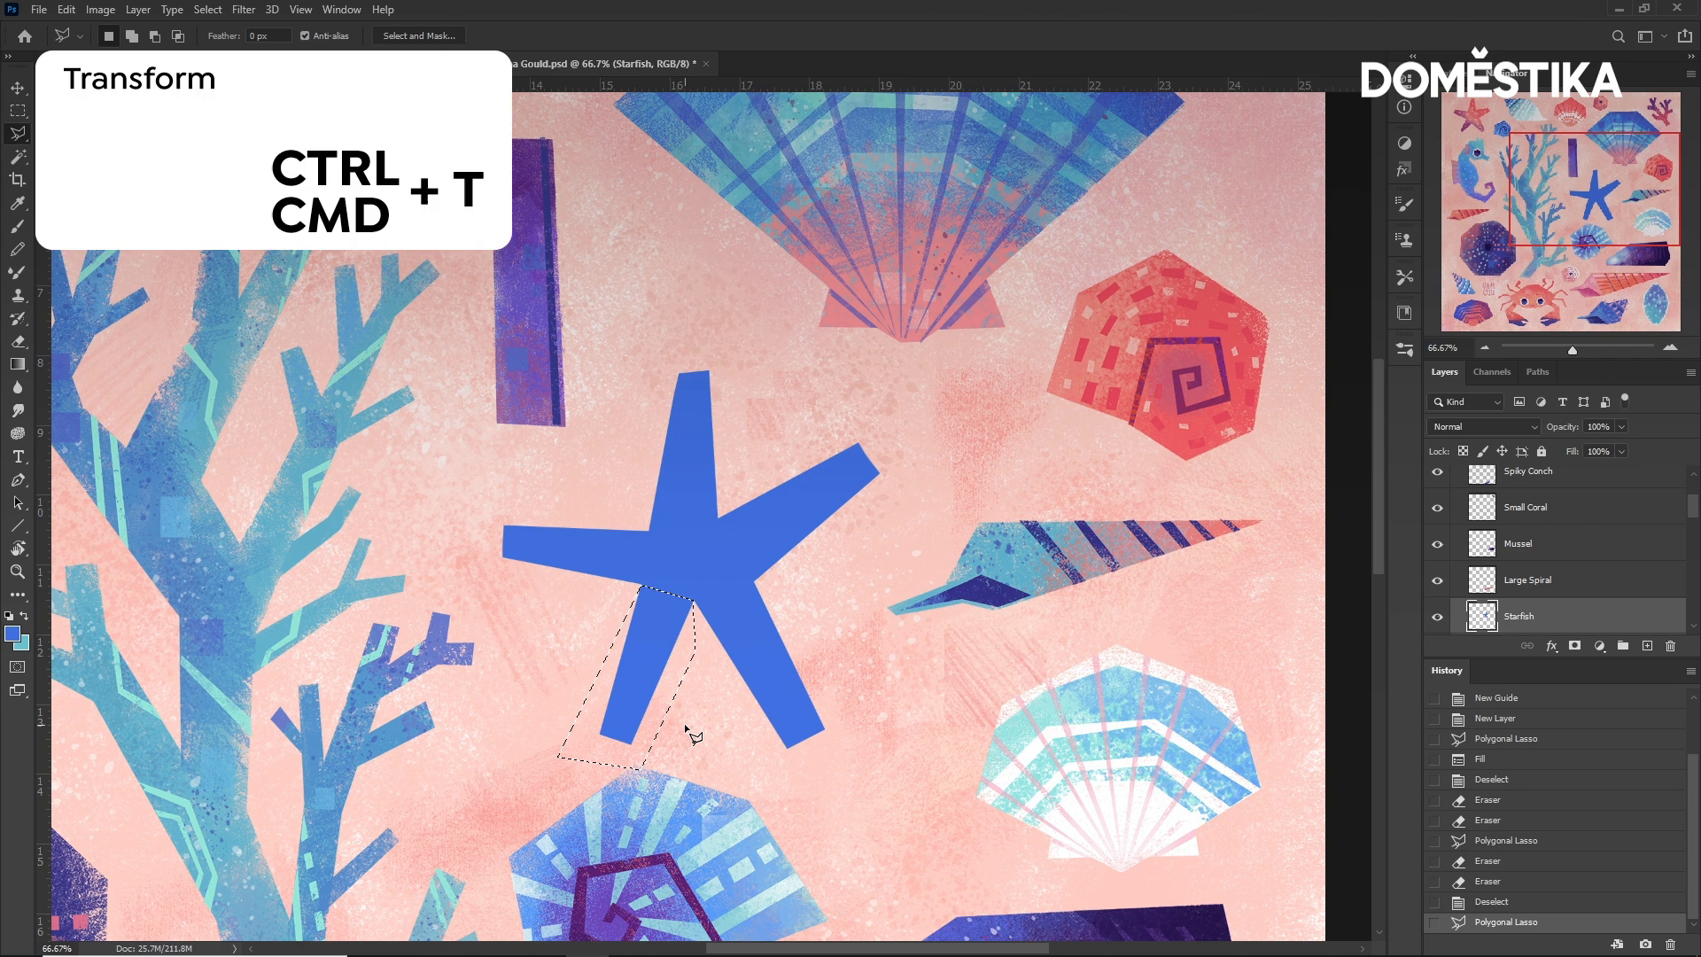
Free Transform the selected lower-left starfish arm into a new angle.
key(ctrl+t)
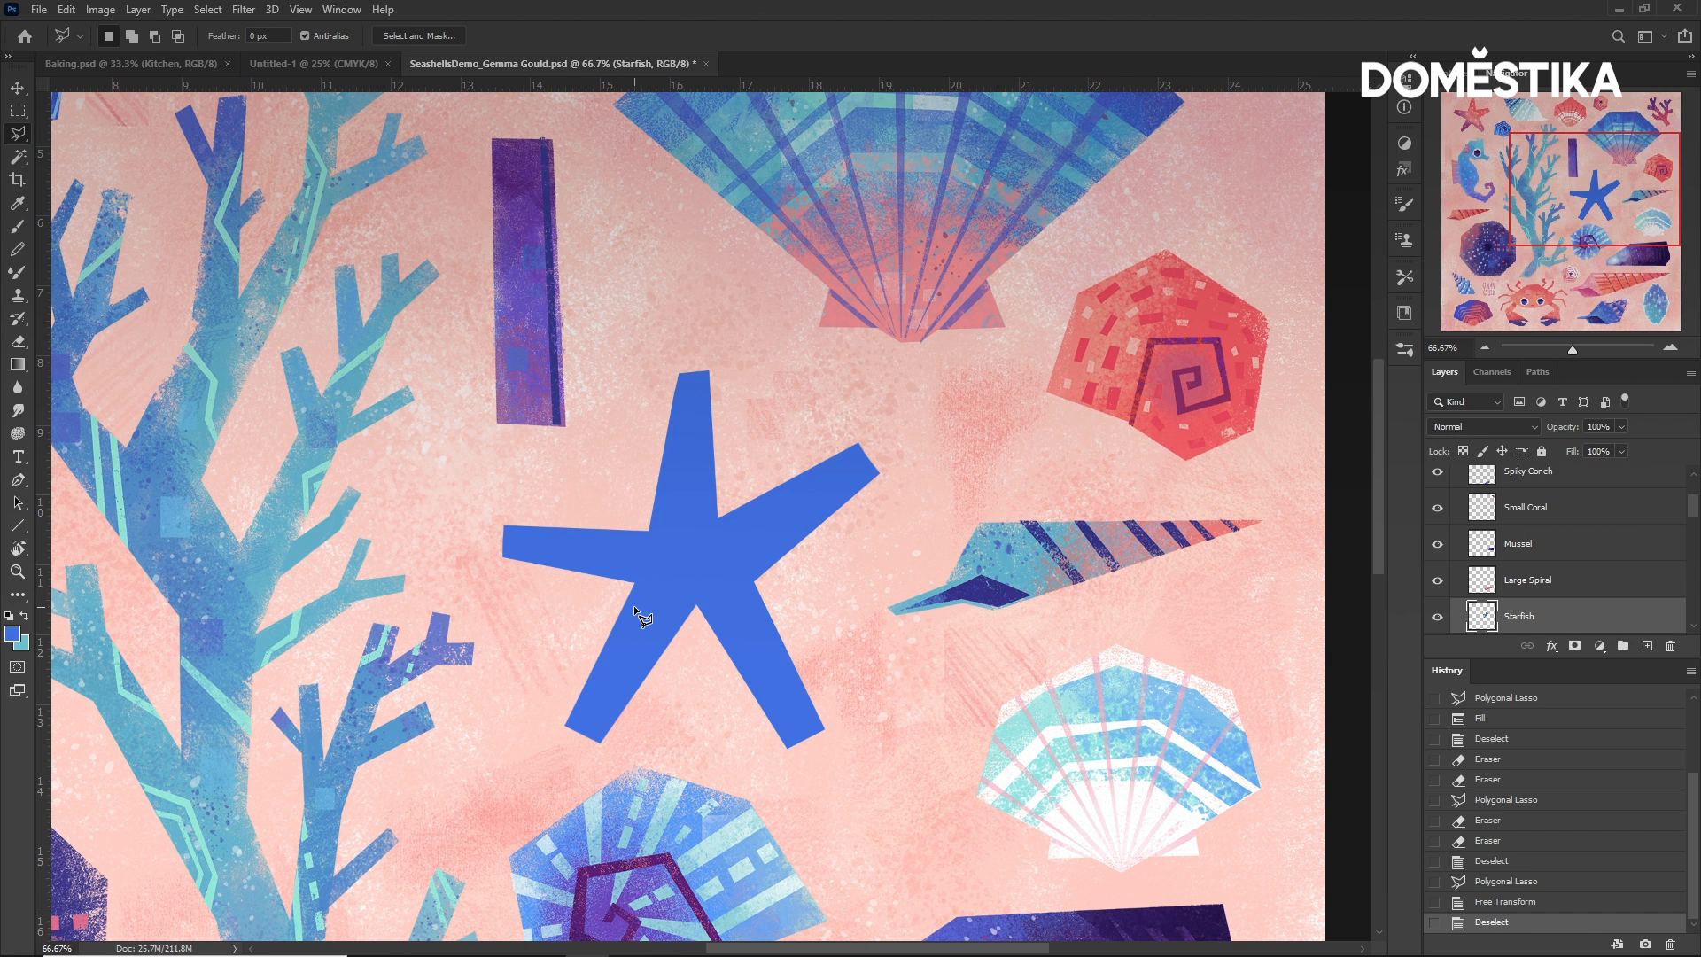
Lock the layer's transparent pixels, pick the Brush with lighter blue and a texture brush.
key(b)
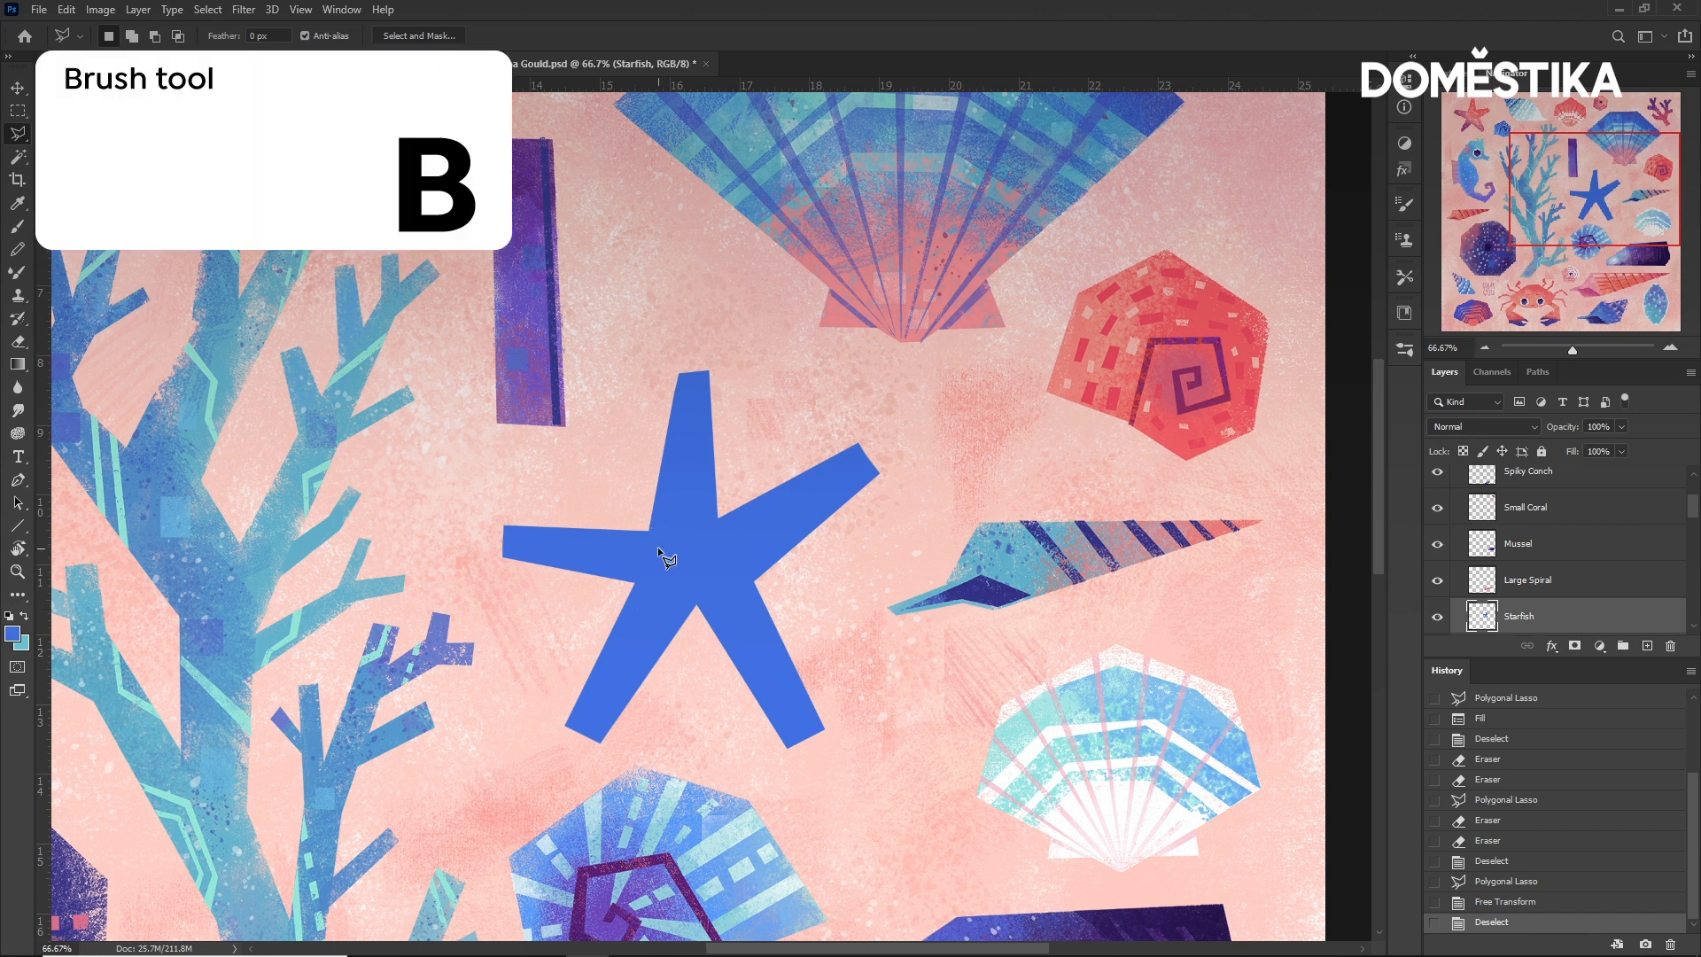
key(b)
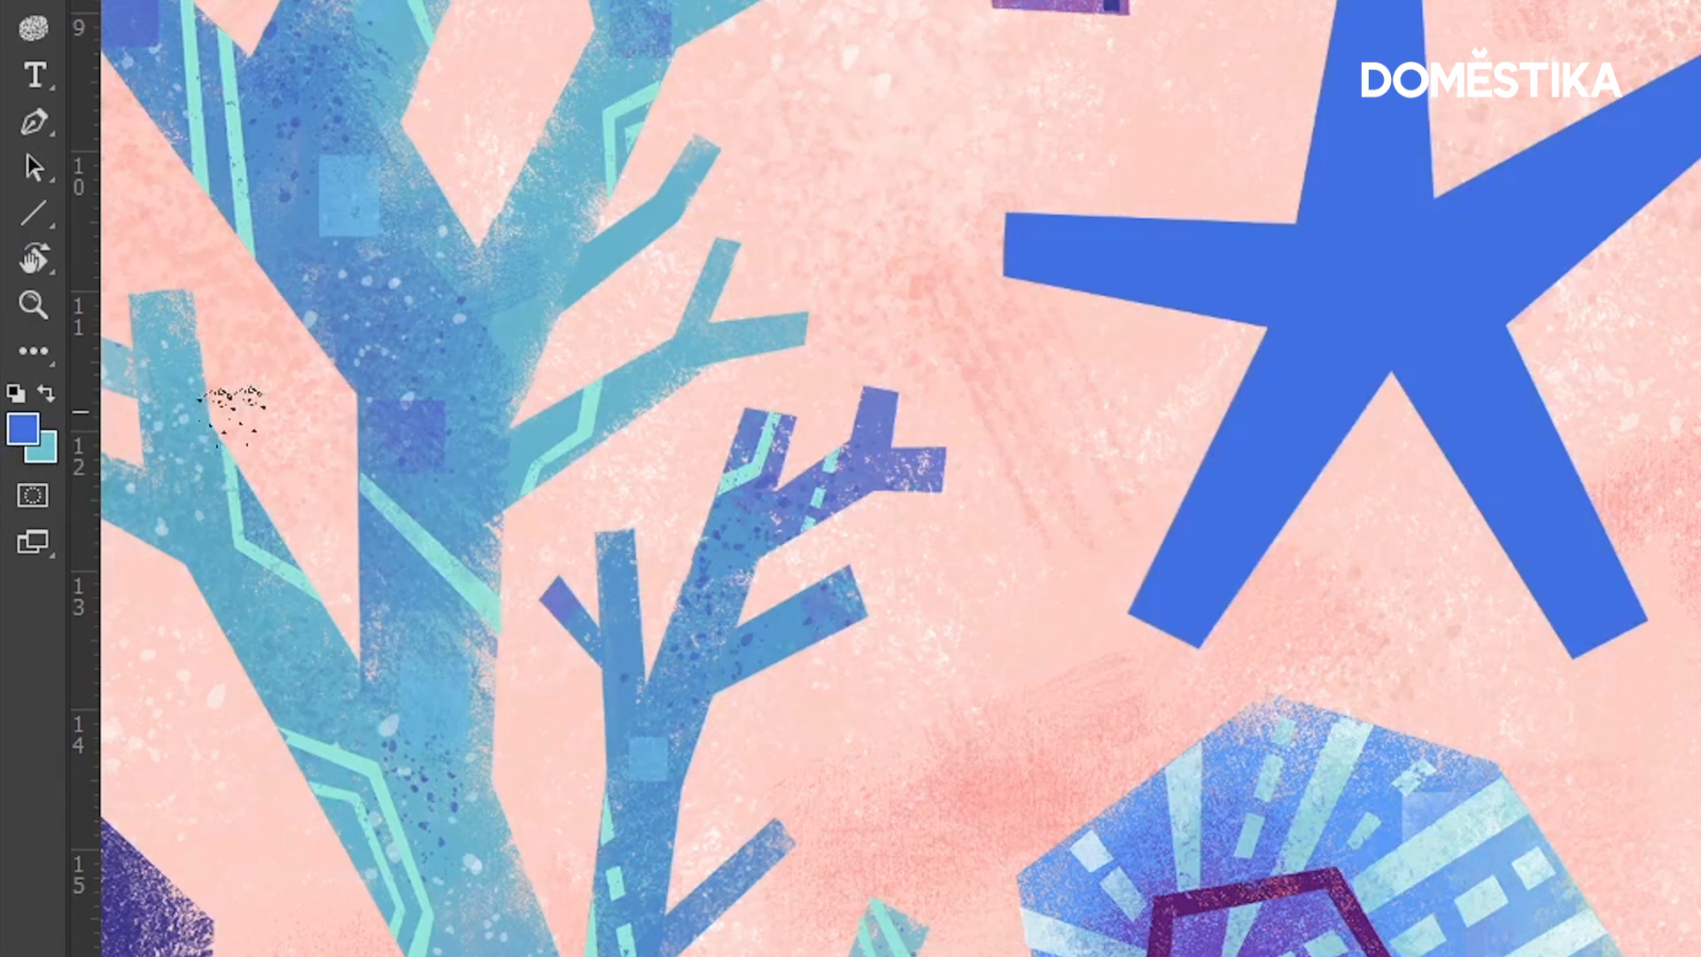
key(x)
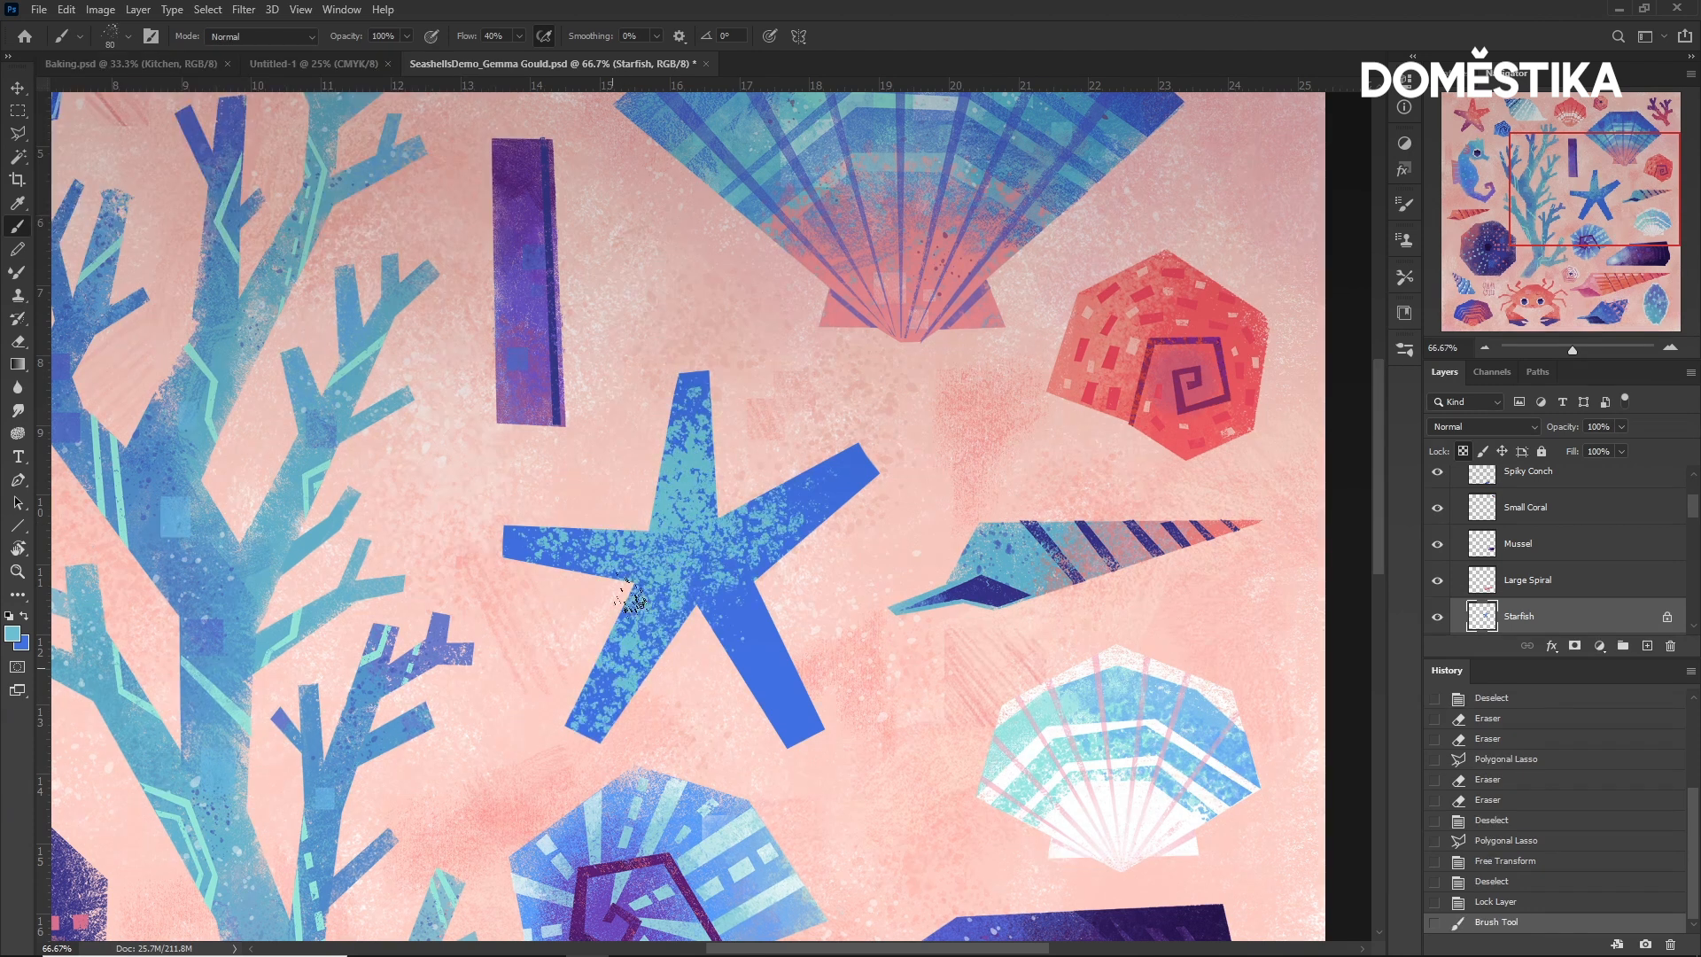
right_click(627, 602)
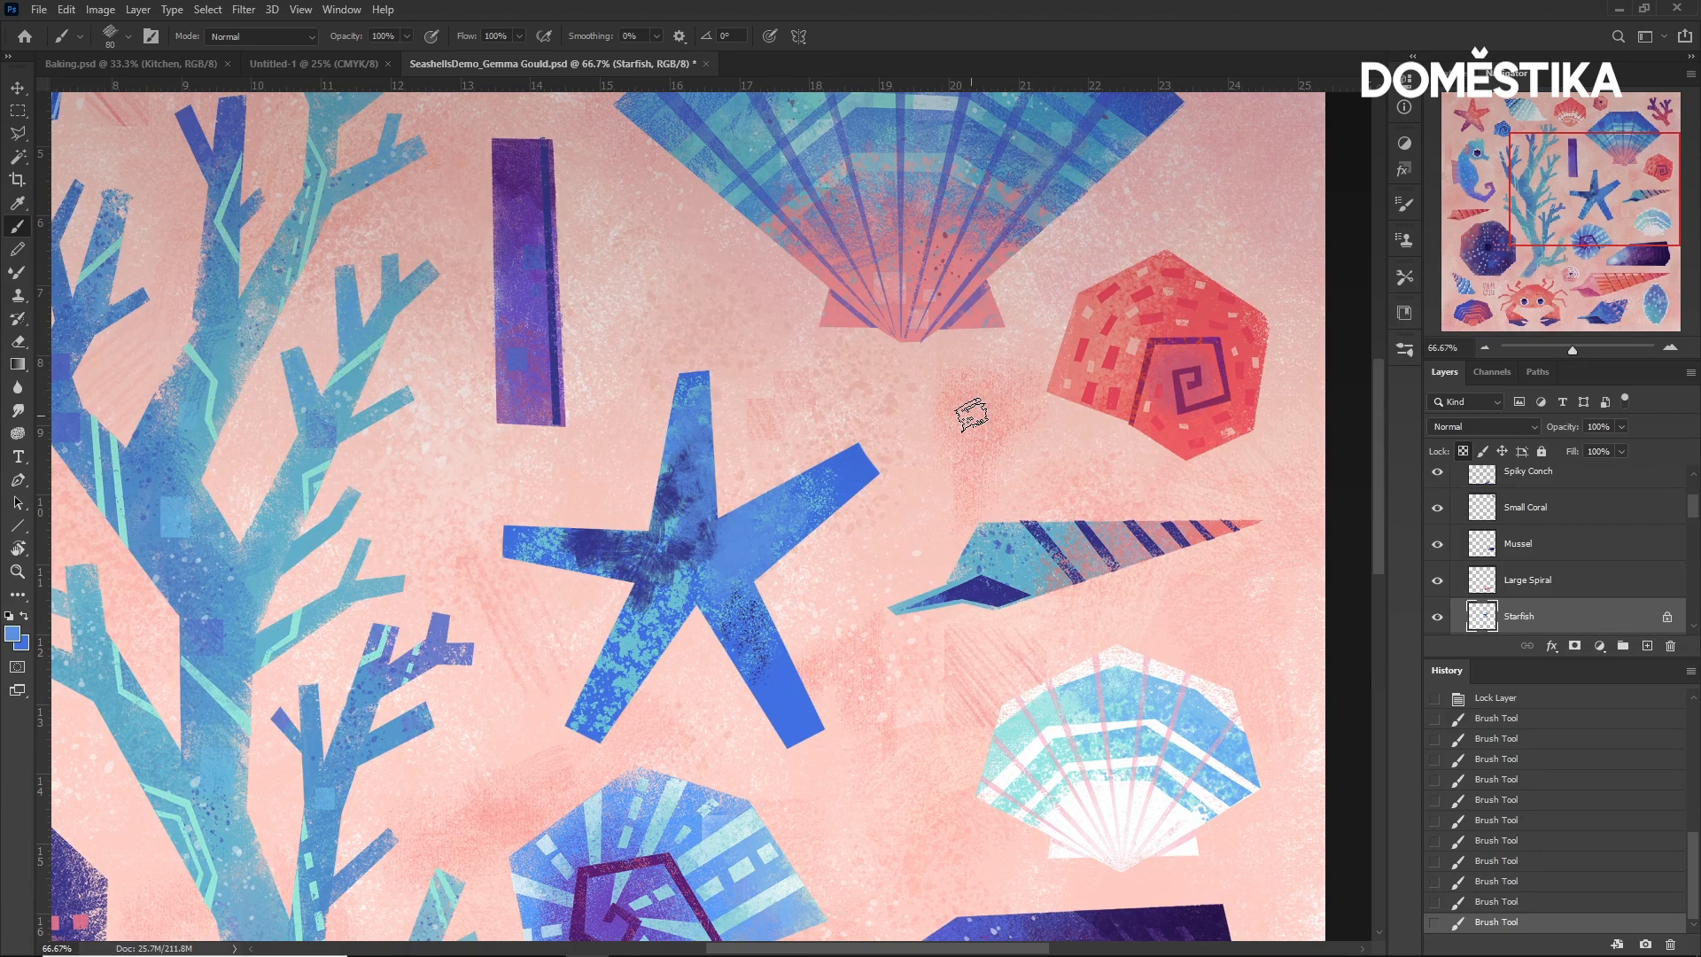
Drag the Hue/Saturation hue slider to turn the starfish from blue to pink-red.
key(ctrl+u)
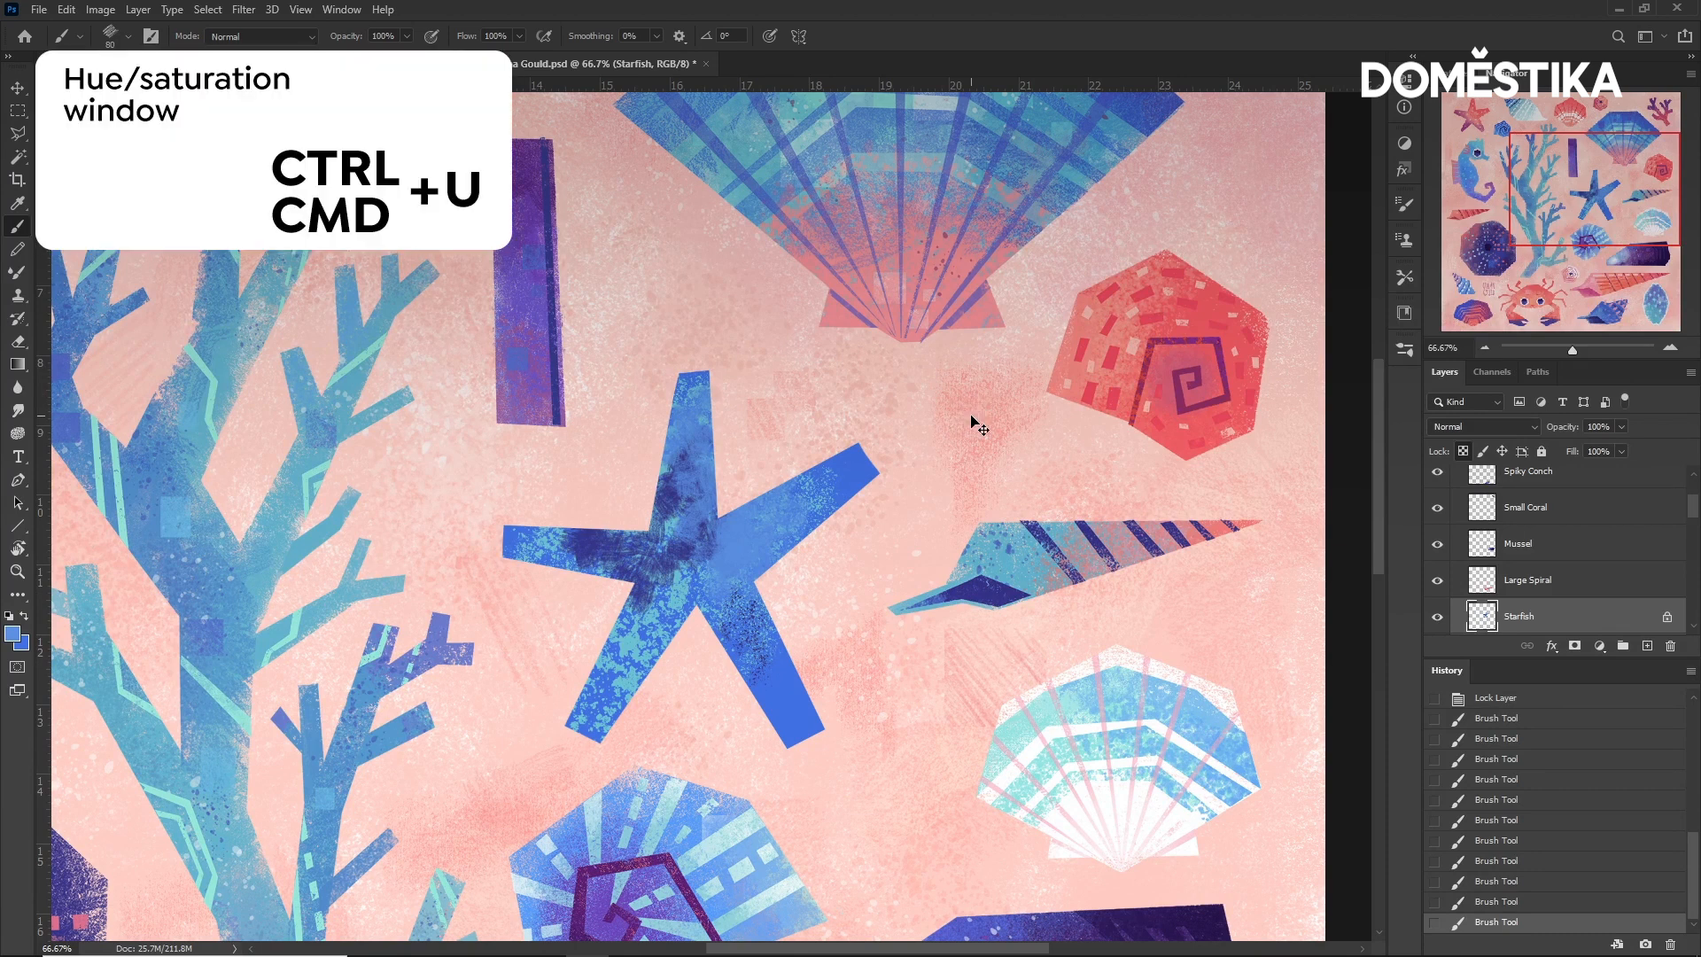
key(ctrl+u)
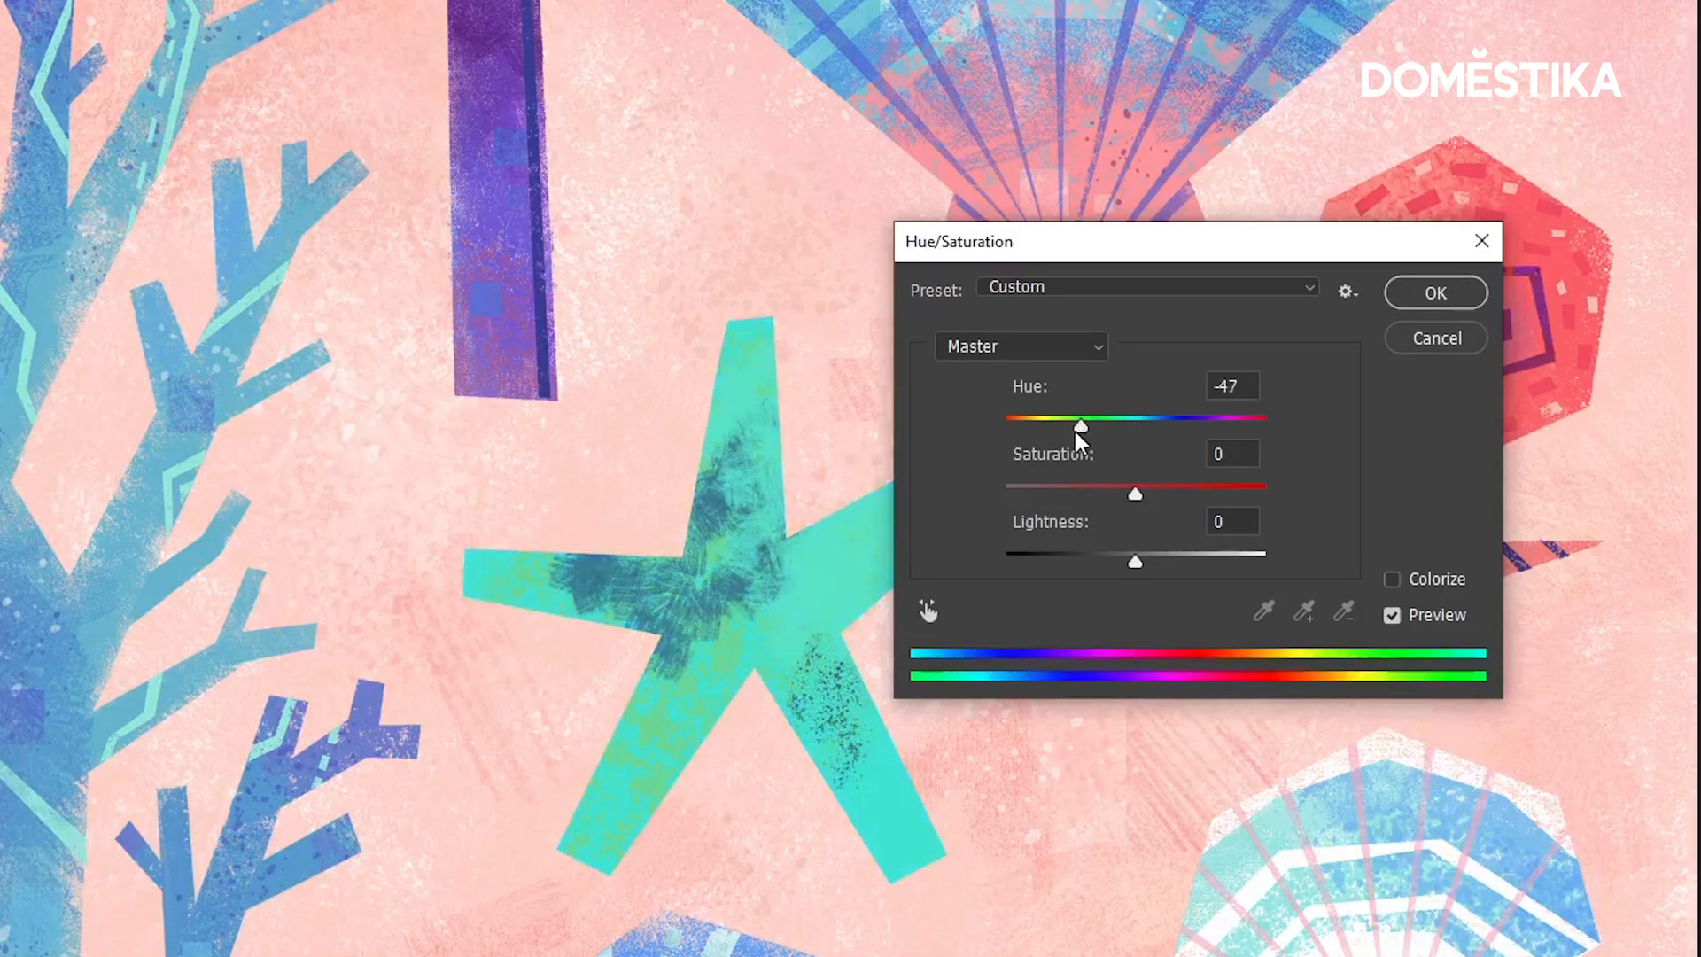
drag(1079, 425, 1004, 425)
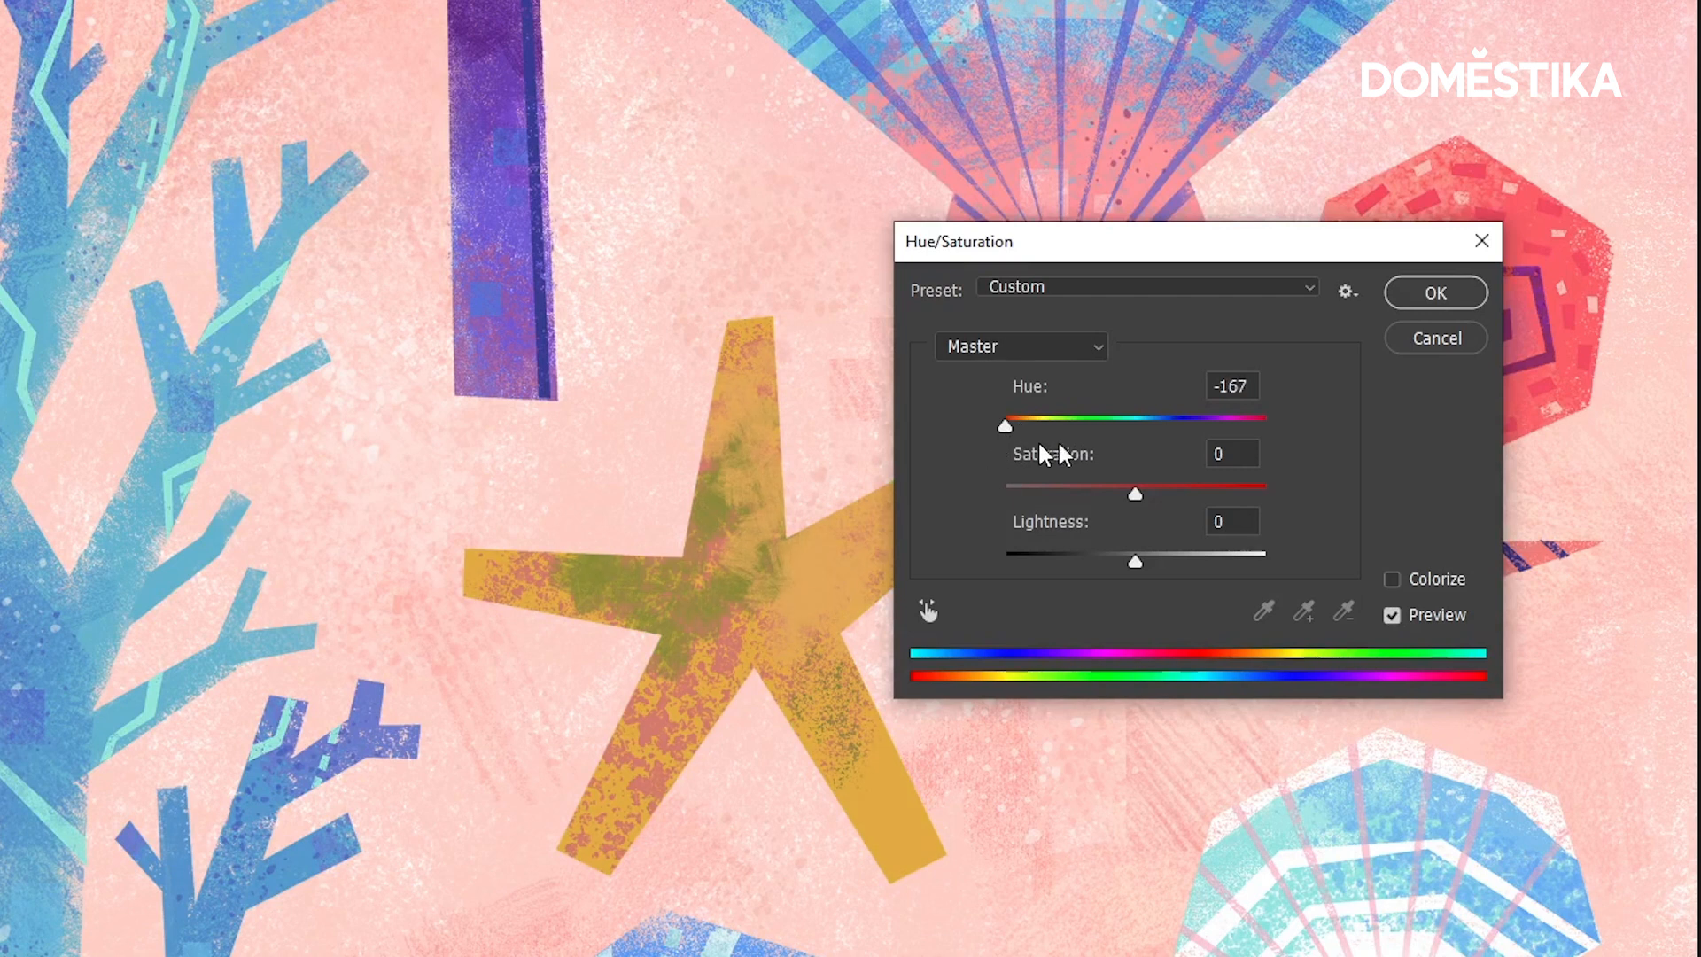
drag(1003, 424, 1246, 424)
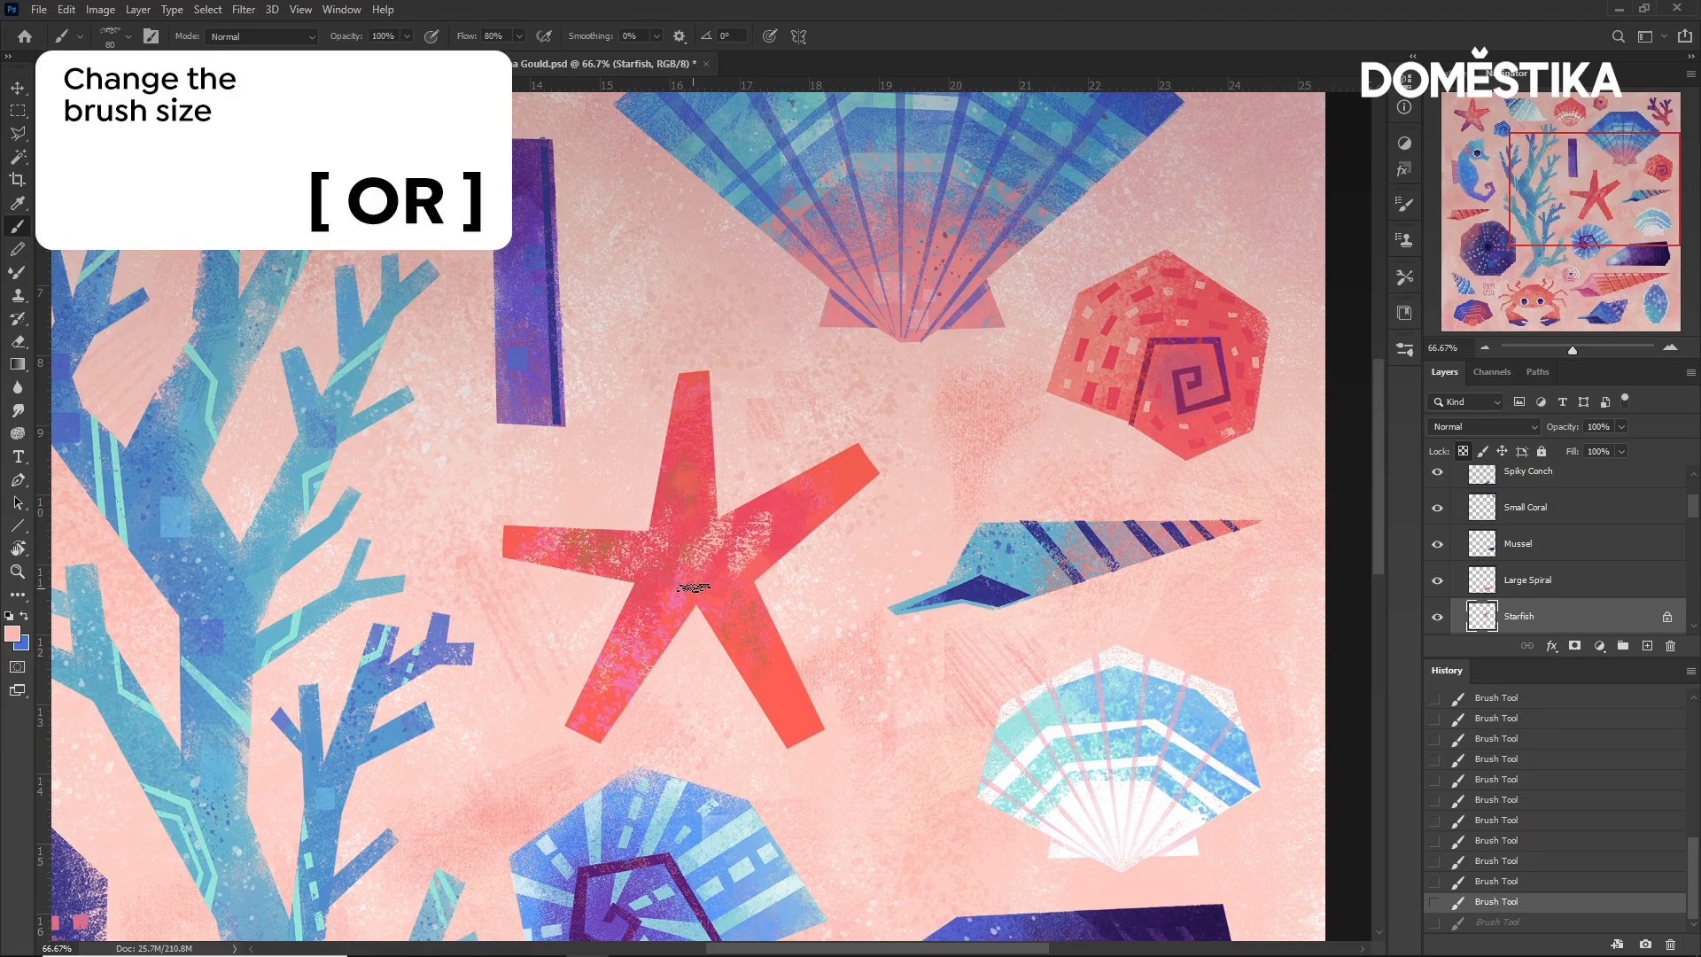
Enlarge the brush with ] and set its opacity to 30% by typing 3.
key(])
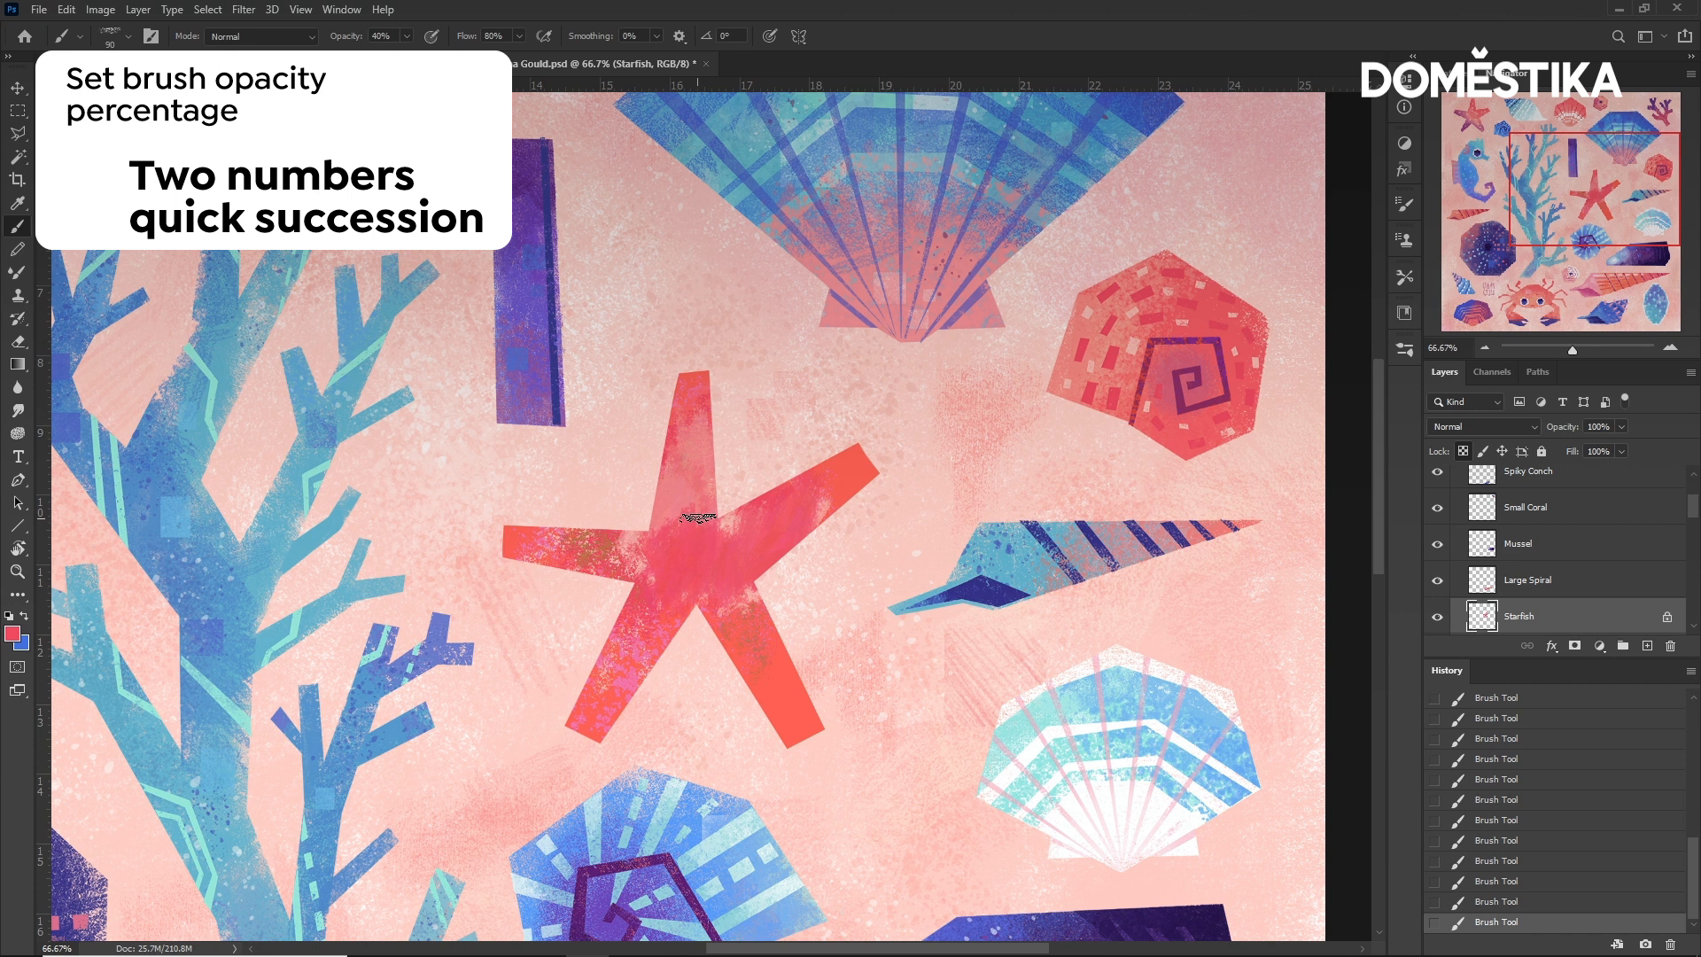
text(3)
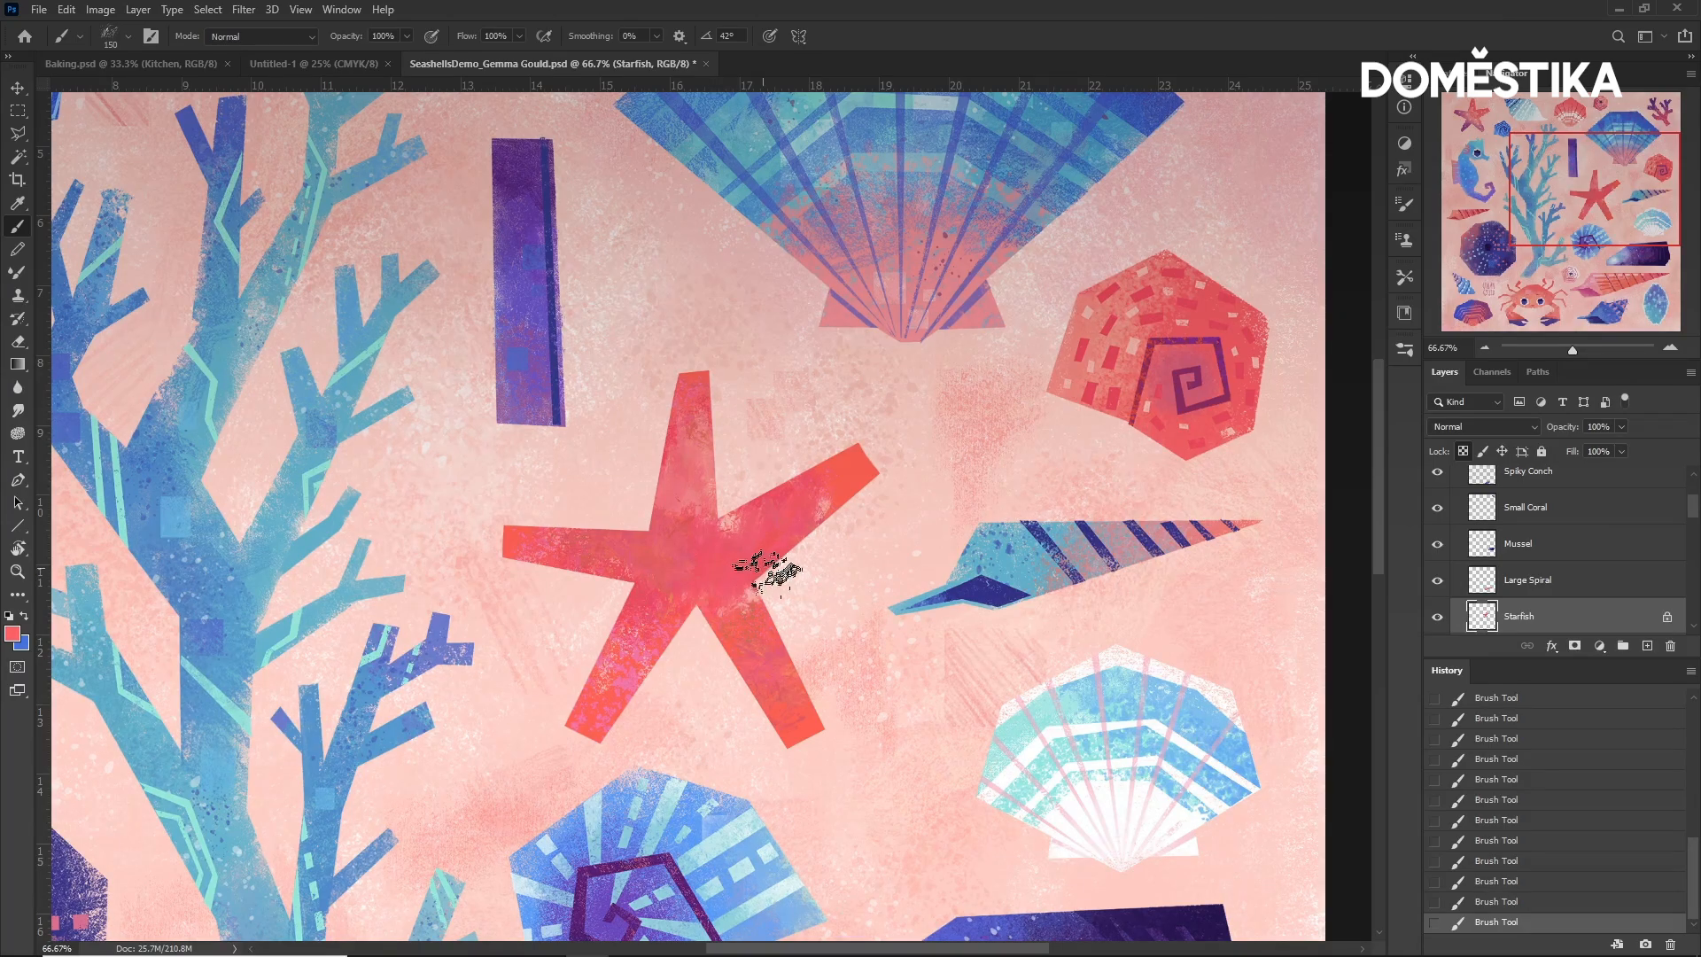
Dab paint on the starfish centre, undo and redo strokes, then fit the illustration on screen.
key(ctrl+z)
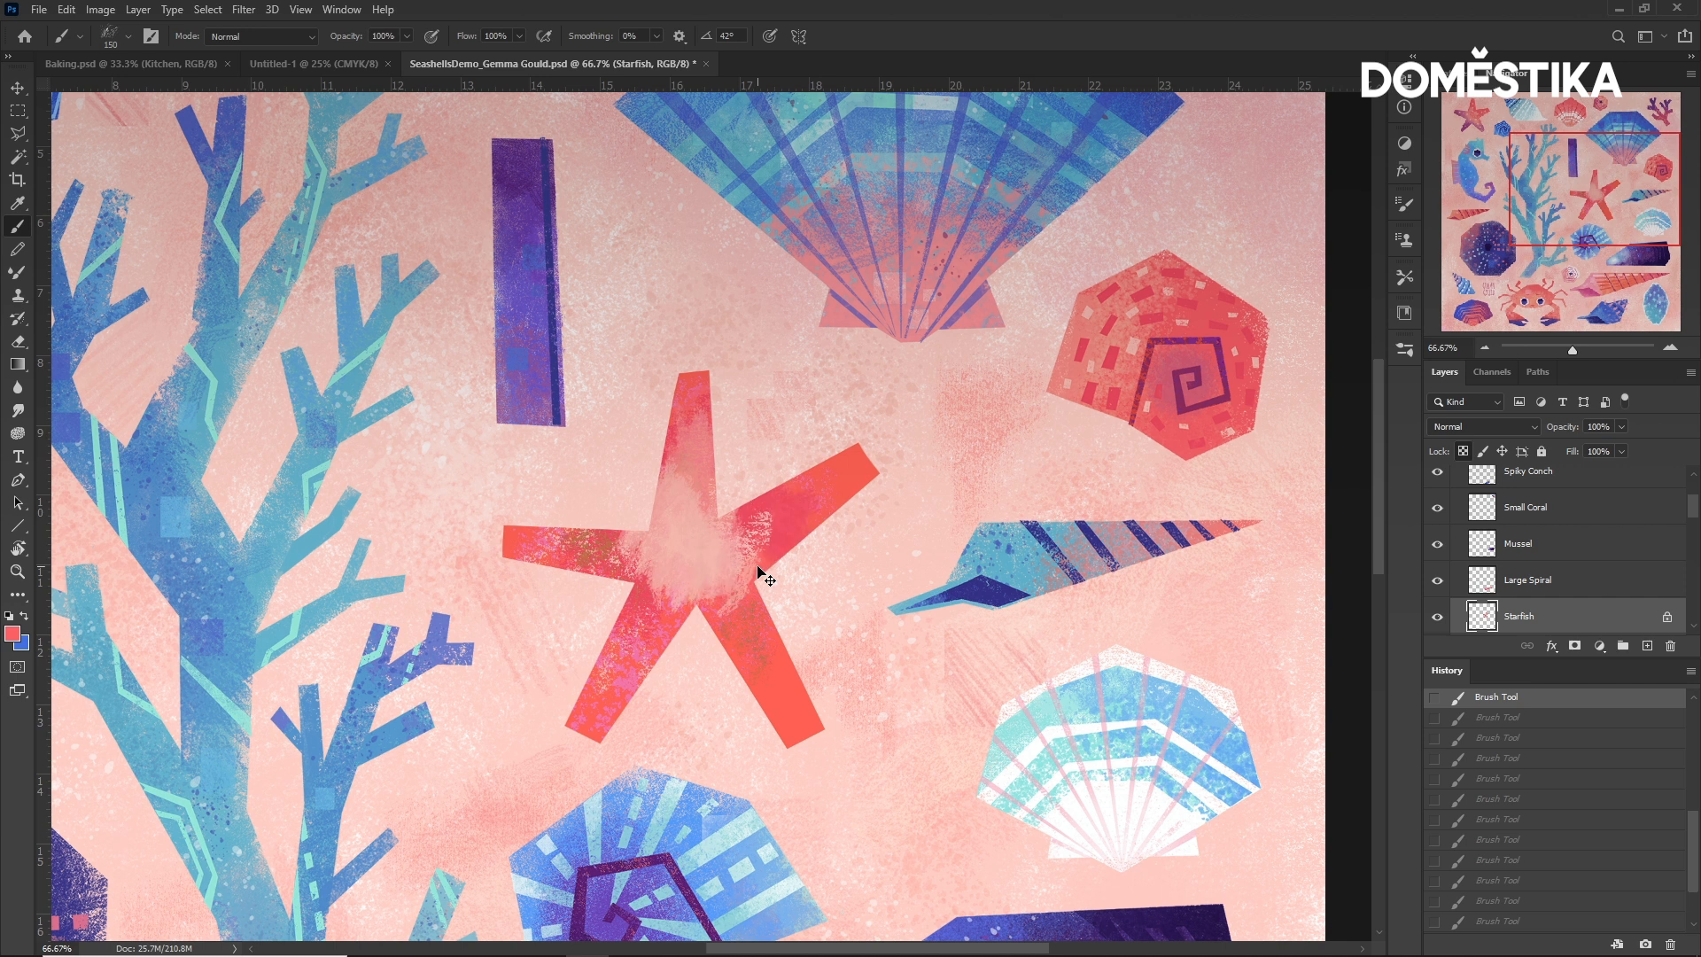
click(770, 580)
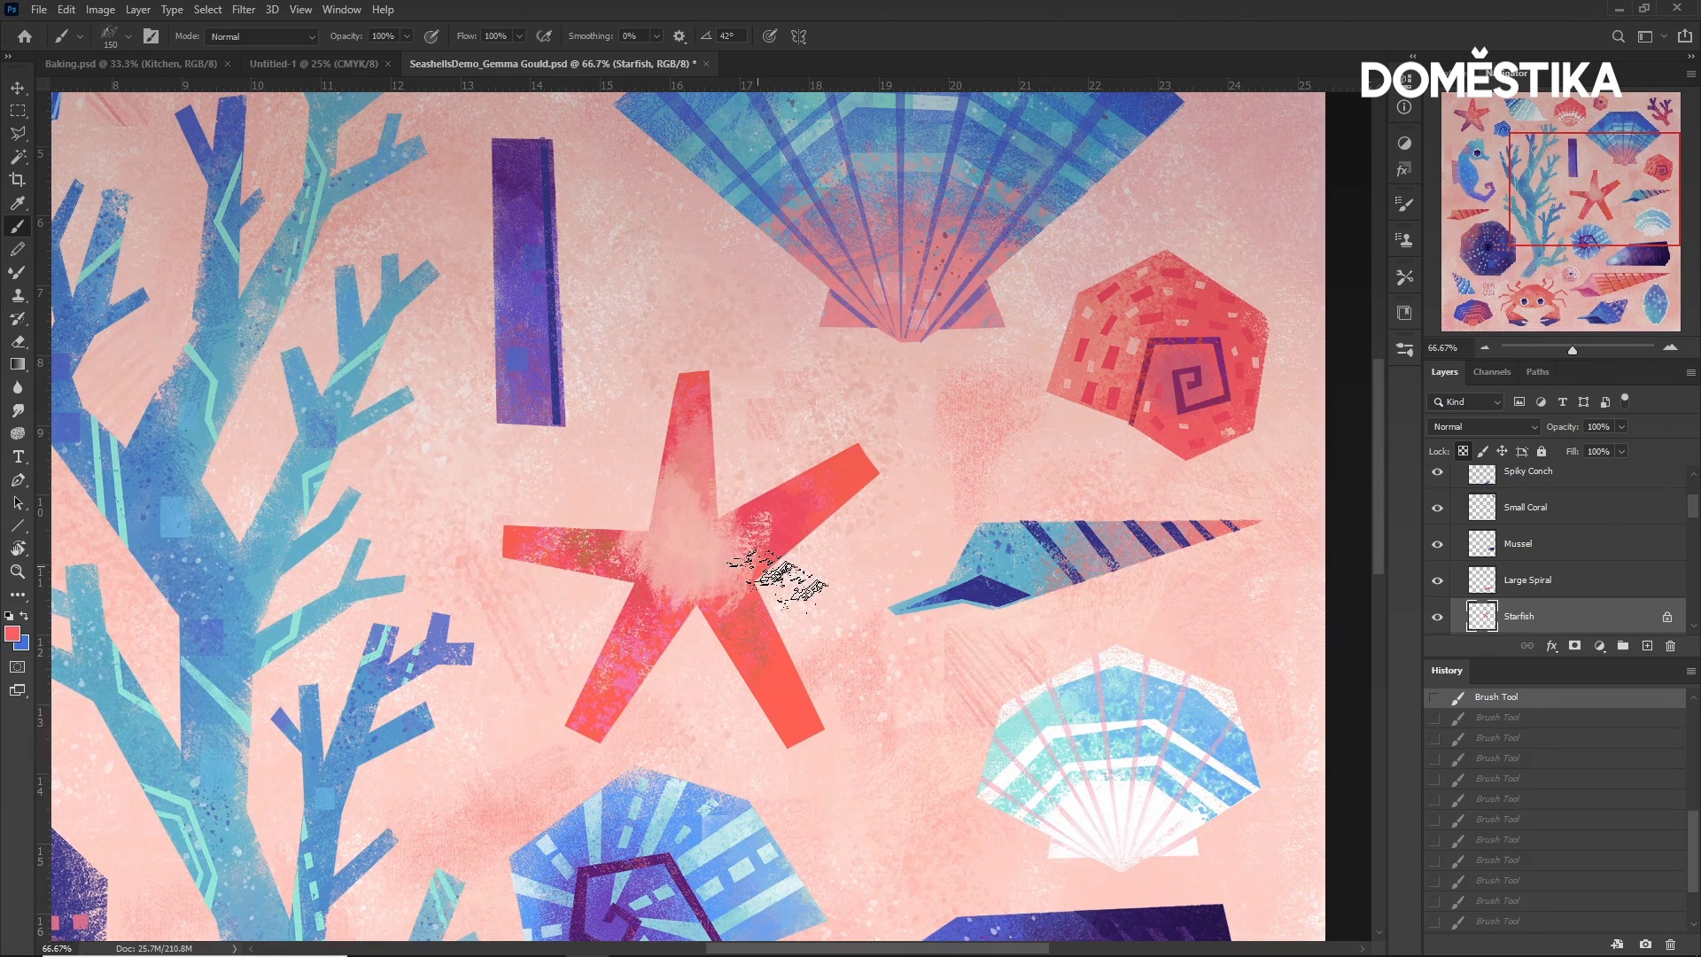
key(ctrl+shift+z)
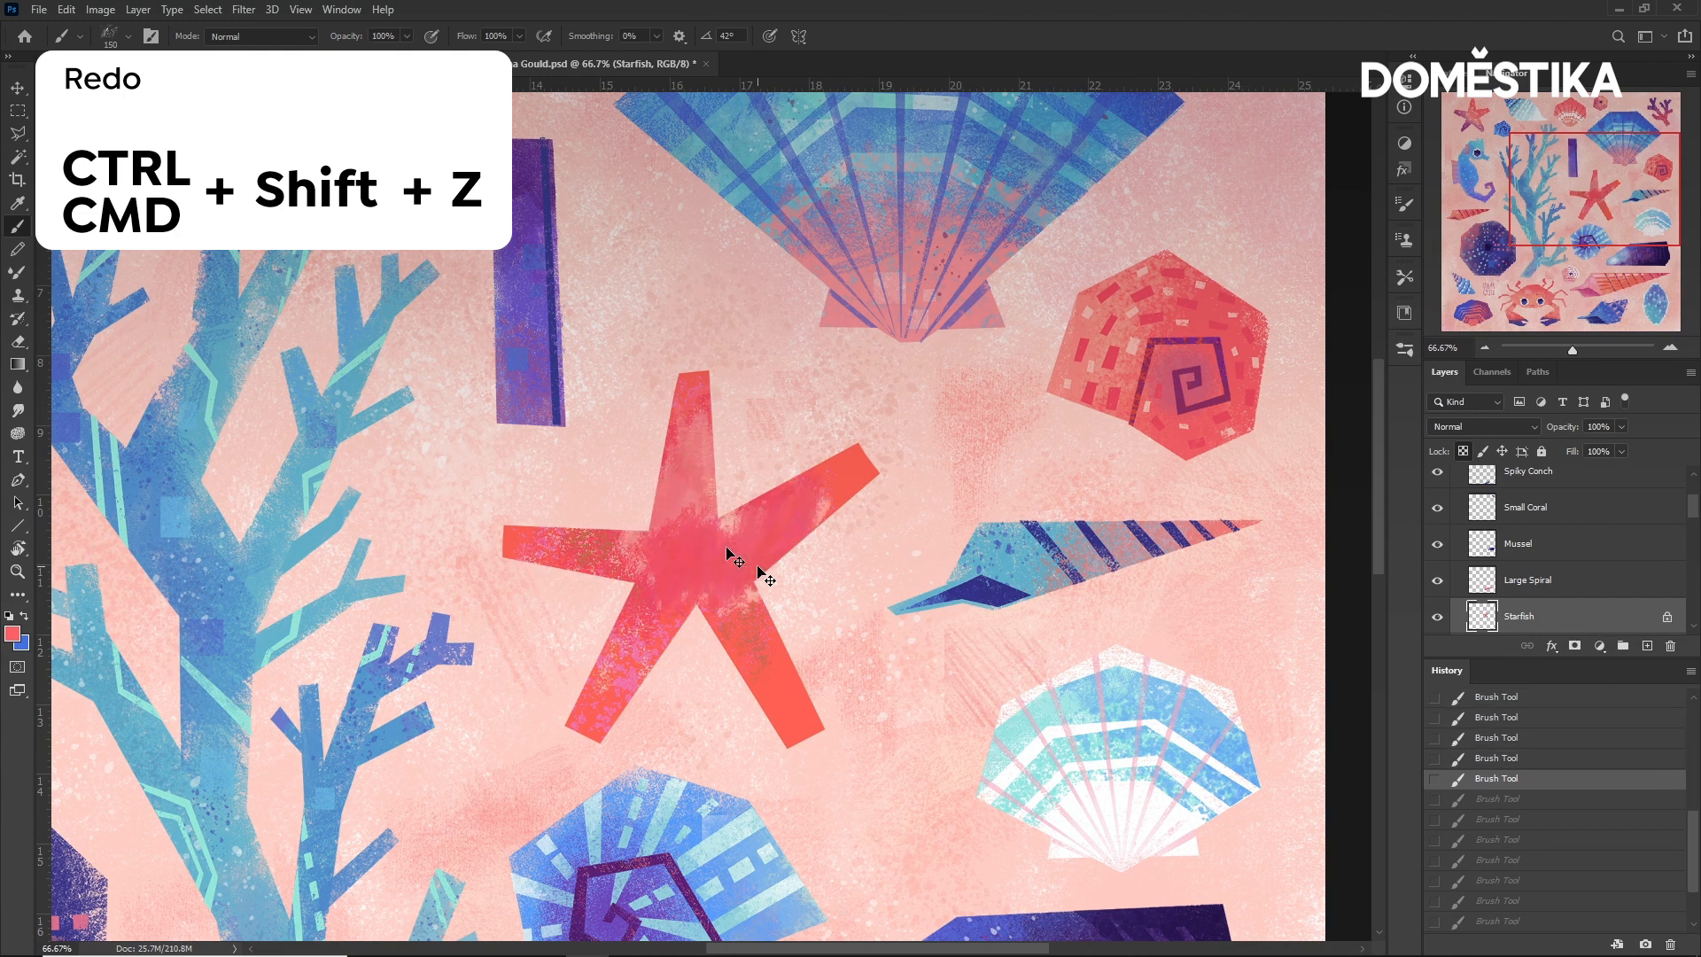
key(ctrl+shift+z)
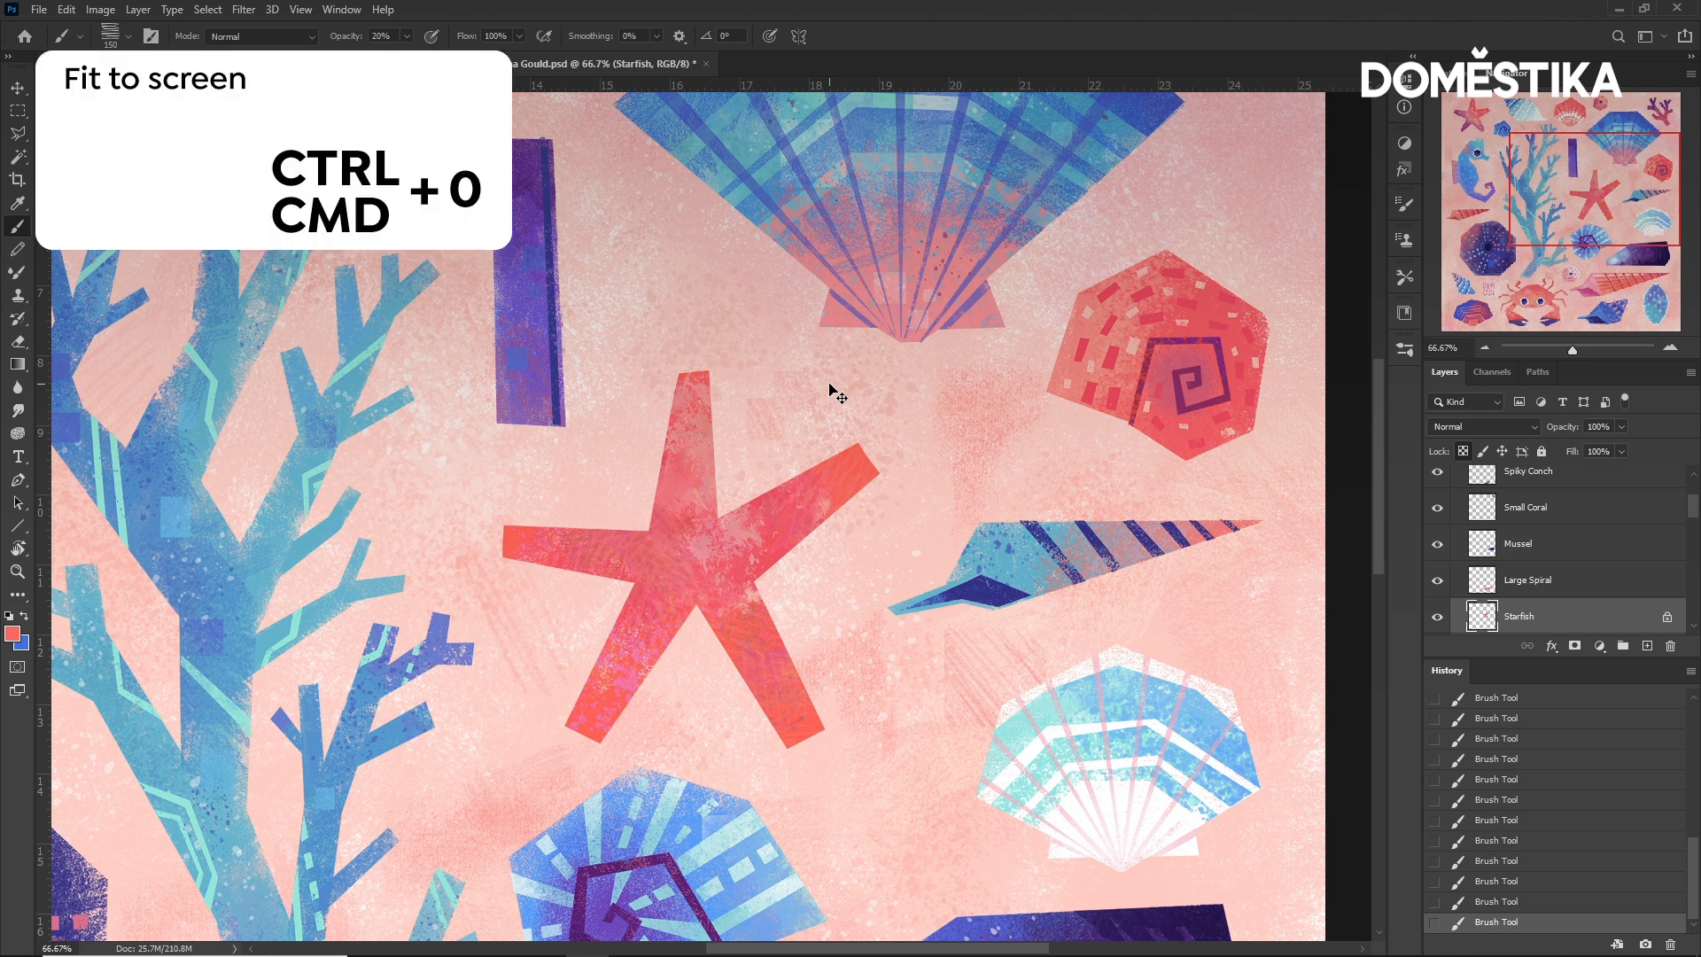
key(ctrl+0)
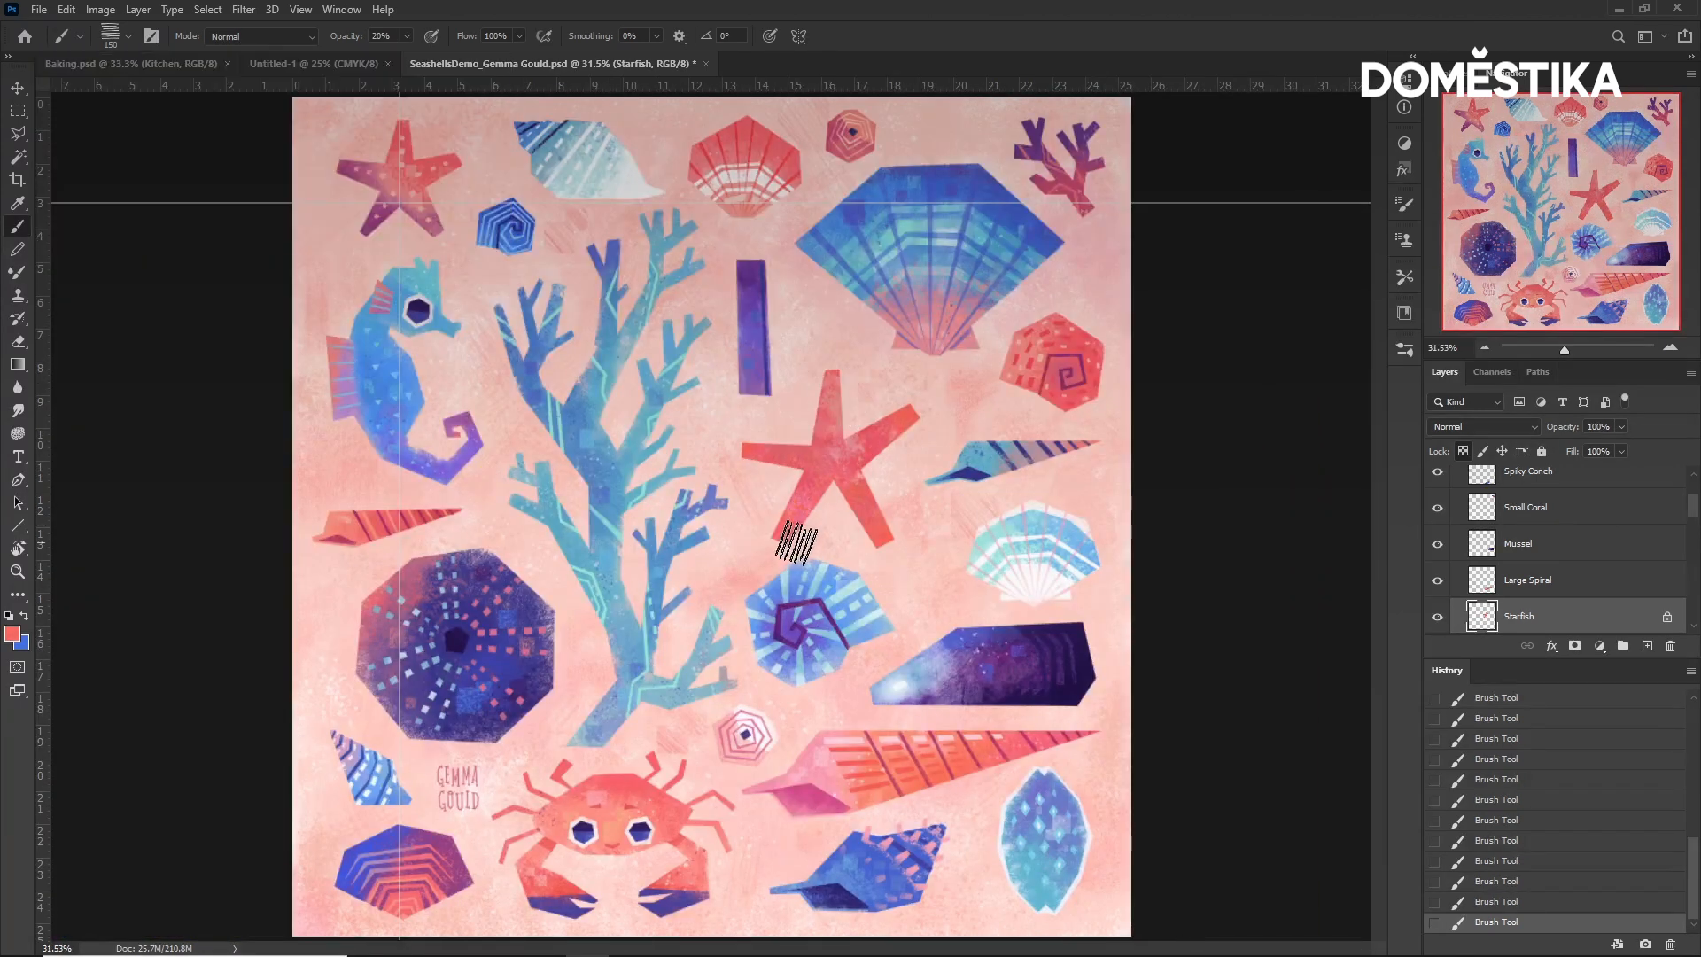